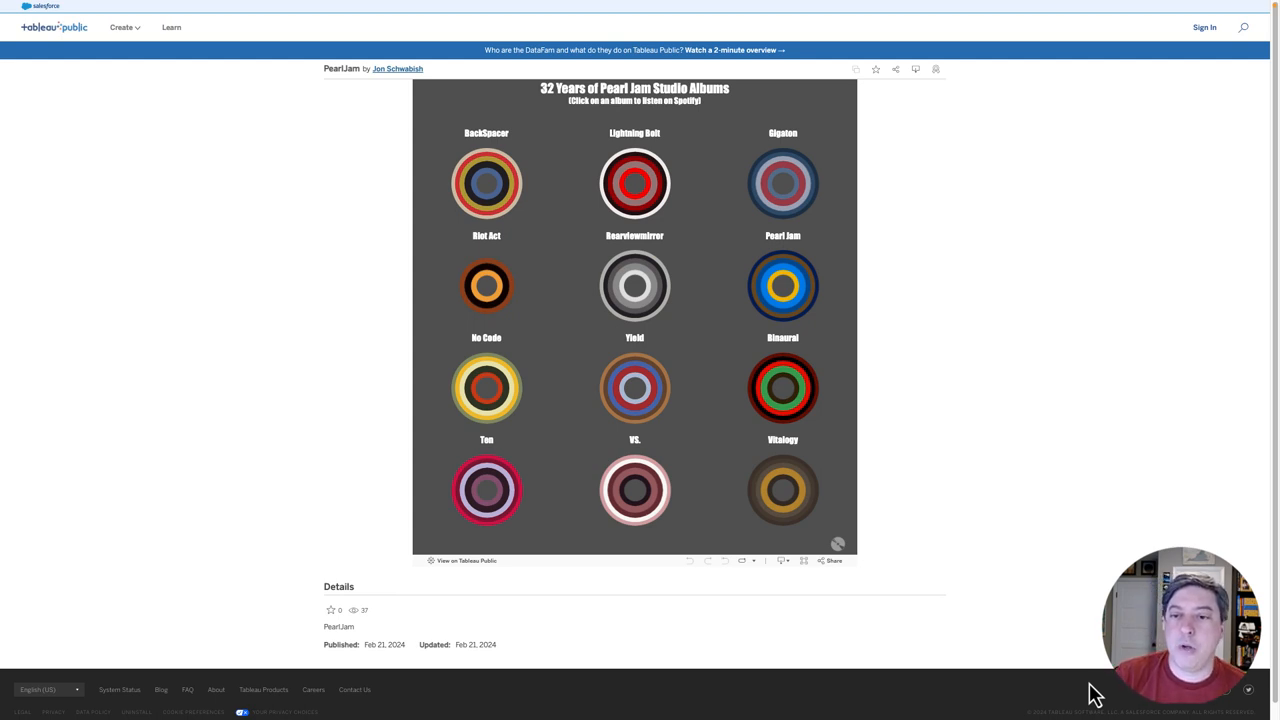
Follow an album donut's Spotify link, bringing up the open-Spotify prompt
click(636, 184)
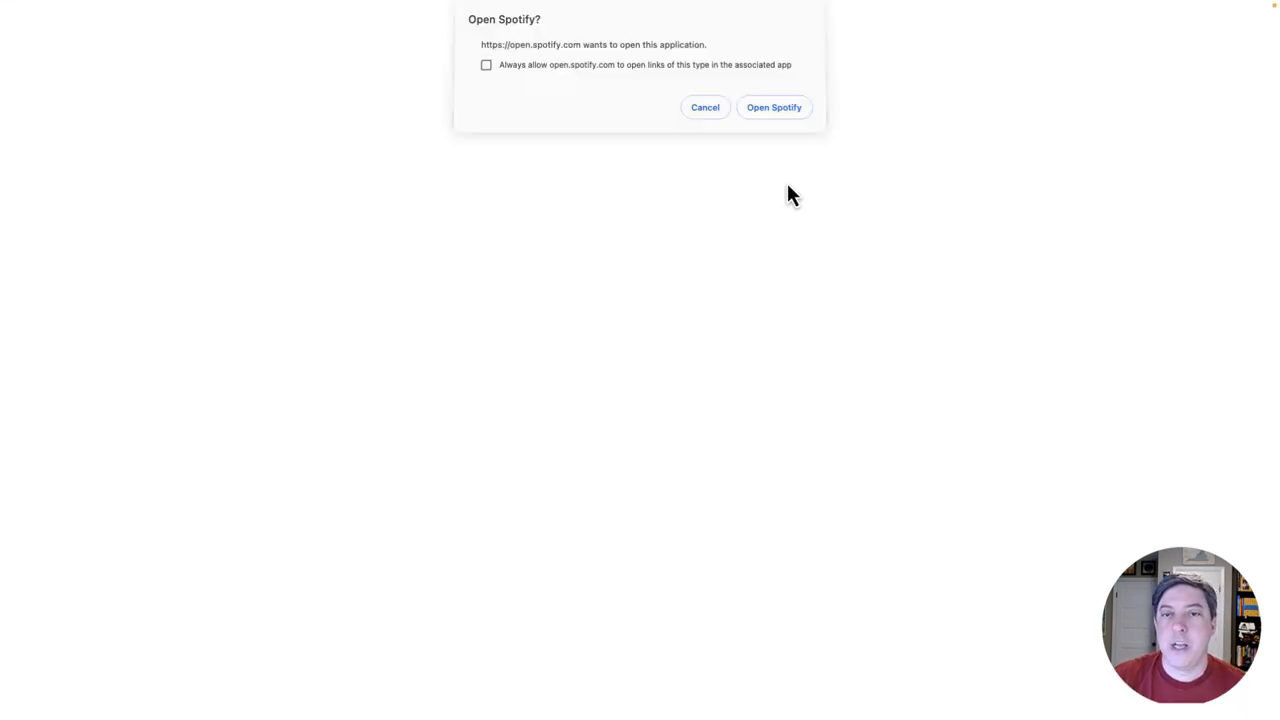
Allow the link to launch Spotify and show the Pearl Jam Dark Matter page
click(772, 108)
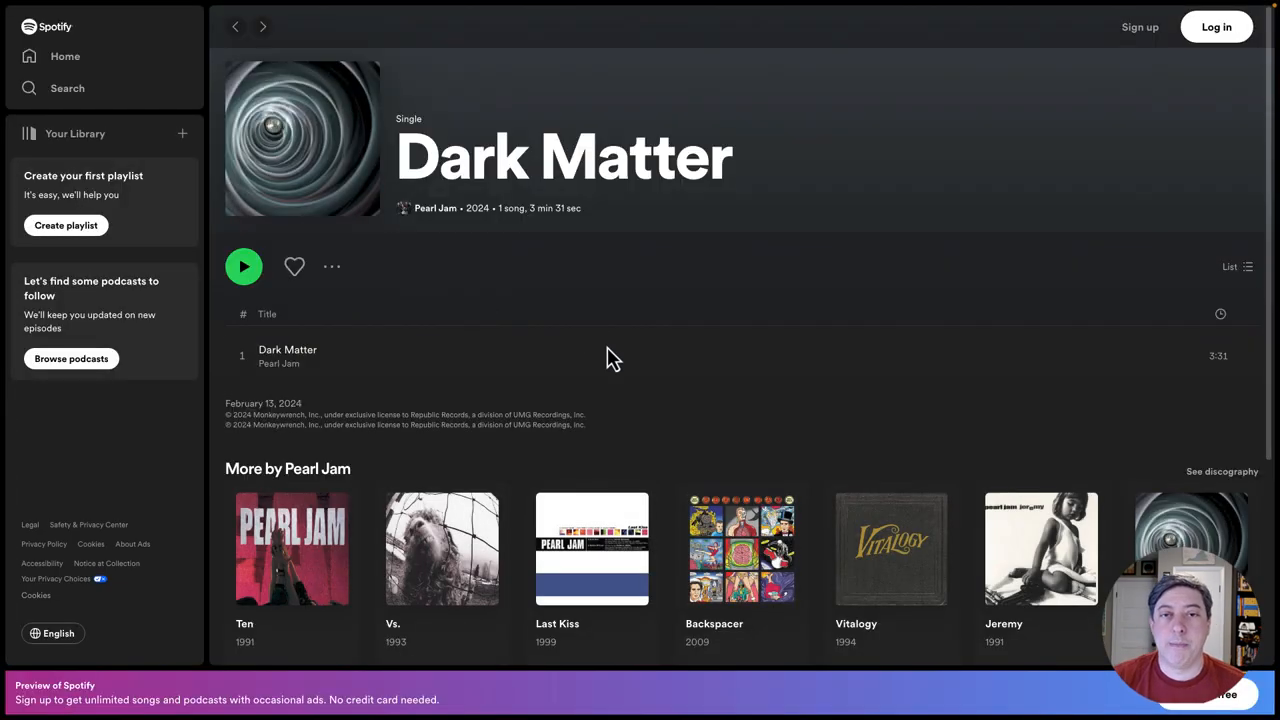
mouse_move(748, 332)
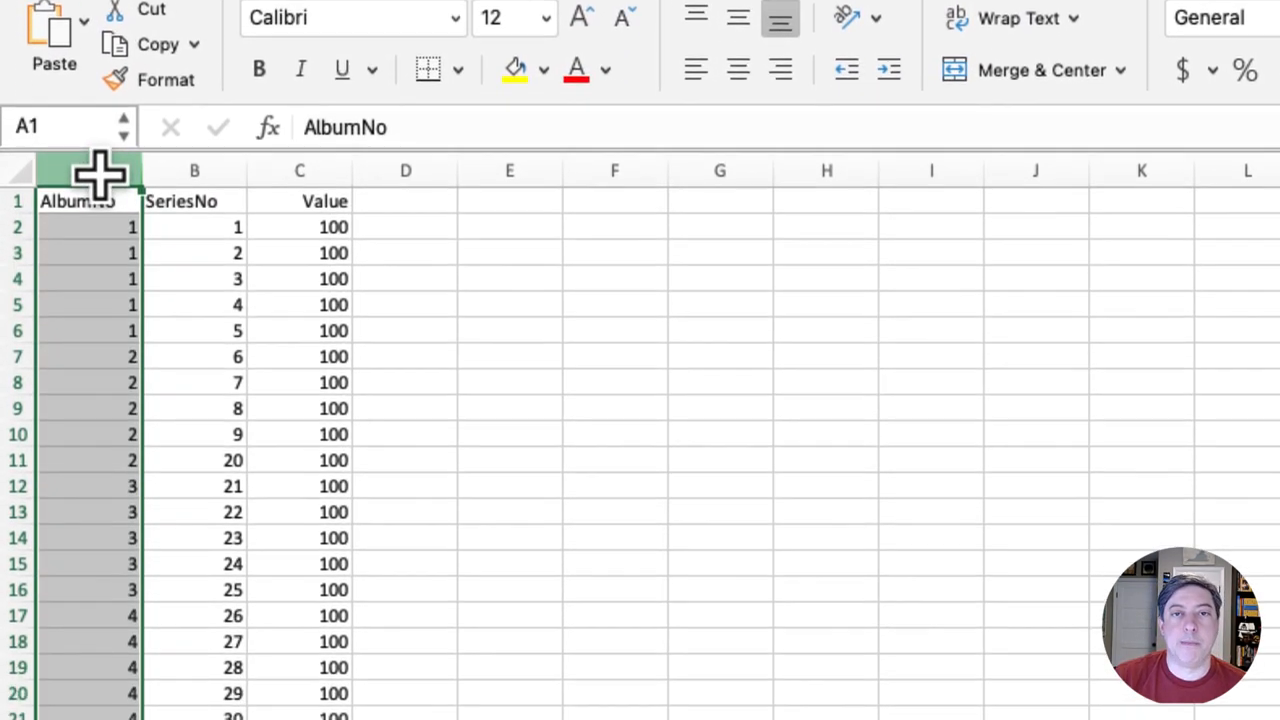
scroll(down, 3)
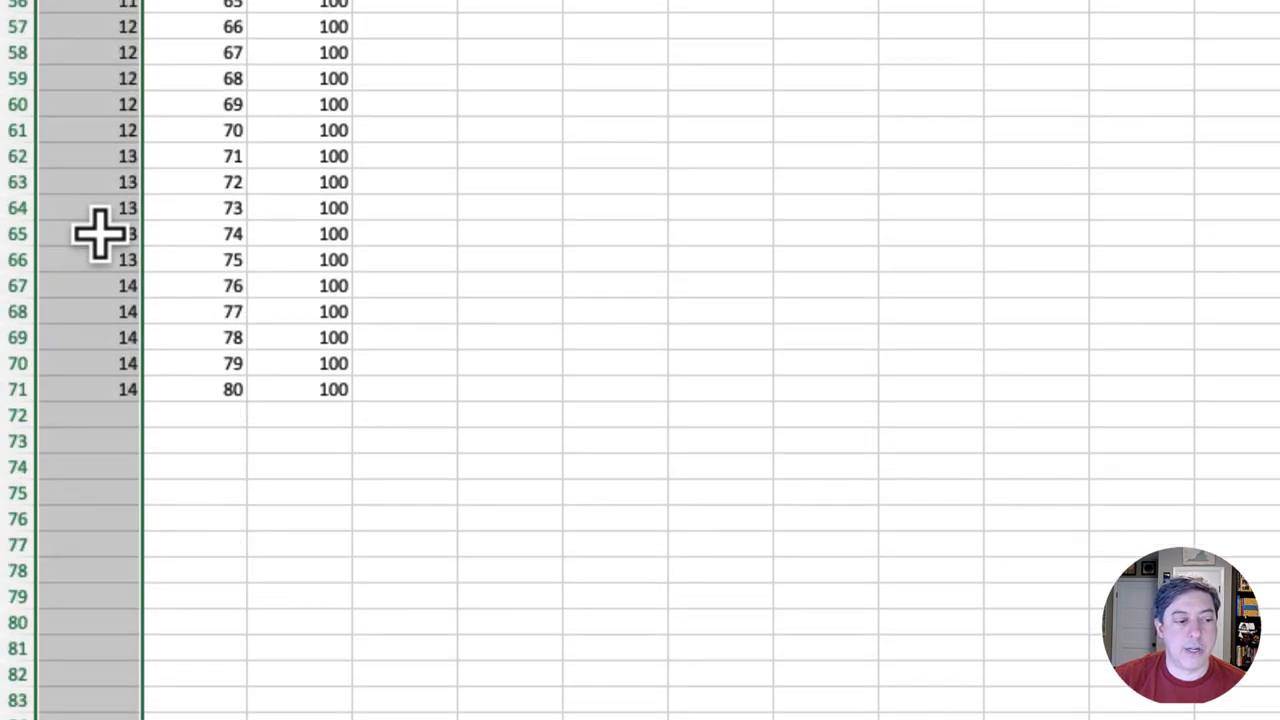
click(90, 388)
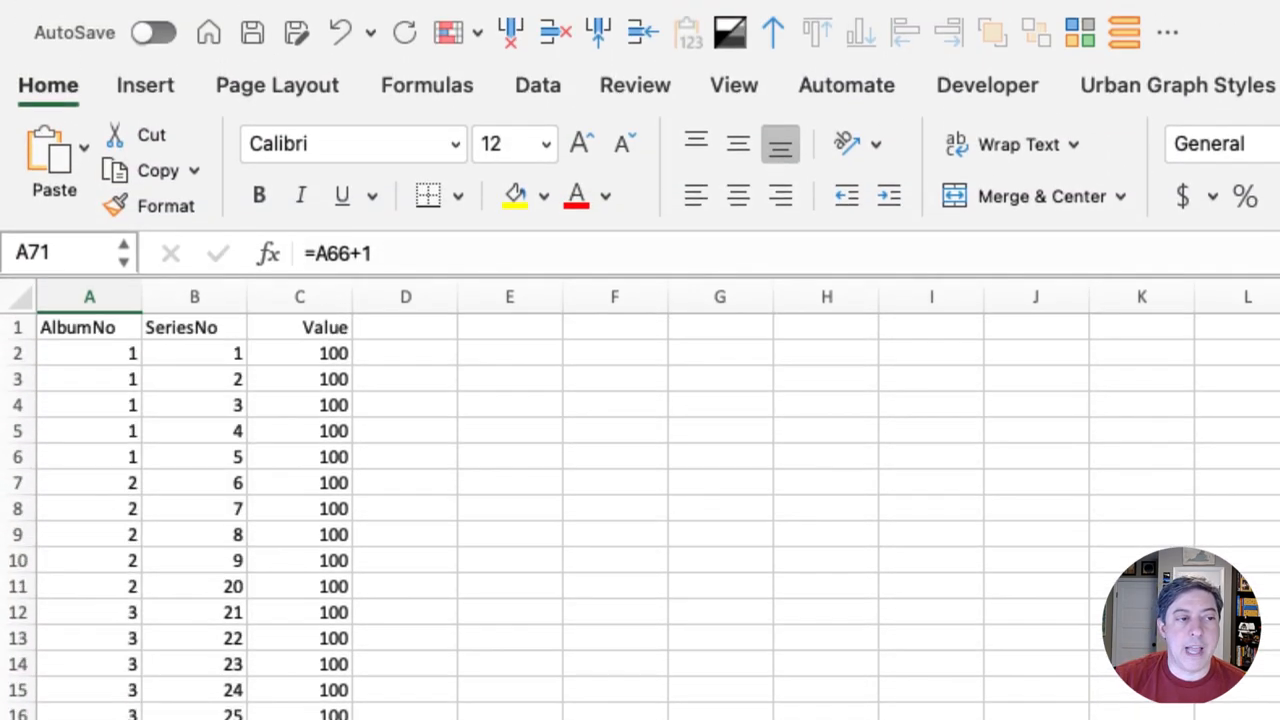
click(88, 296)
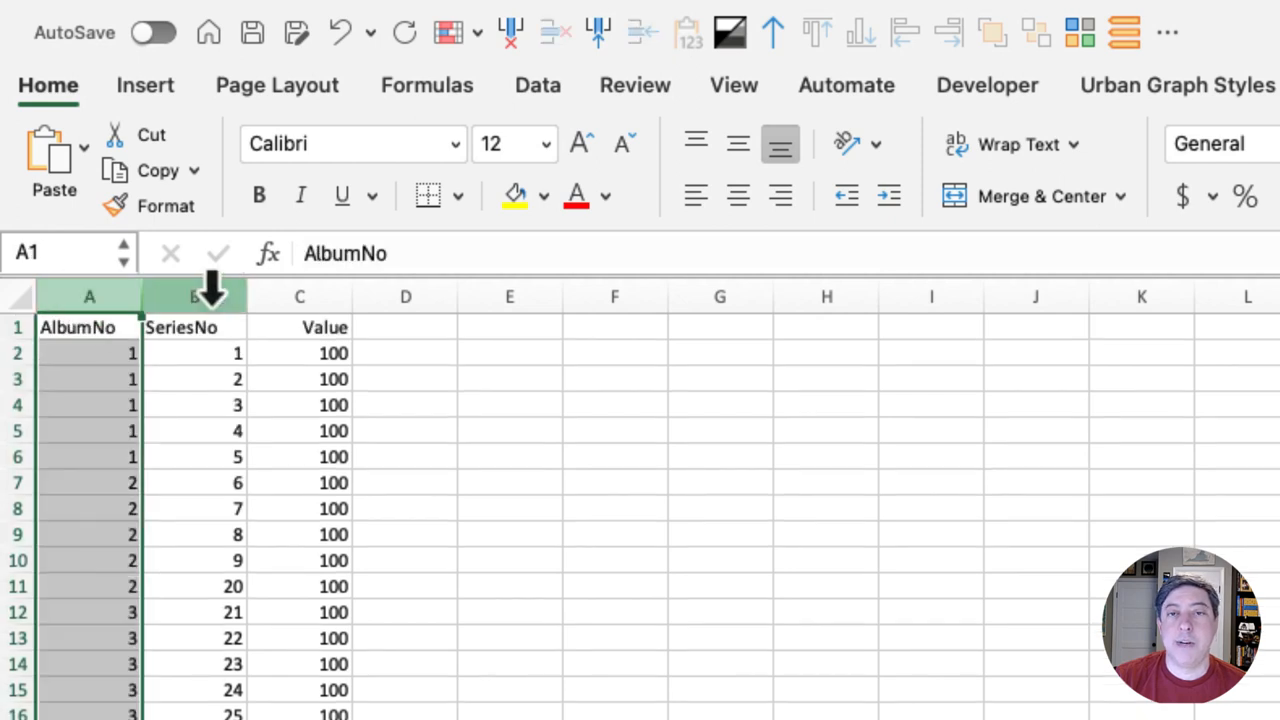
click(190, 296)
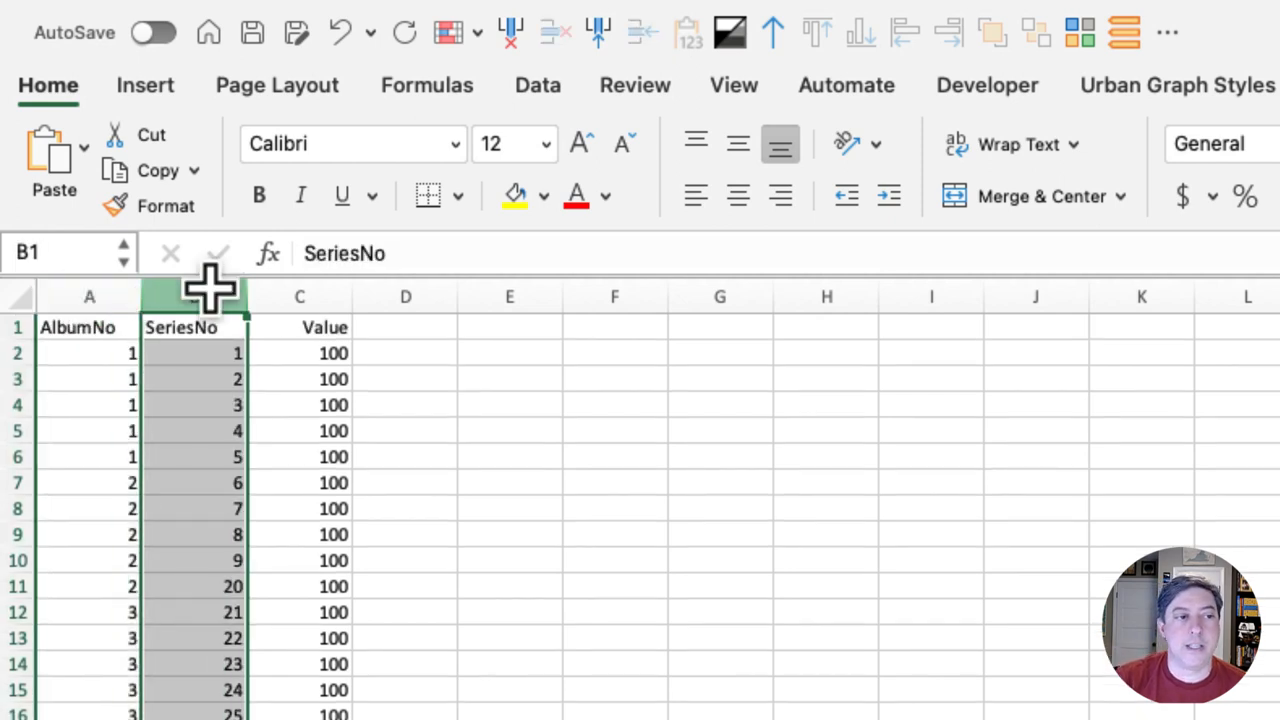
click(300, 296)
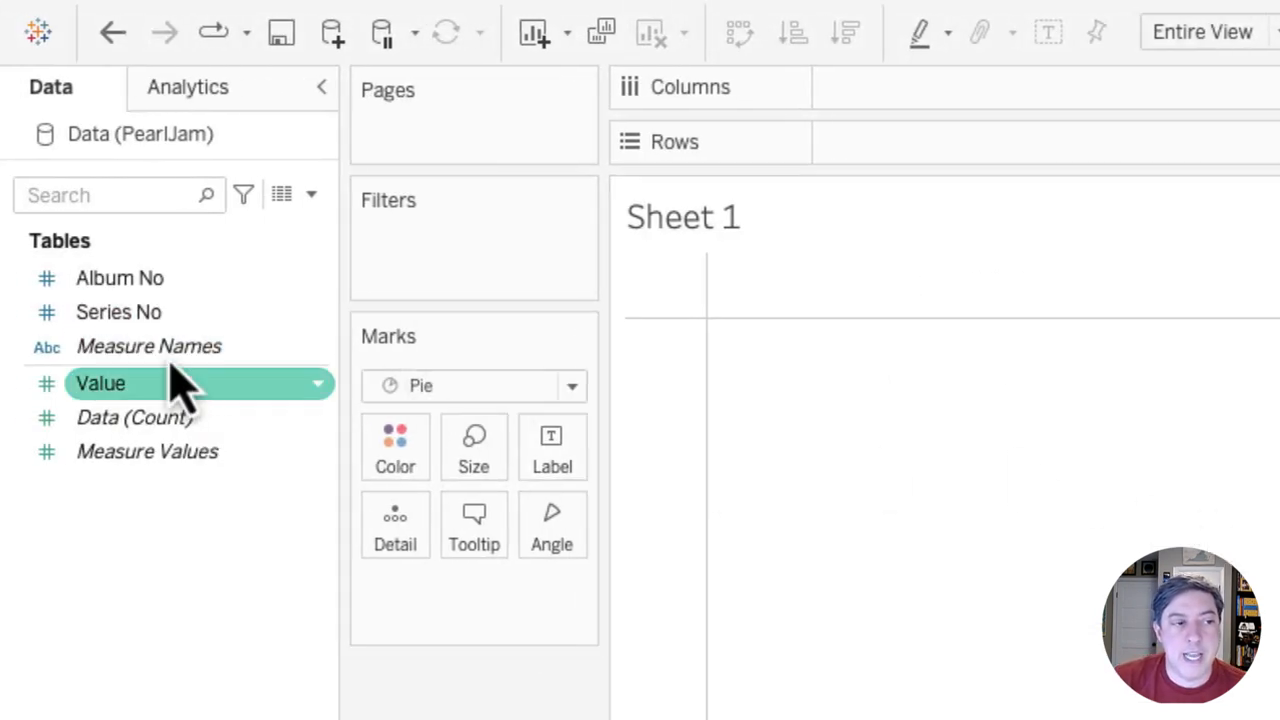
Colour the pie marks by Series No and start an Album No filter with no values chosen
right_click(120, 278)
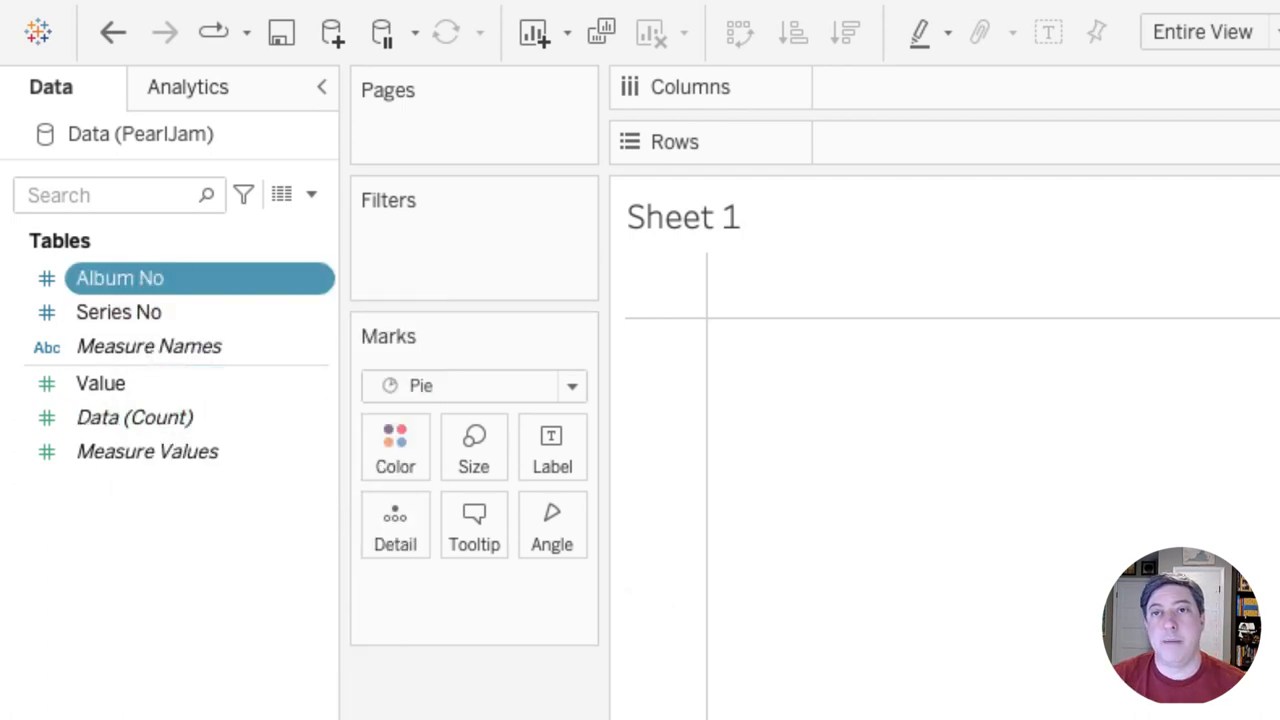
click(148, 346)
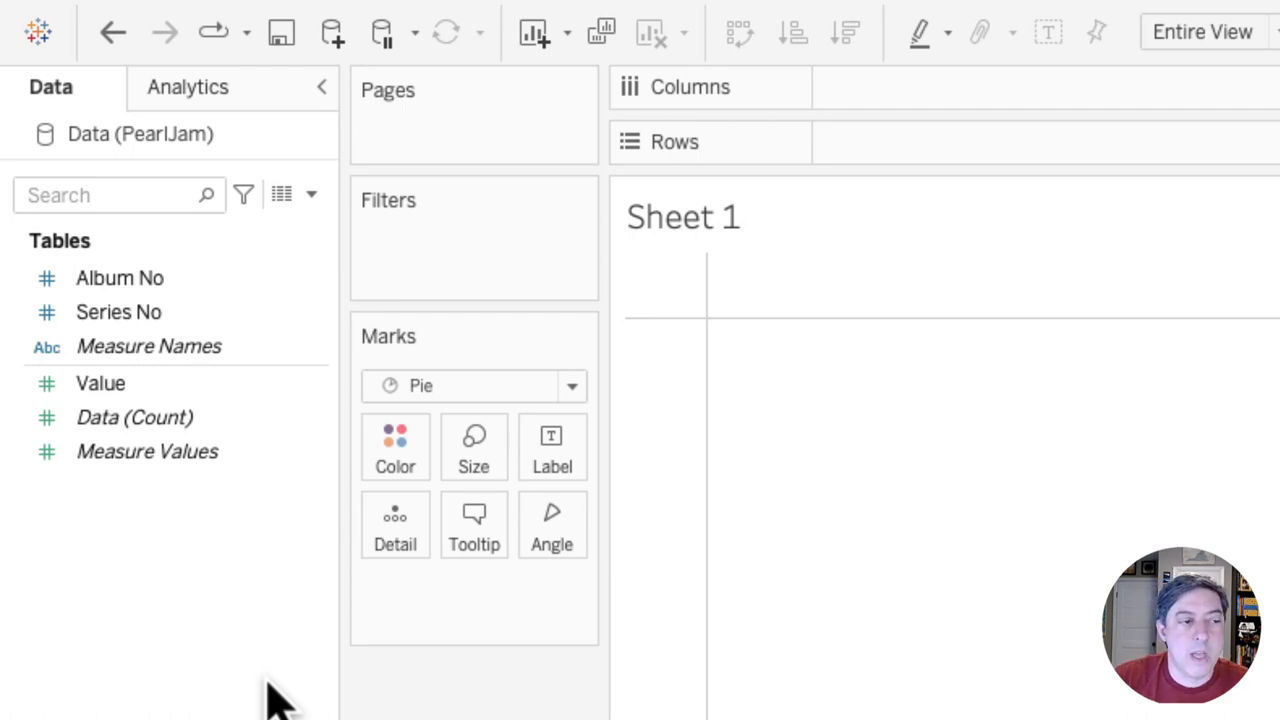
click(134, 418)
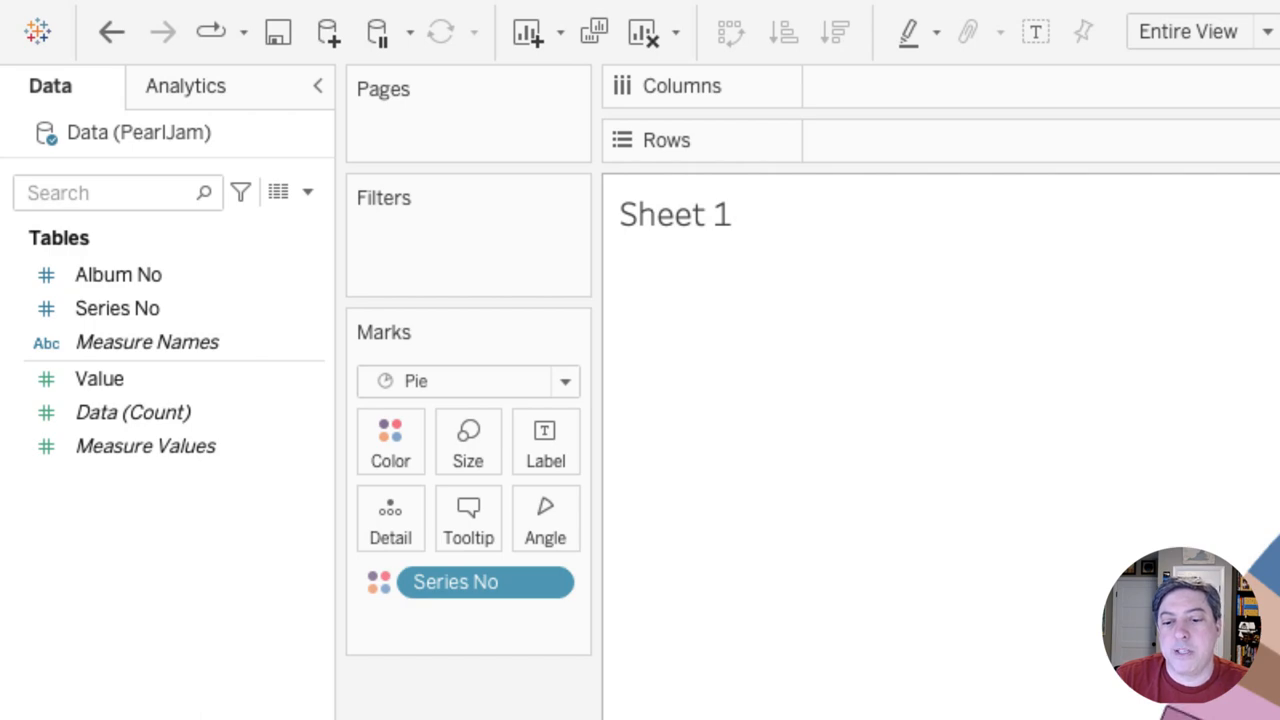
click(116, 308)
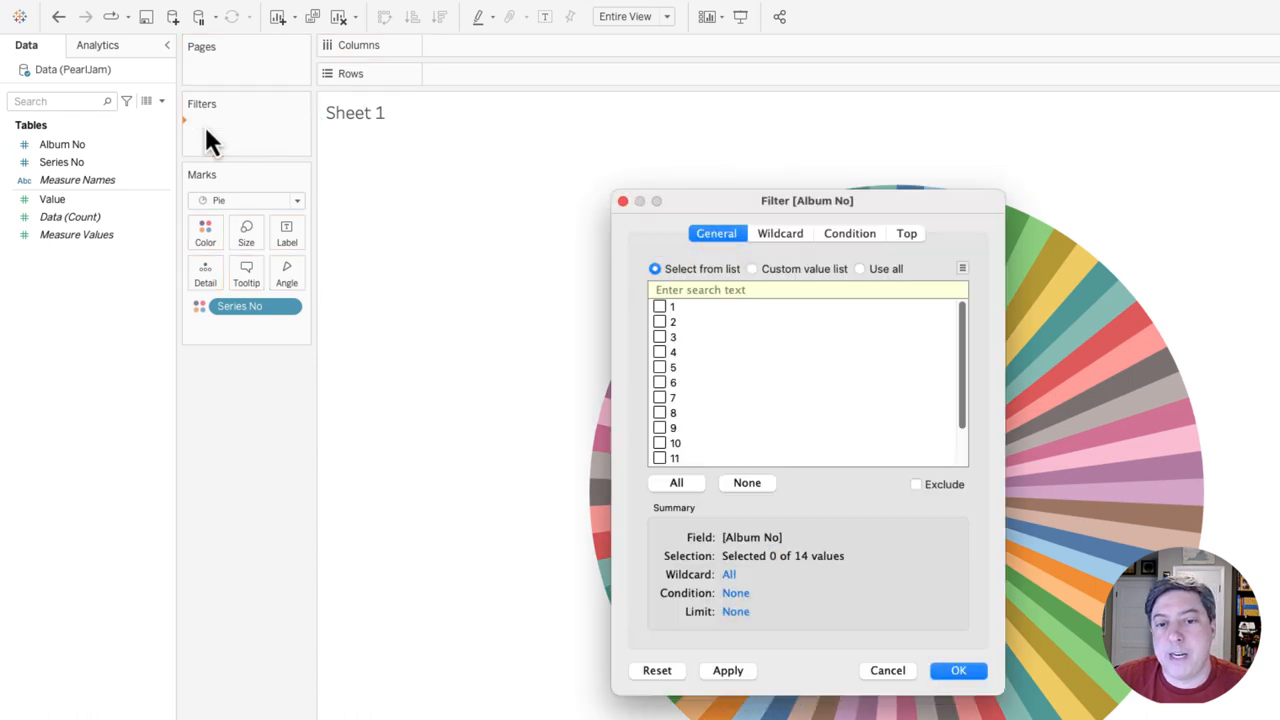
Filter the pie to Album No 1 and select Series No for the next shelf
click(660, 306)
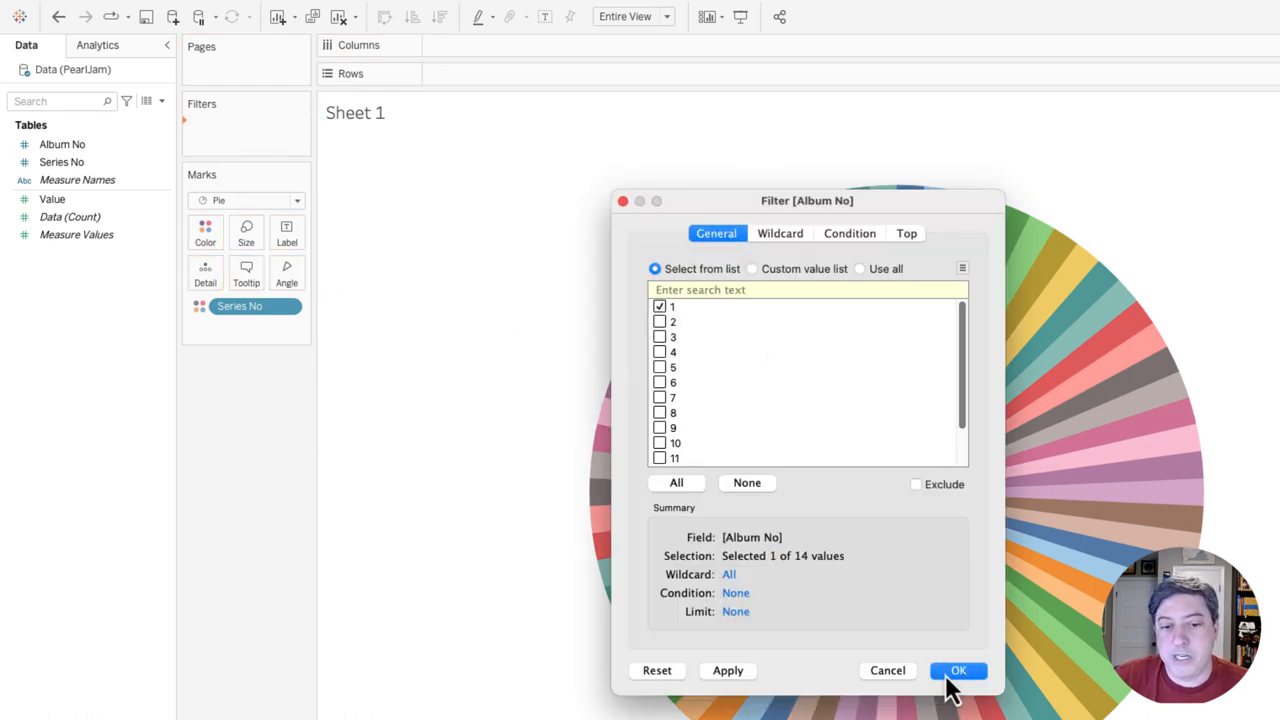
click(956, 670)
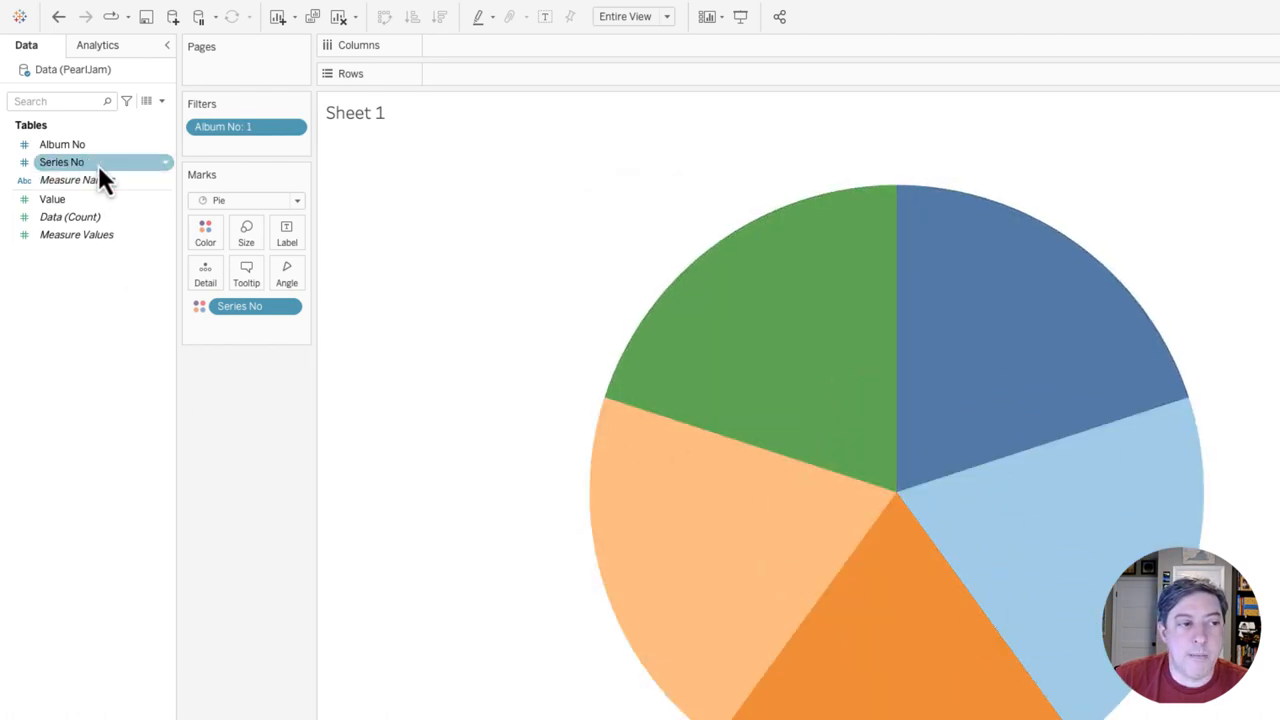
click(52, 200)
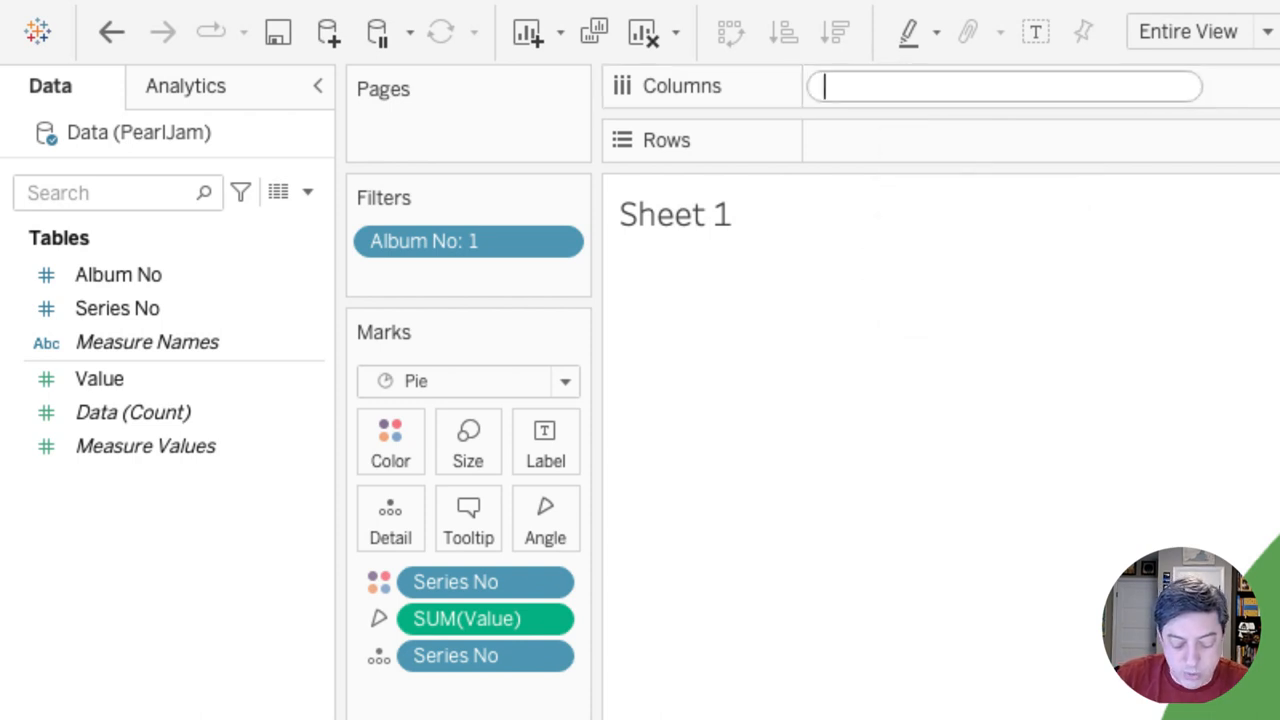
Add INDEX() to Columns computed along Series No, splitting album 1 into five circles
text(INDEX())
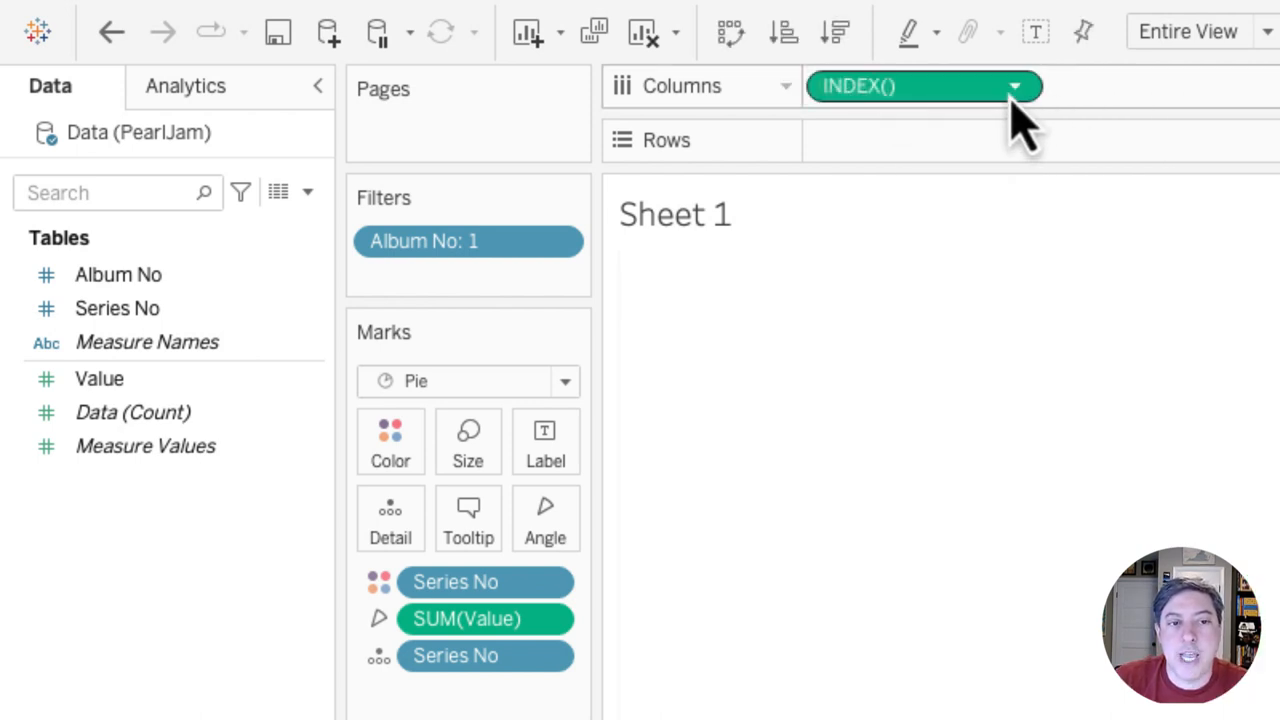
click(1016, 86)
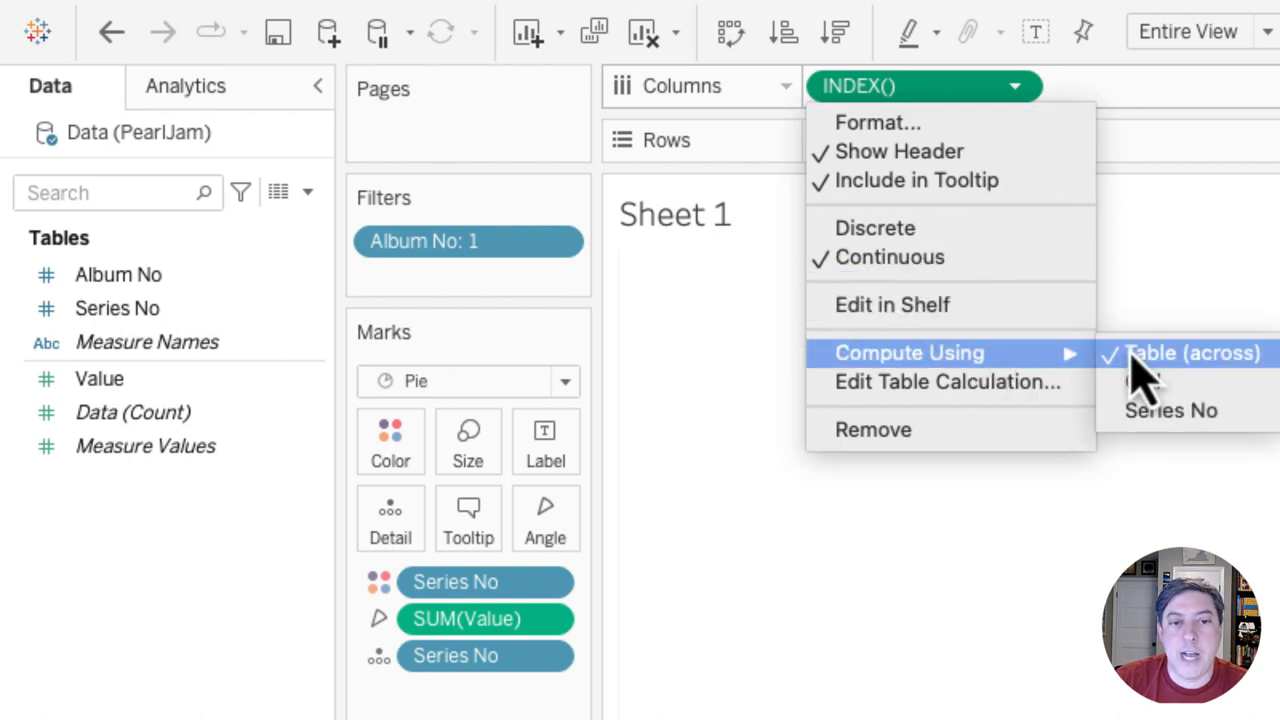
mouse_move(1190, 420)
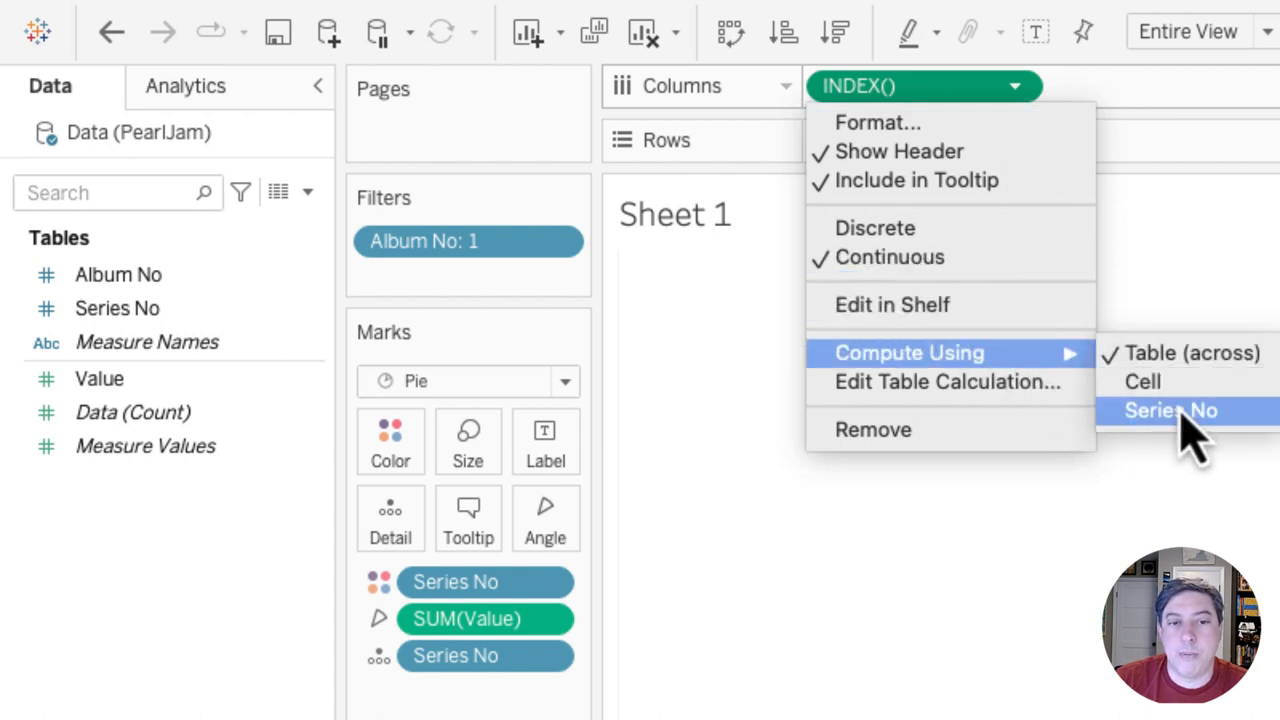
click(1172, 410)
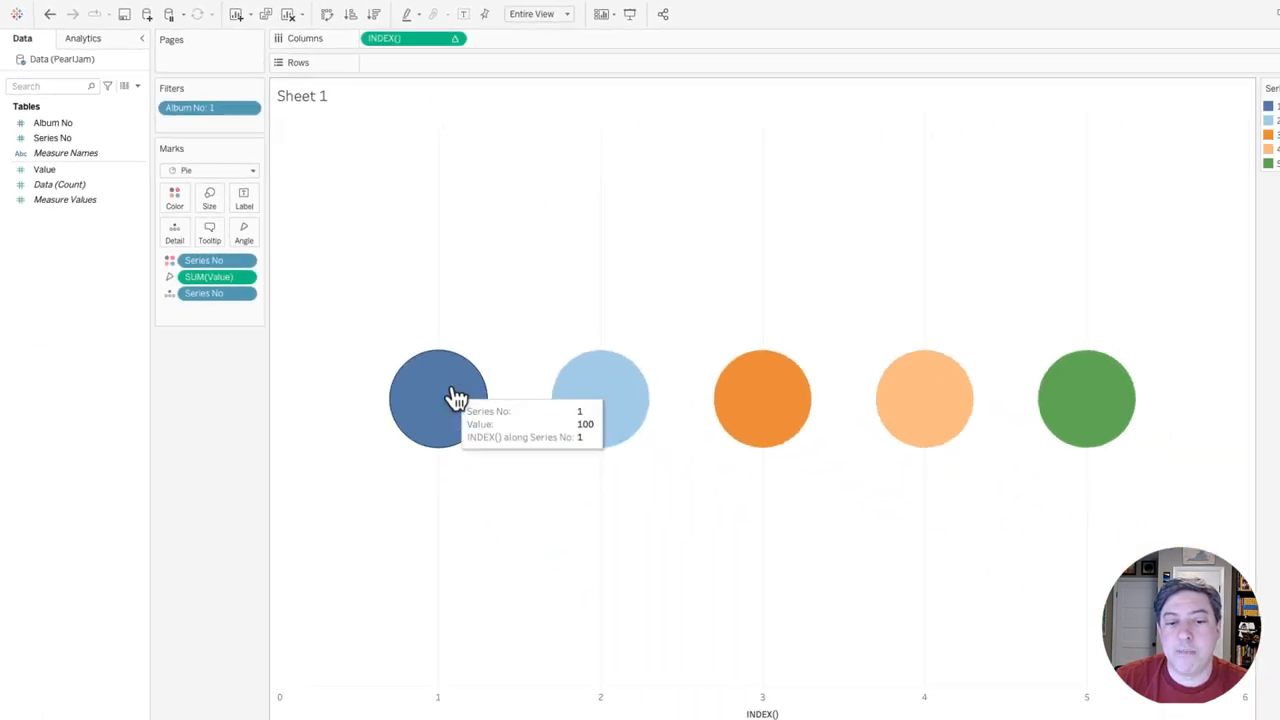
mouse_move(1068, 292)
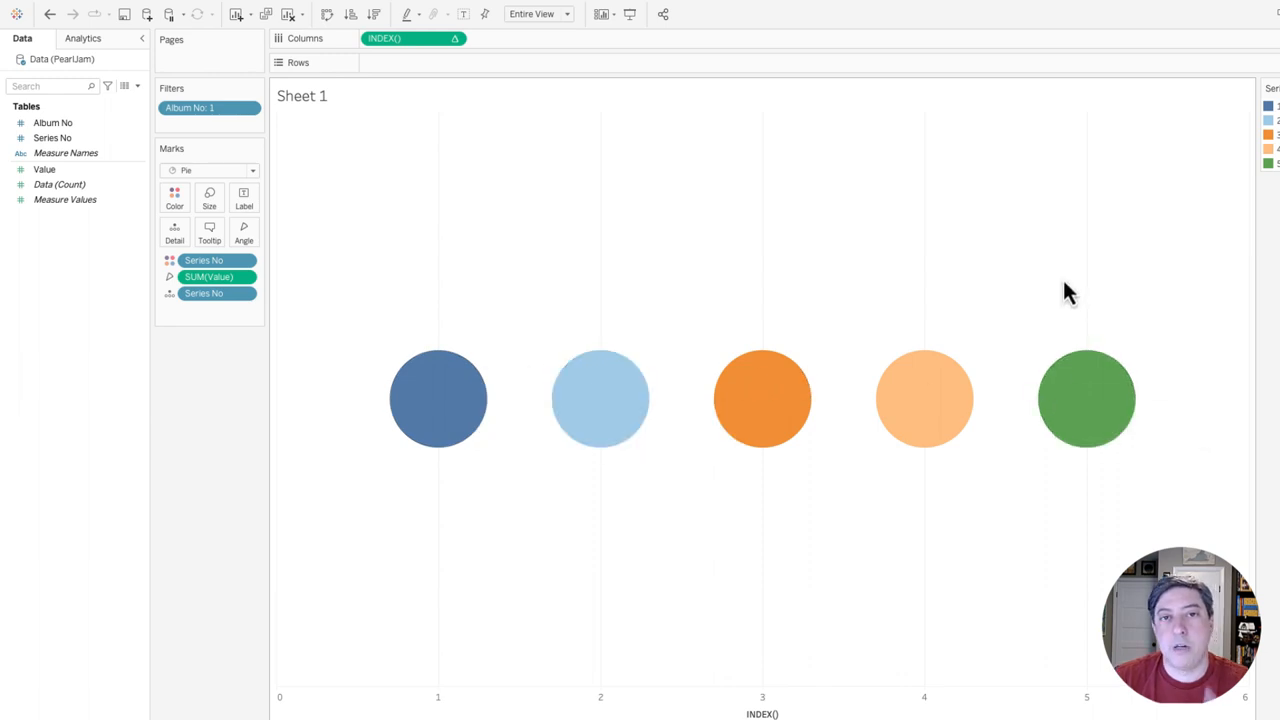
mouse_move(924, 276)
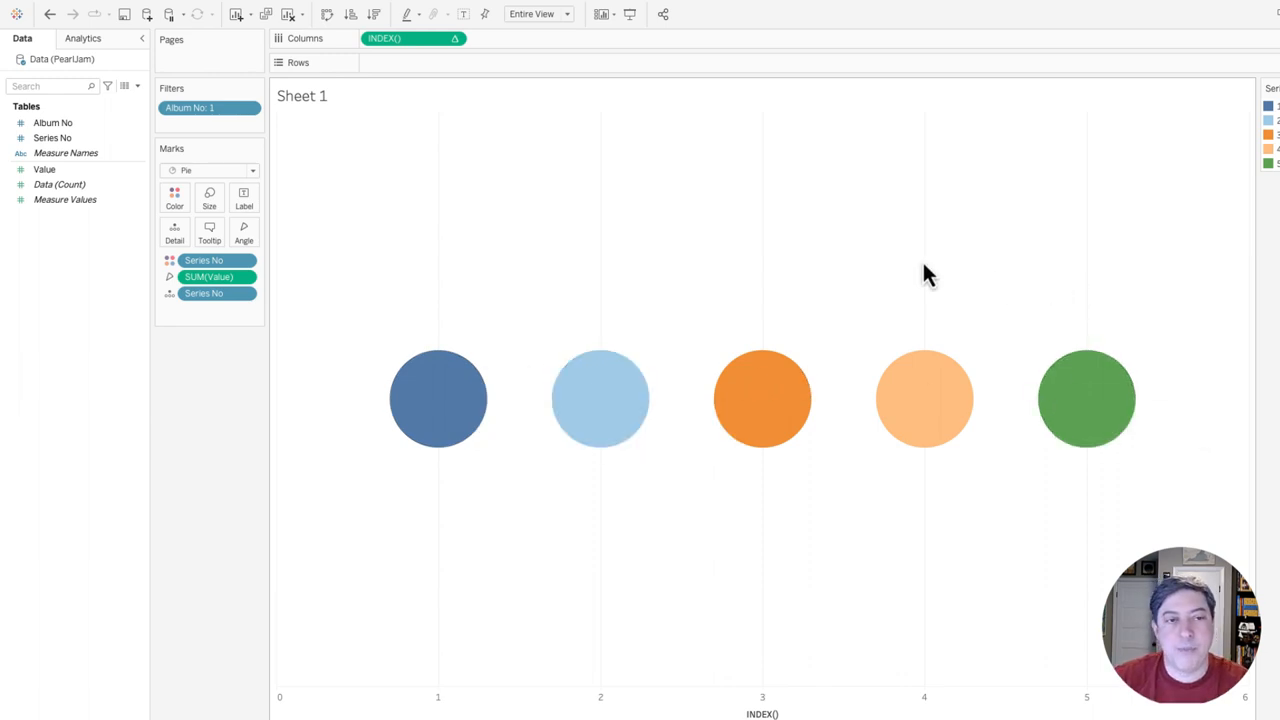
mouse_move(410, 38)
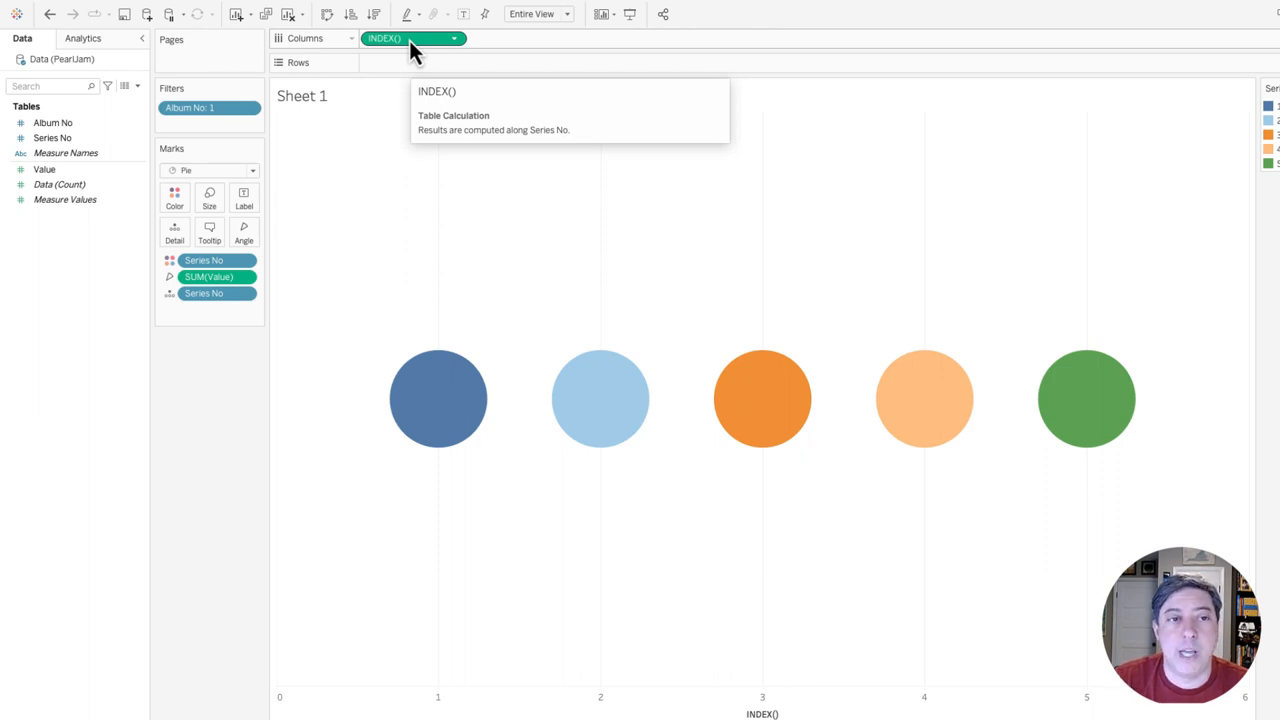
Size the circles by INDEX() and divide the Columns INDEX() to shrink the axis values
drag(410, 38, 210, 200)
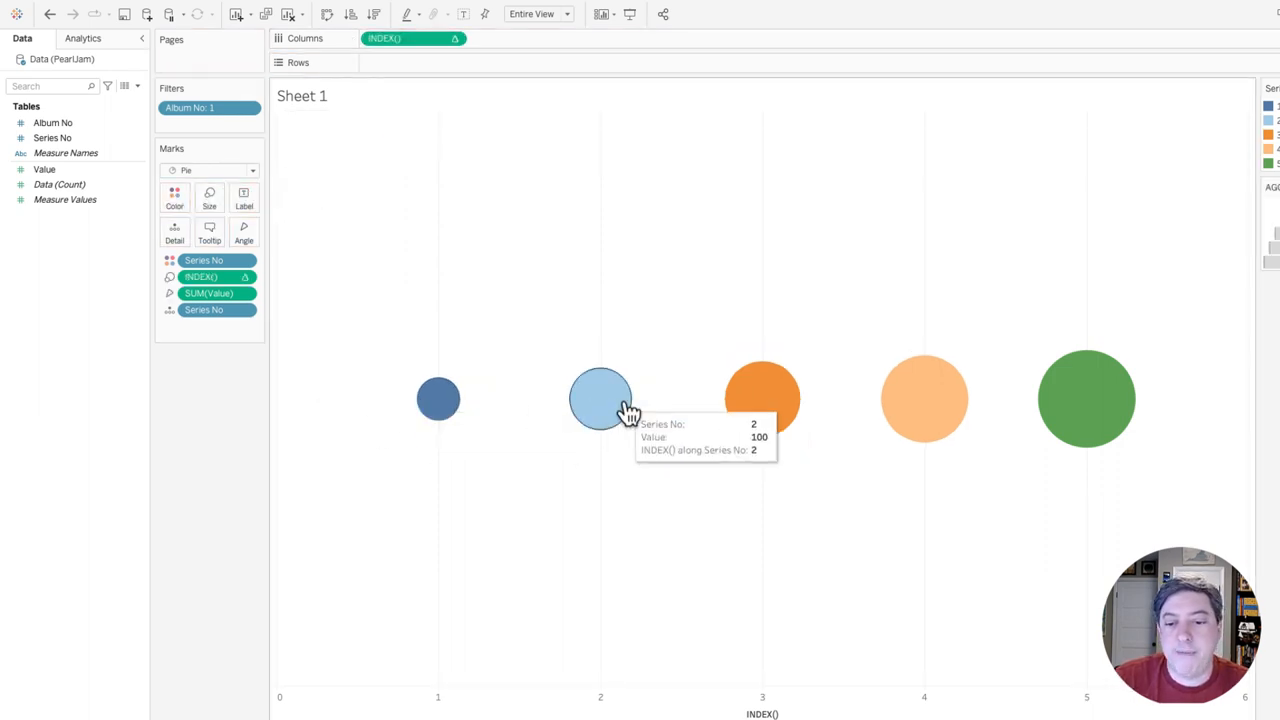
mouse_move(600, 342)
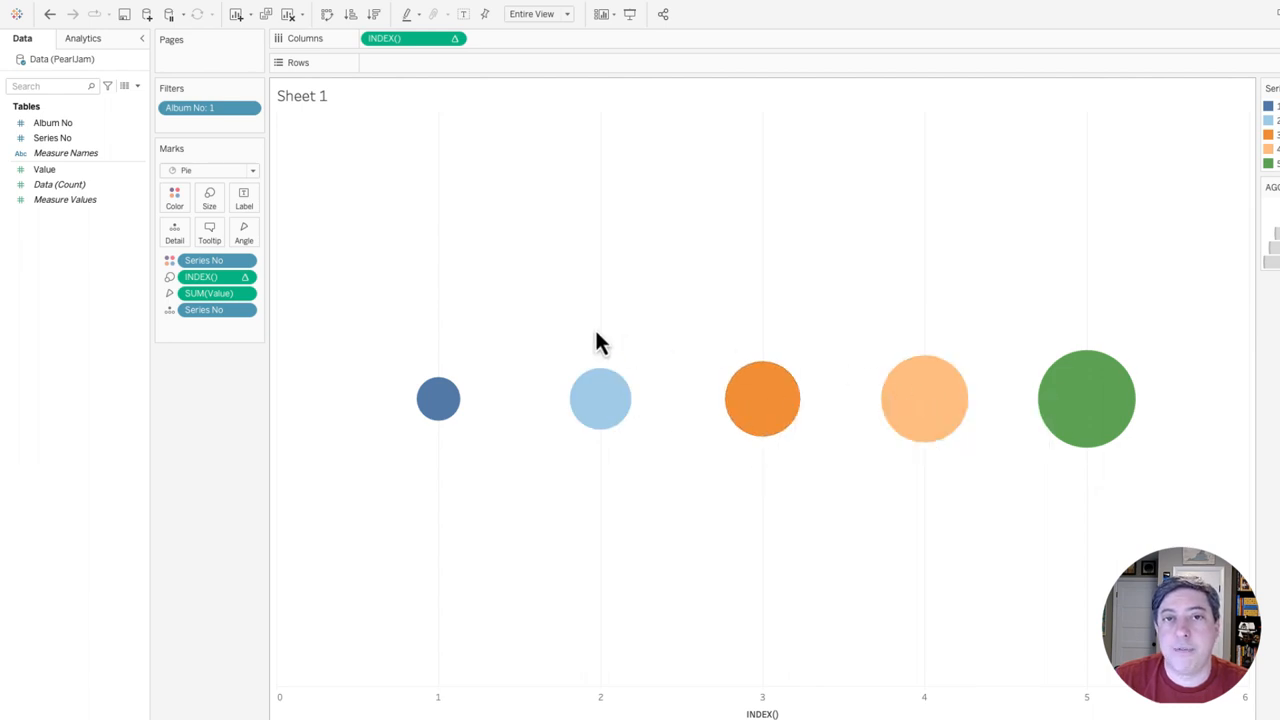
mouse_move(530, 206)
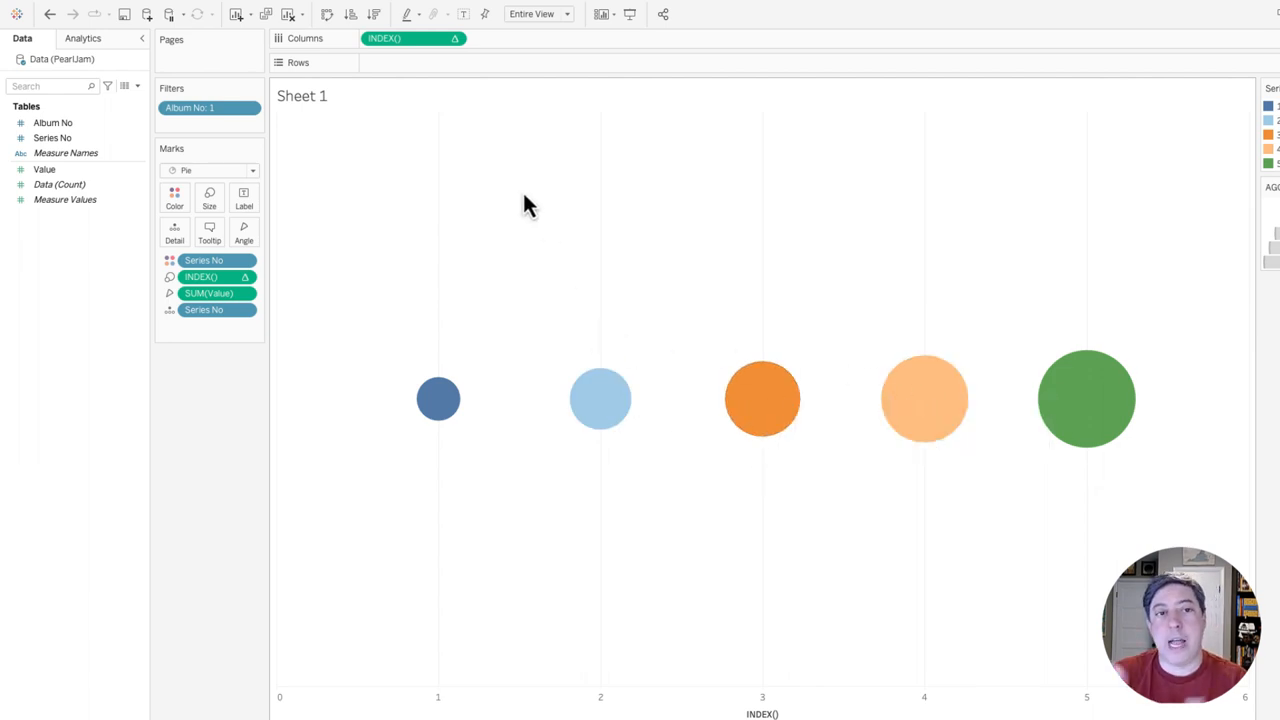
double_click(384, 38)
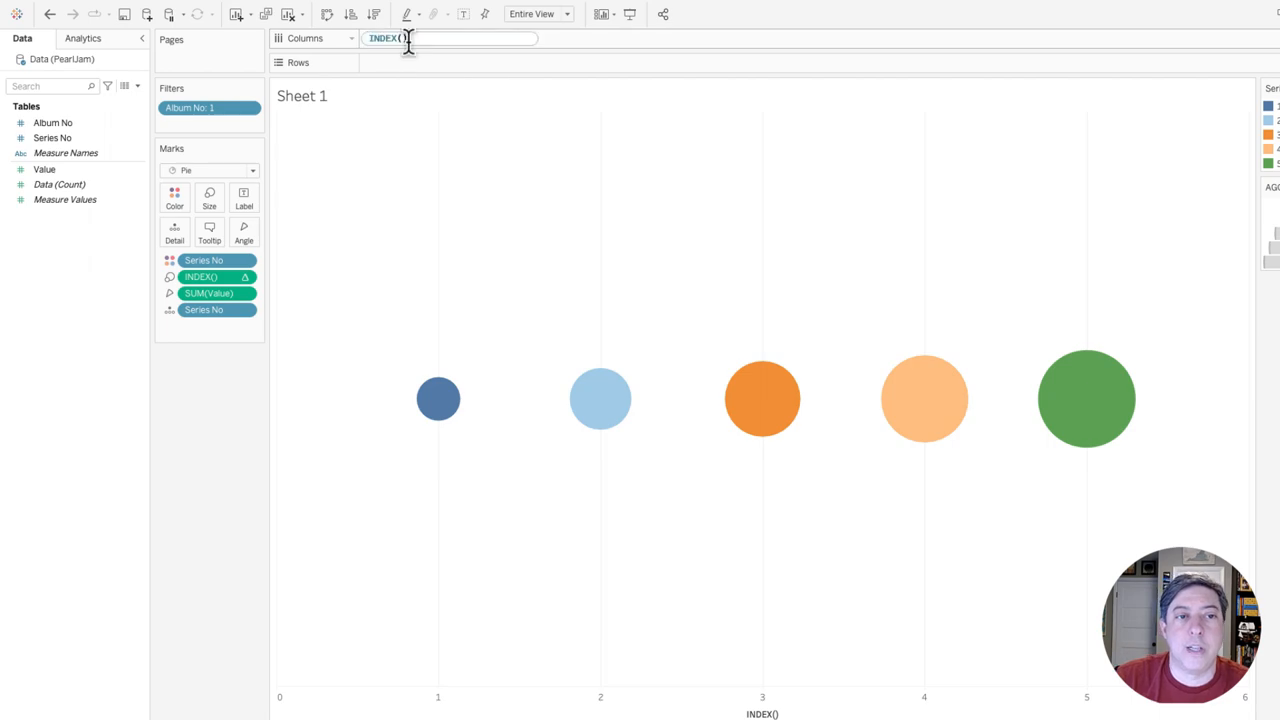
text(/)
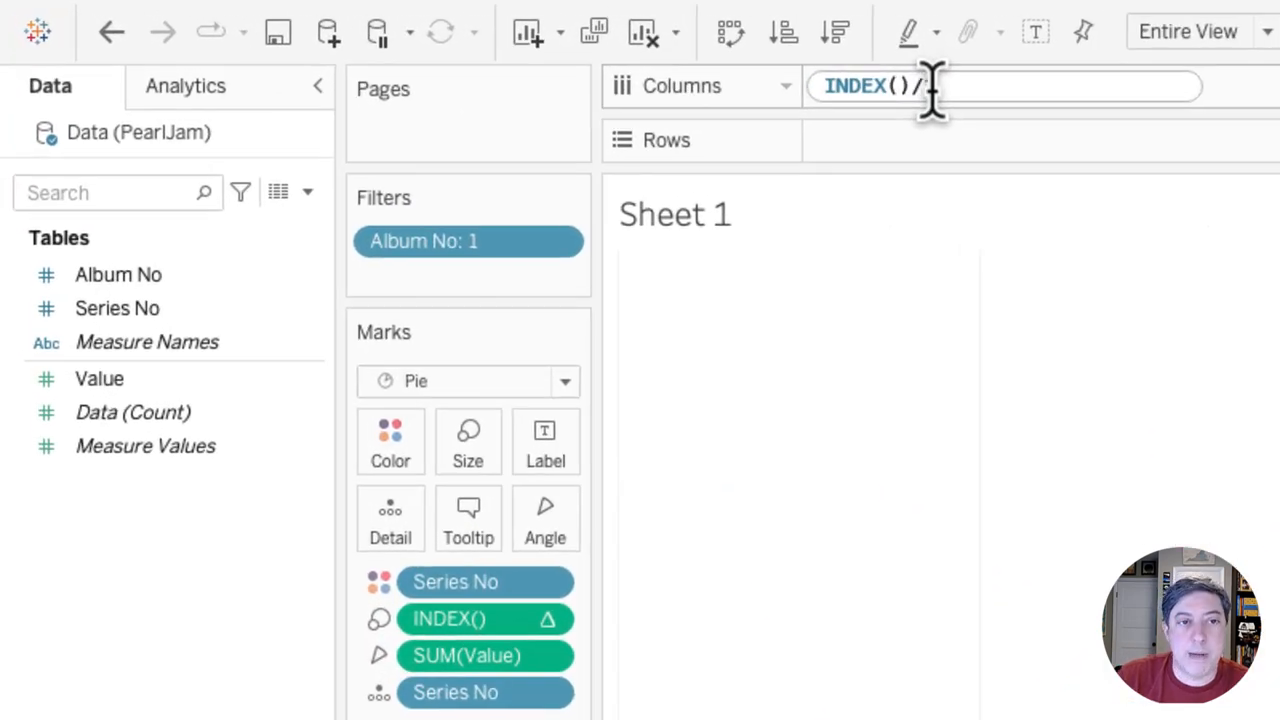
text(100000)
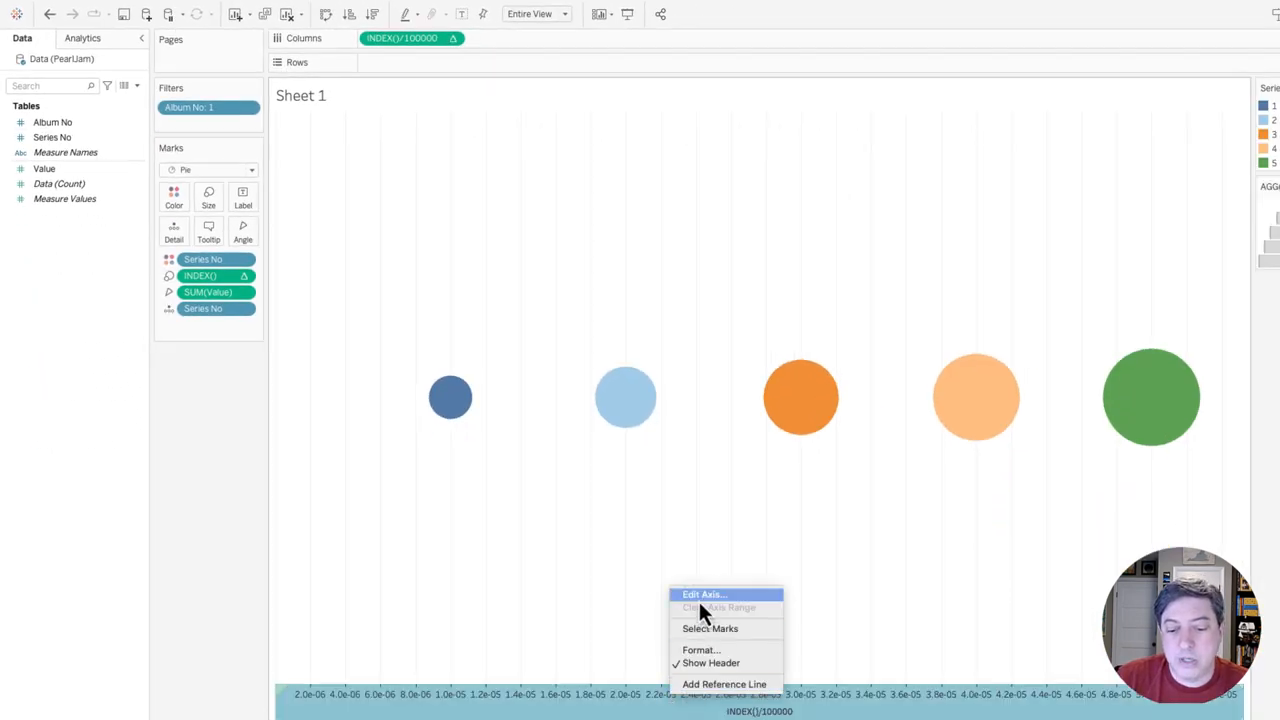
Give the axis a custom fixed range ending at 2 so the circles stack concentrically
click(704, 594)
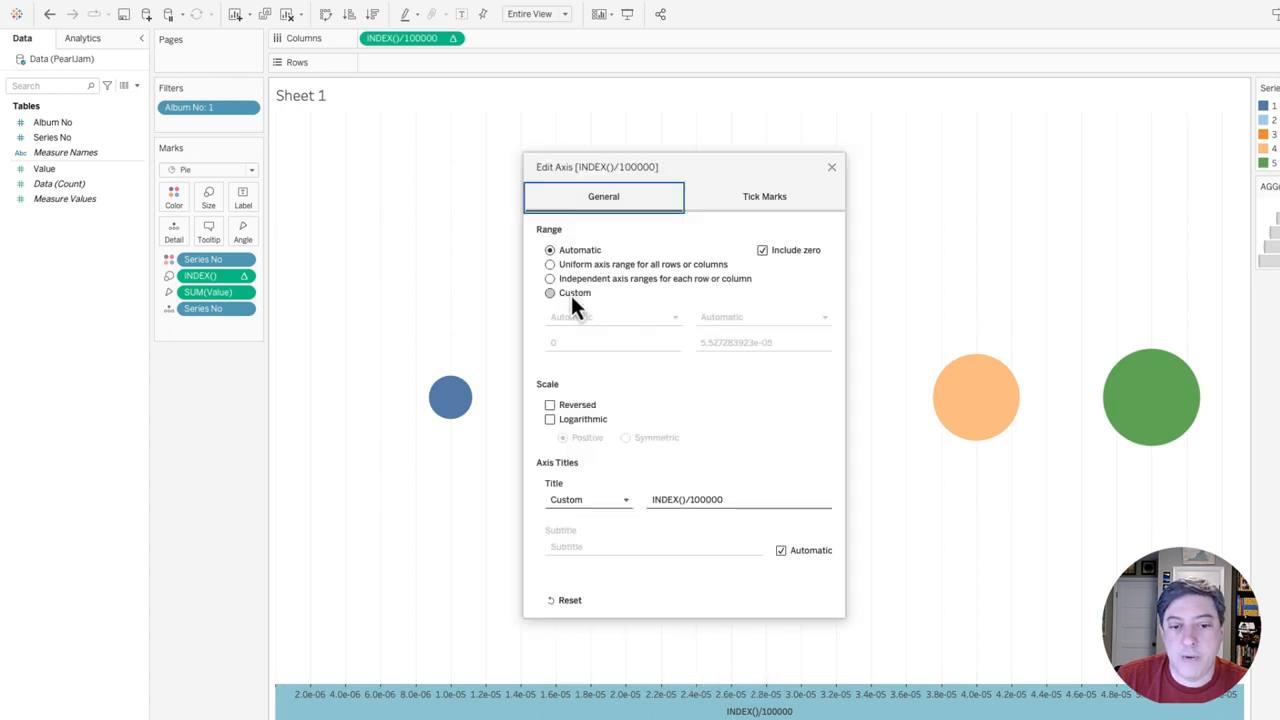
click(548, 292)
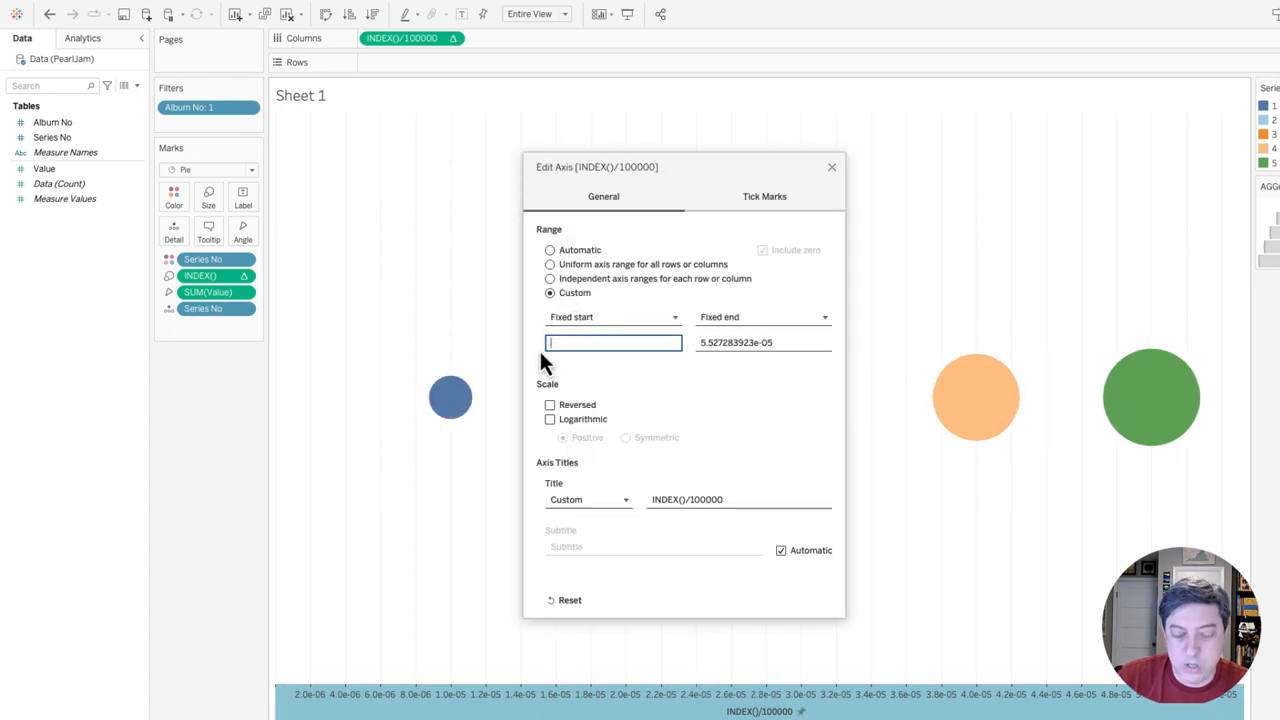
text(2)
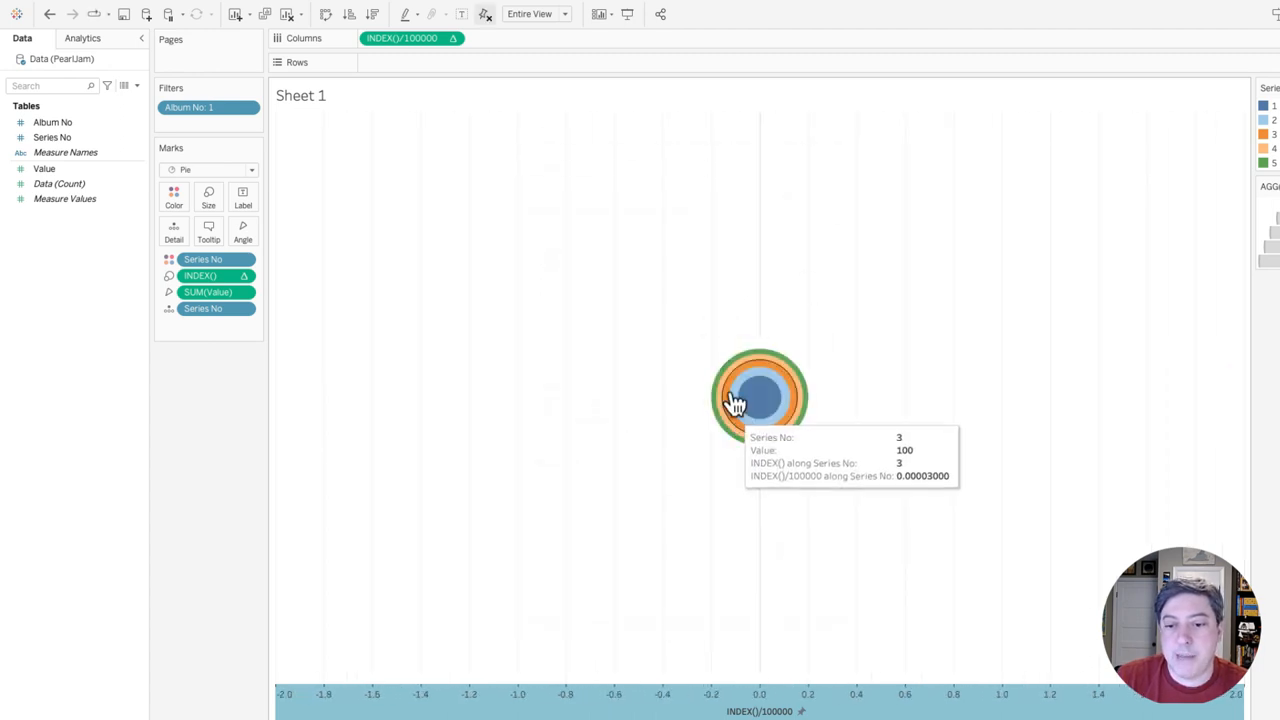
mouse_move(762, 418)
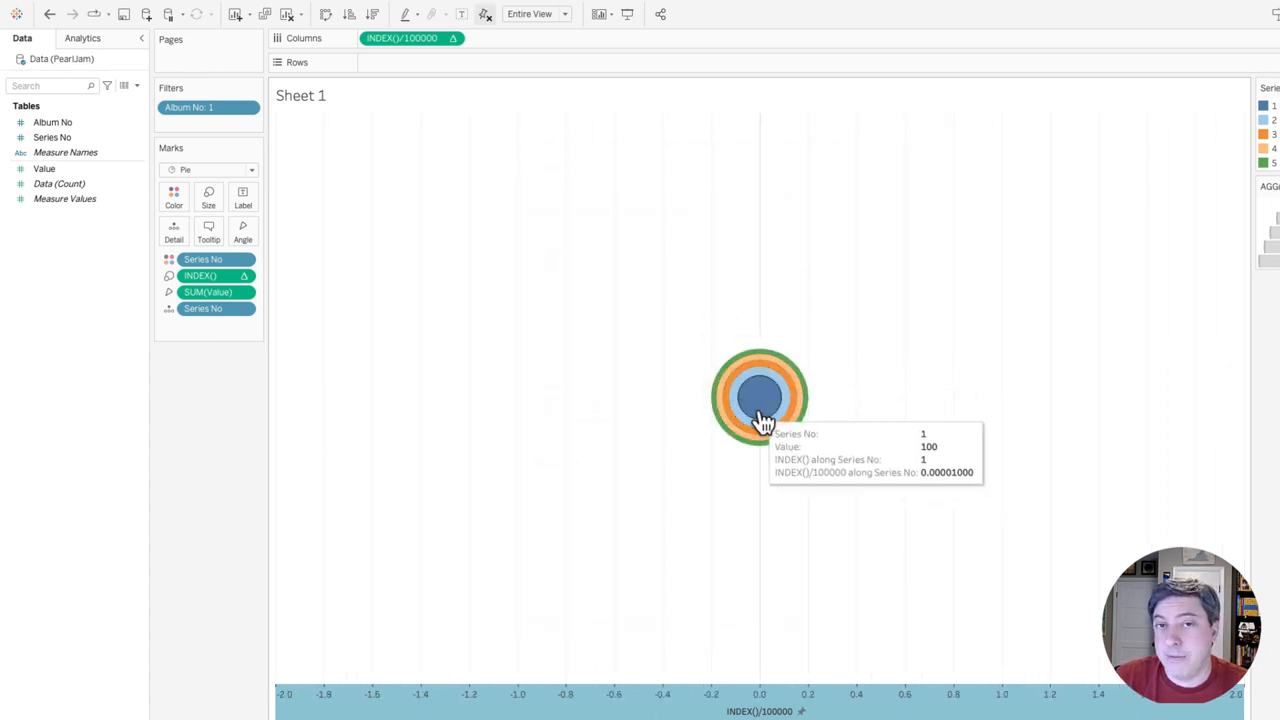
mouse_move(378, 444)
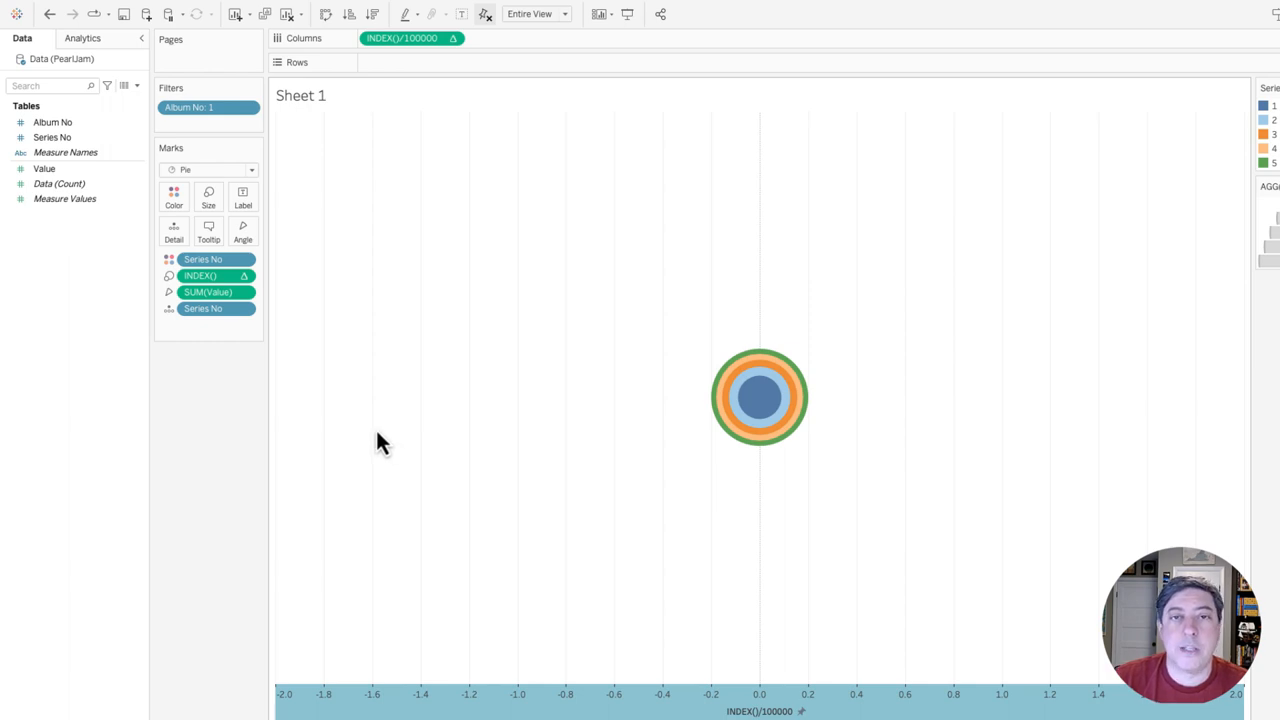
mouse_move(760, 400)
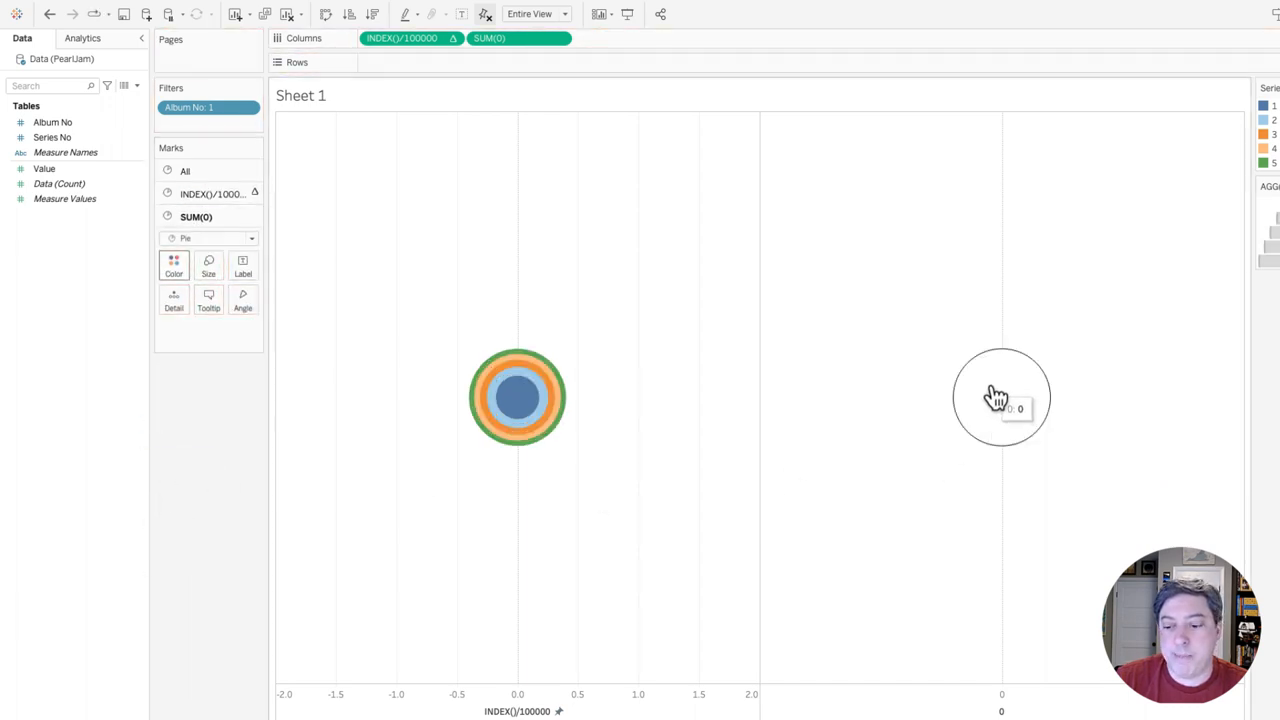
Put the SUM(0) pie on a dual axis so its mark overlays the ring centre
right_click(1000, 408)
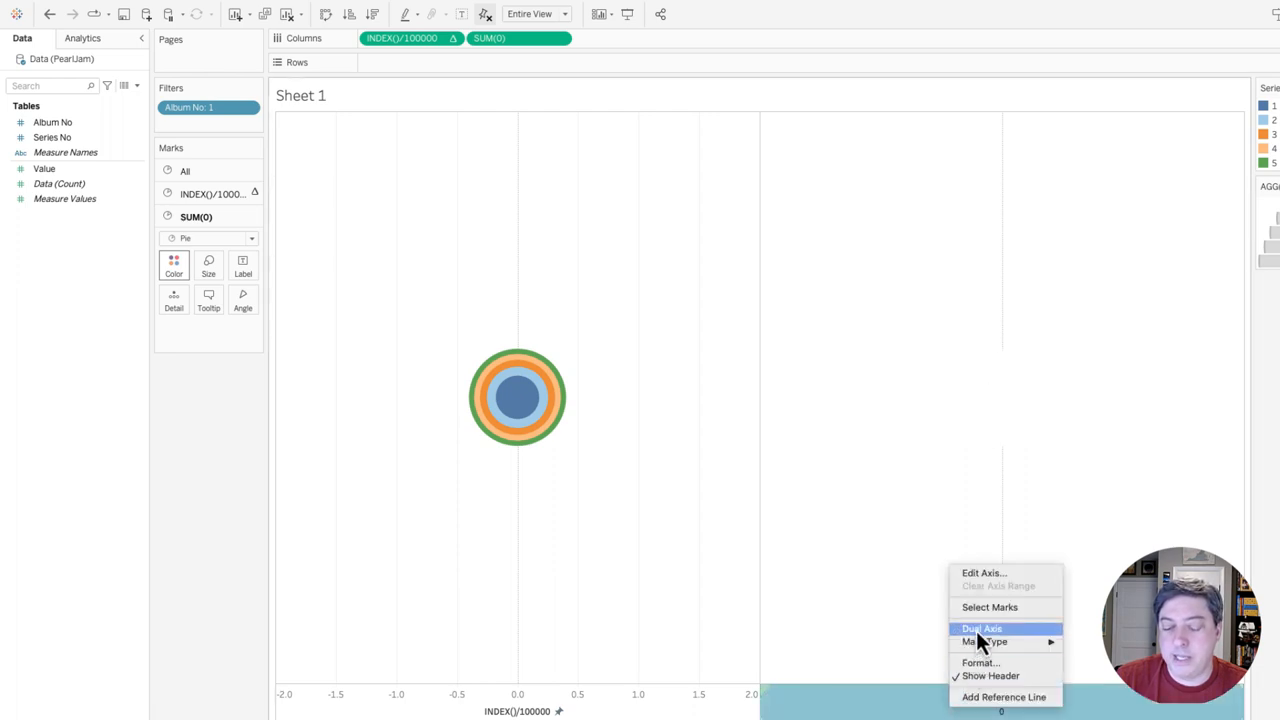
click(982, 628)
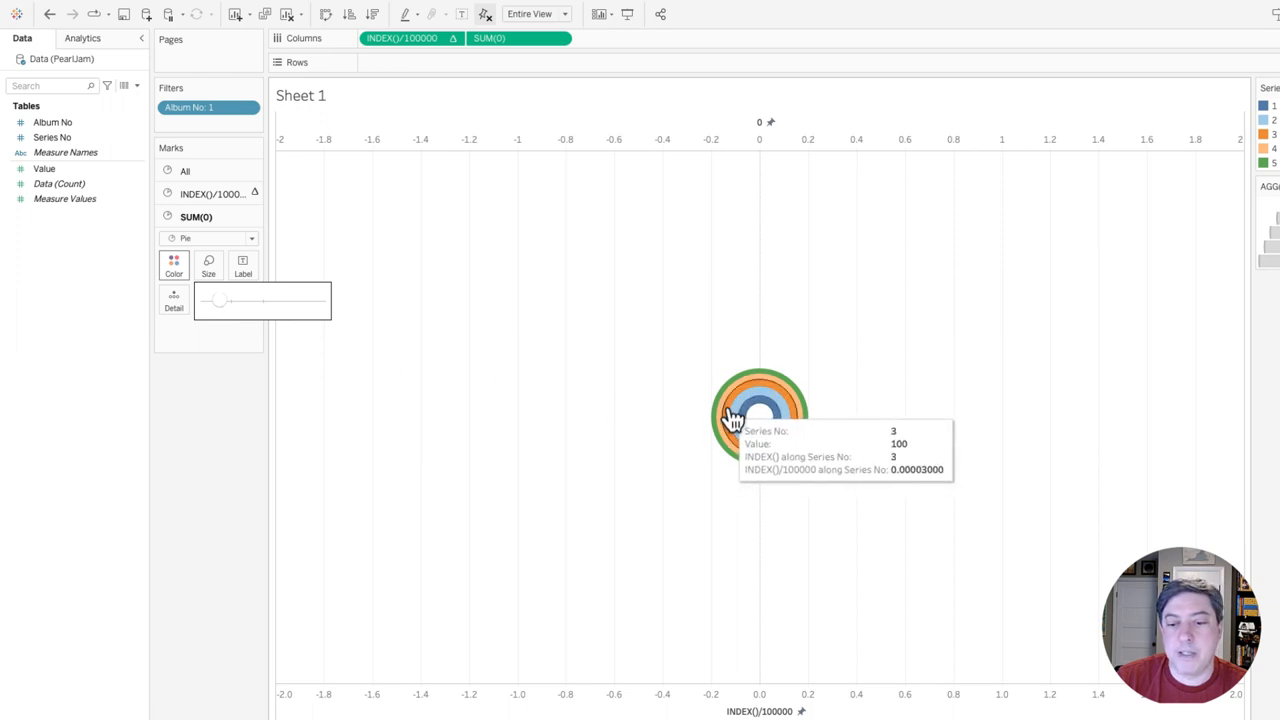
mouse_move(748, 428)
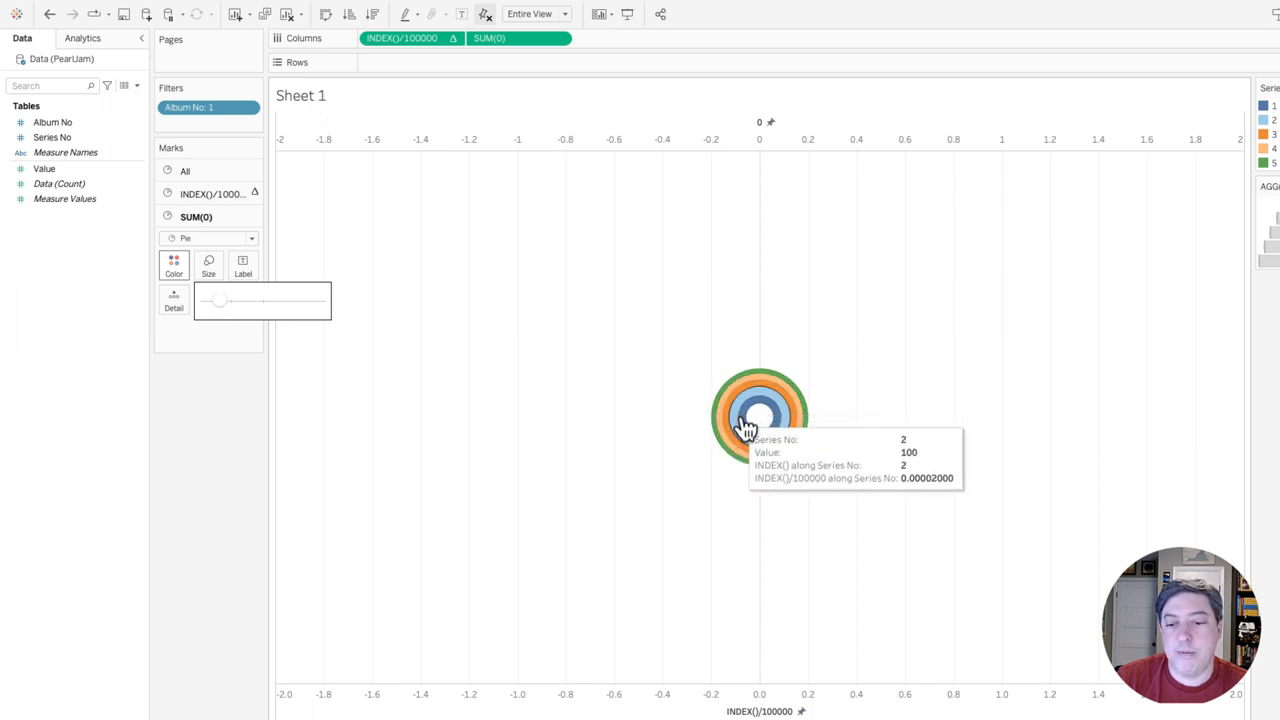
mouse_move(696, 454)
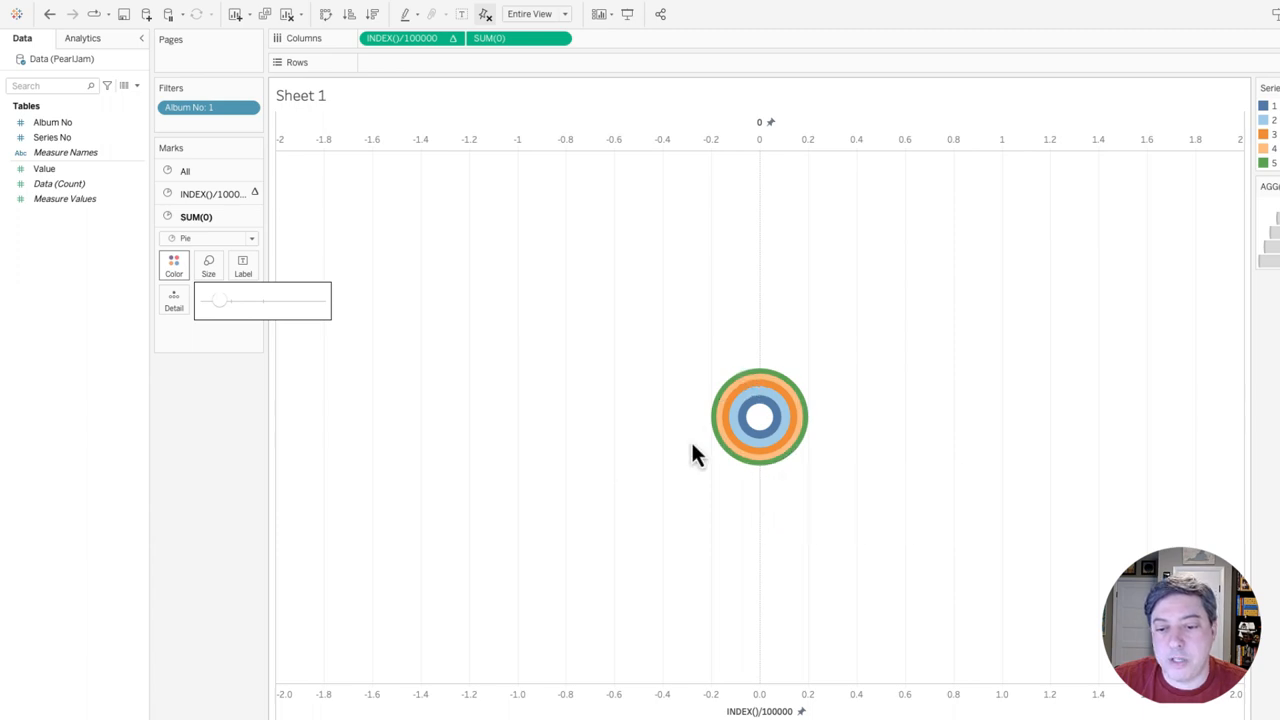
mouse_move(644, 392)
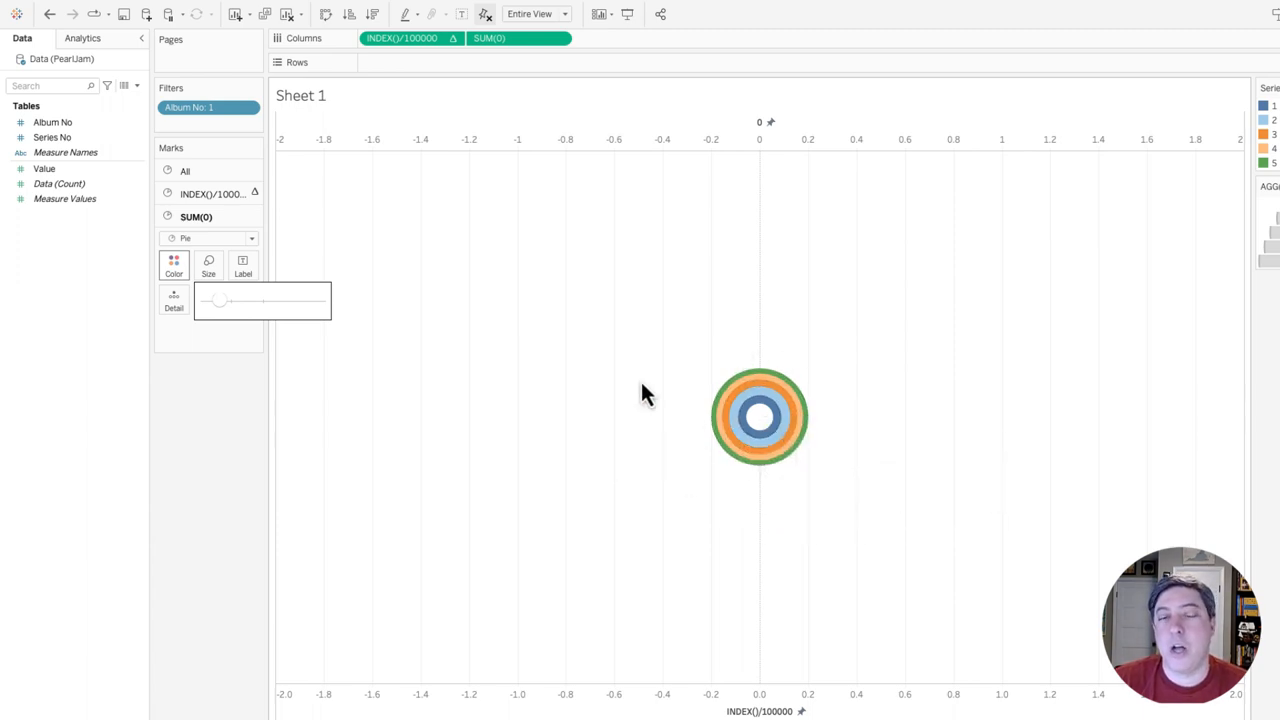
mouse_move(536, 410)
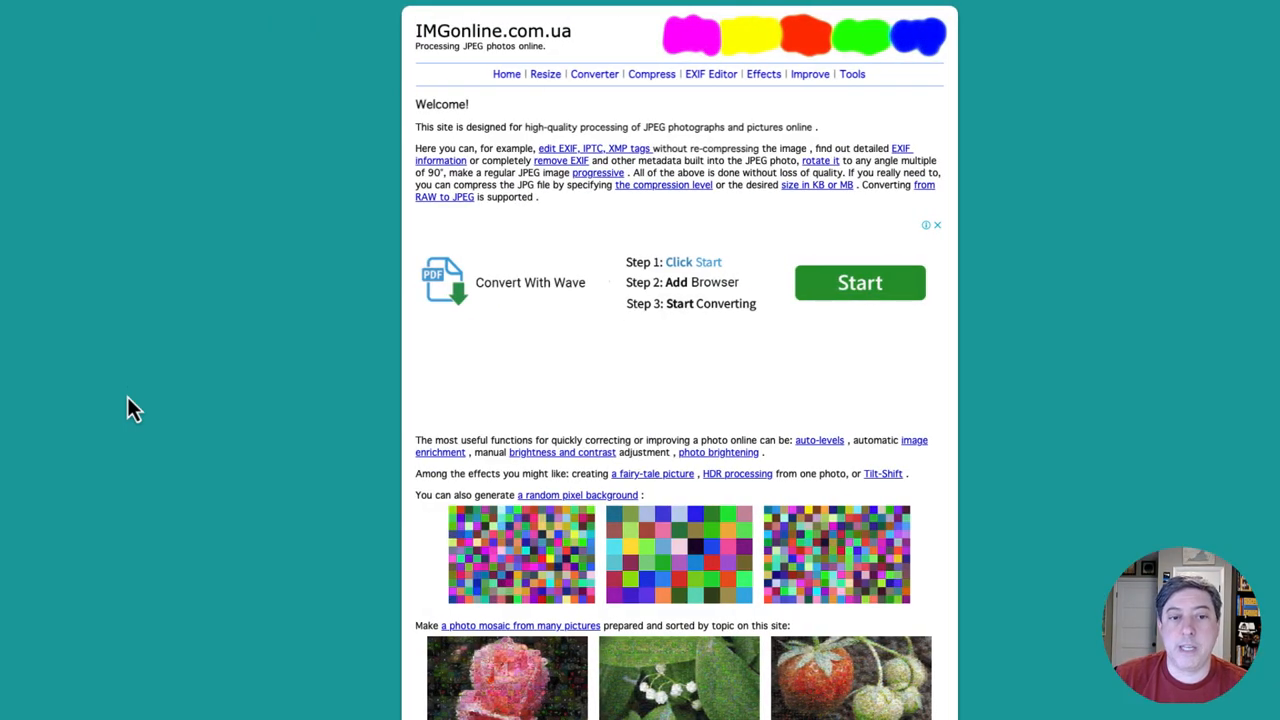
mouse_move(376, 258)
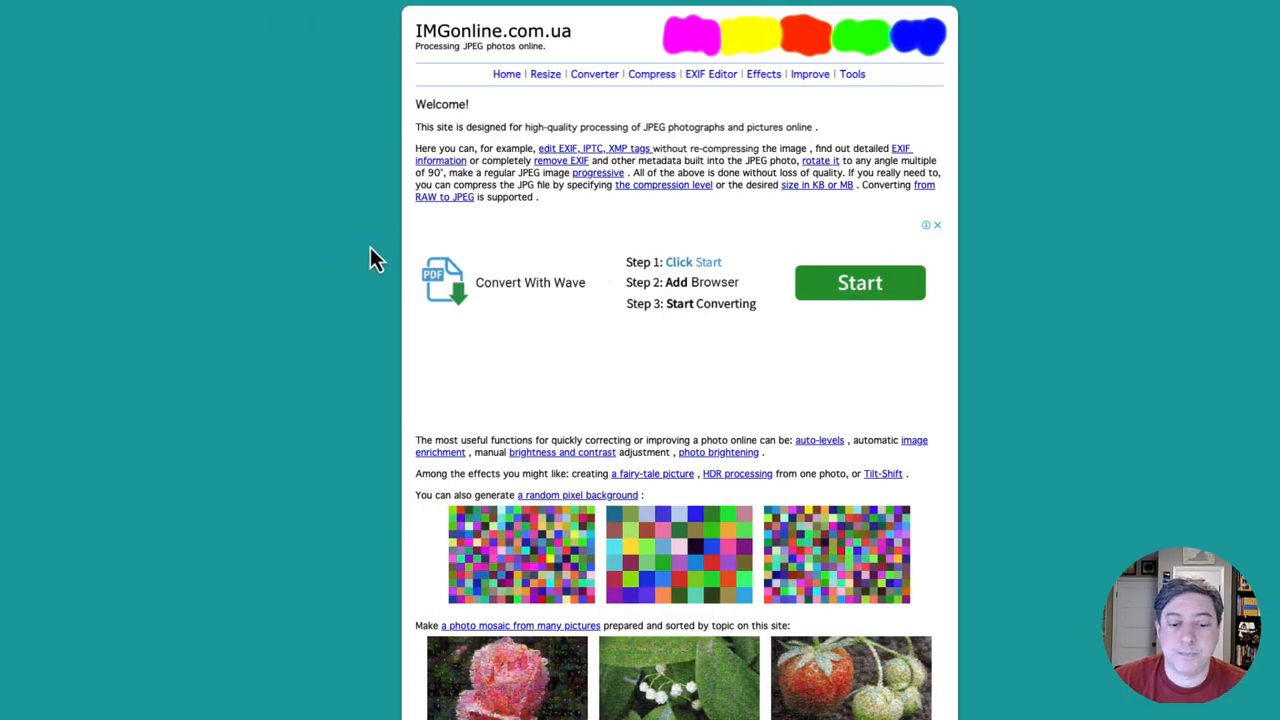
Find and enter IMGonline's main-colours-of-a-picture tool from the homepage
scroll(down, 3)
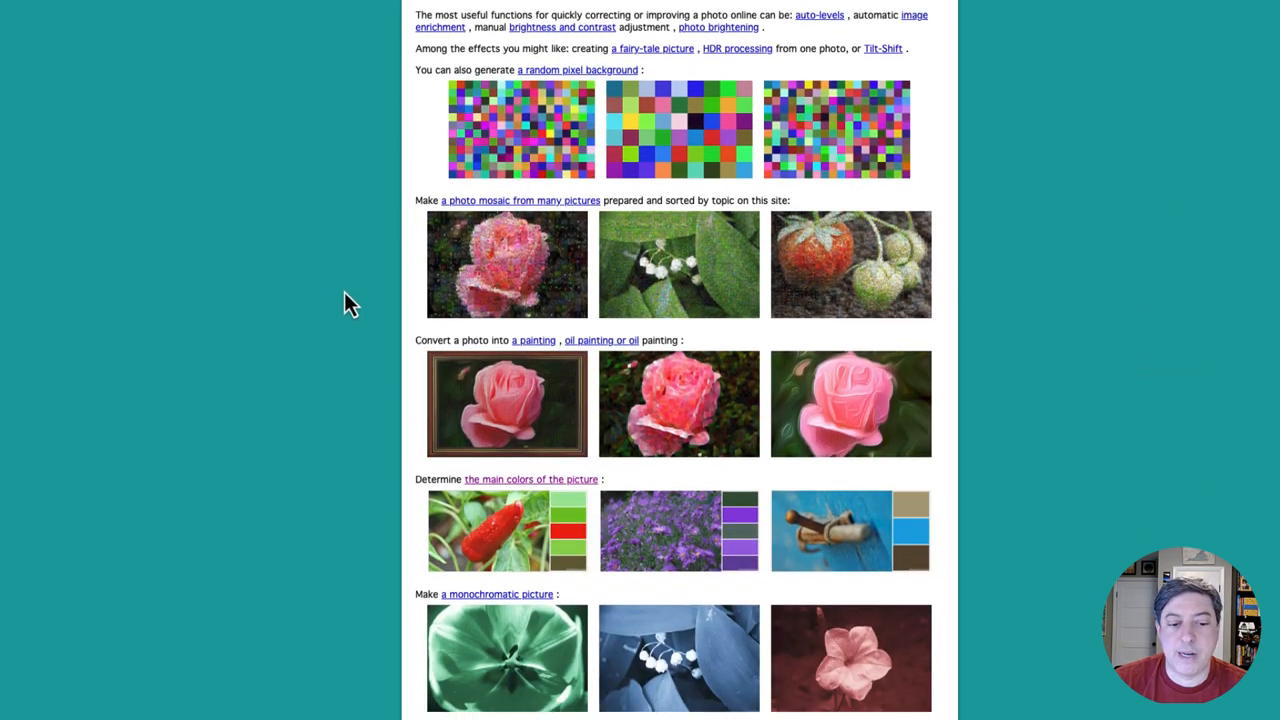
scroll(up, 3)
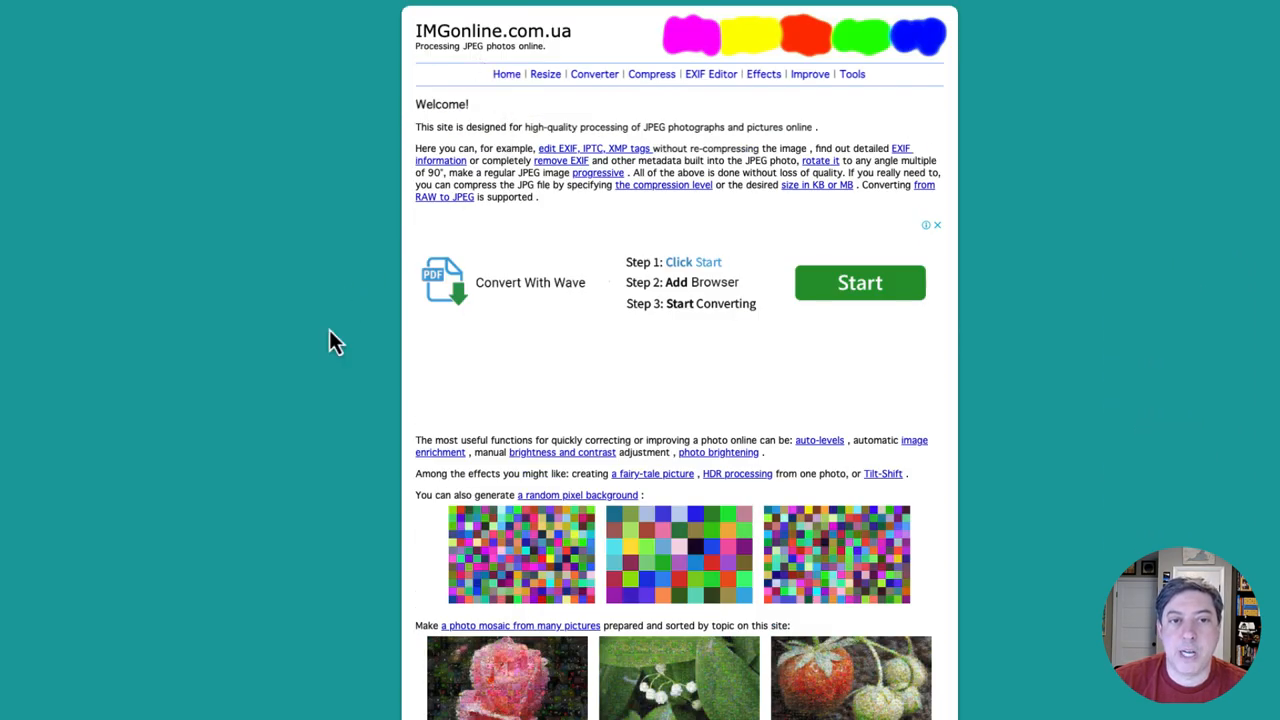
scroll(down, 3)
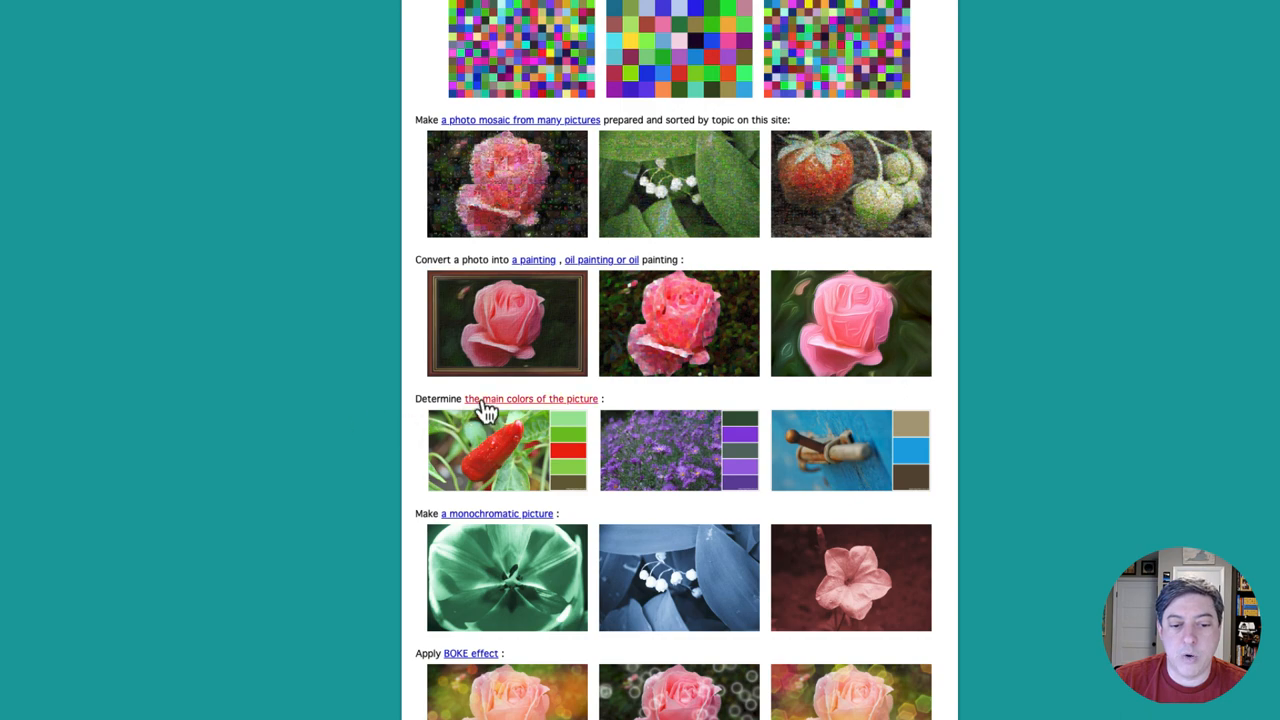
click(532, 398)
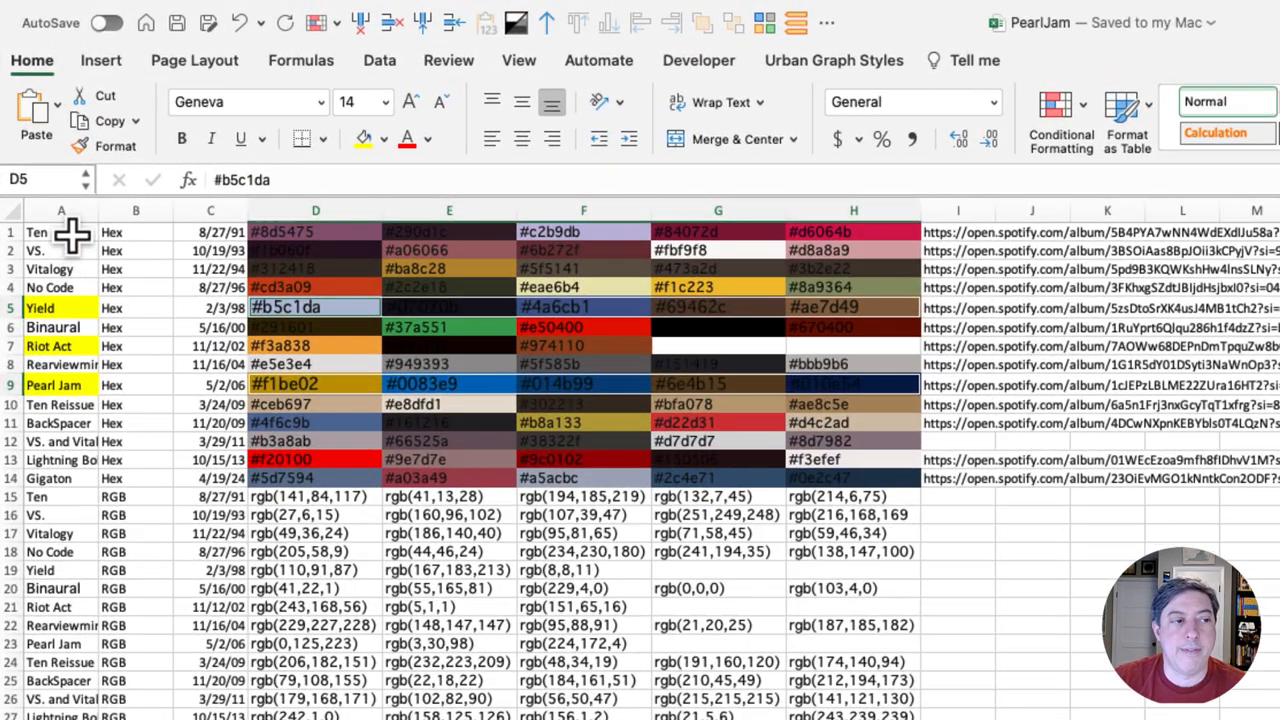
click(136, 210)
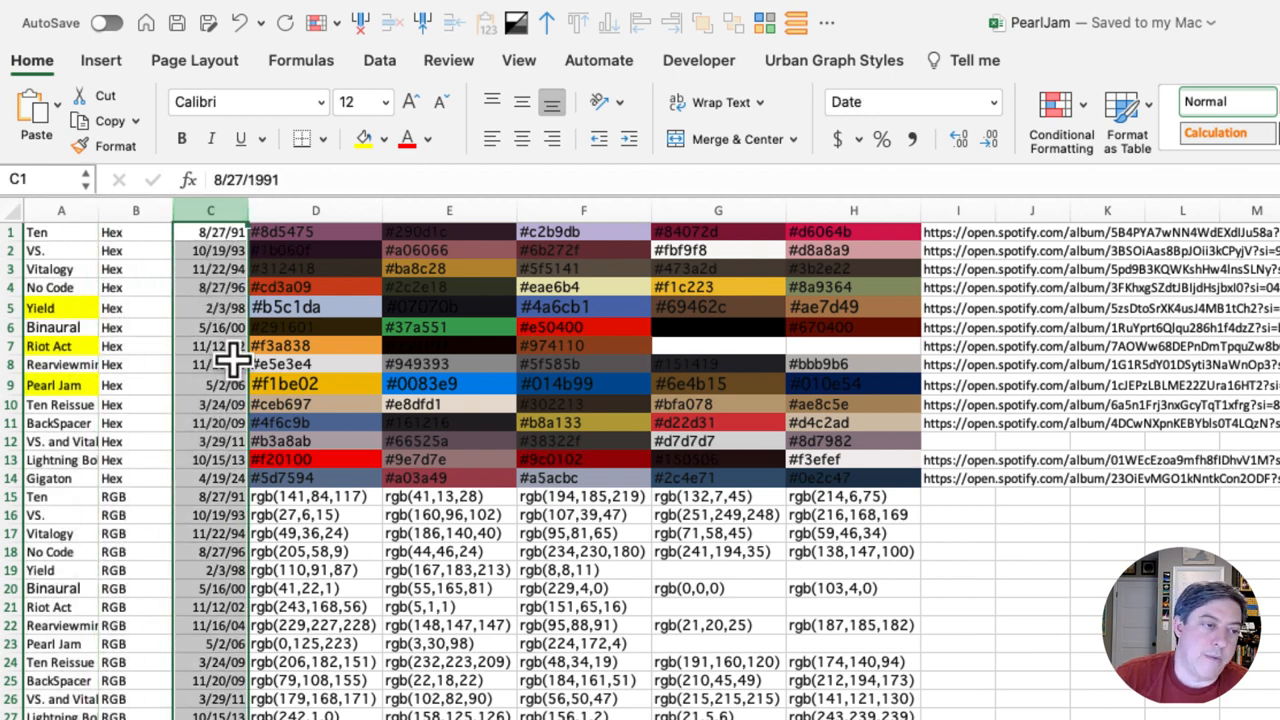
mouse_move(304, 236)
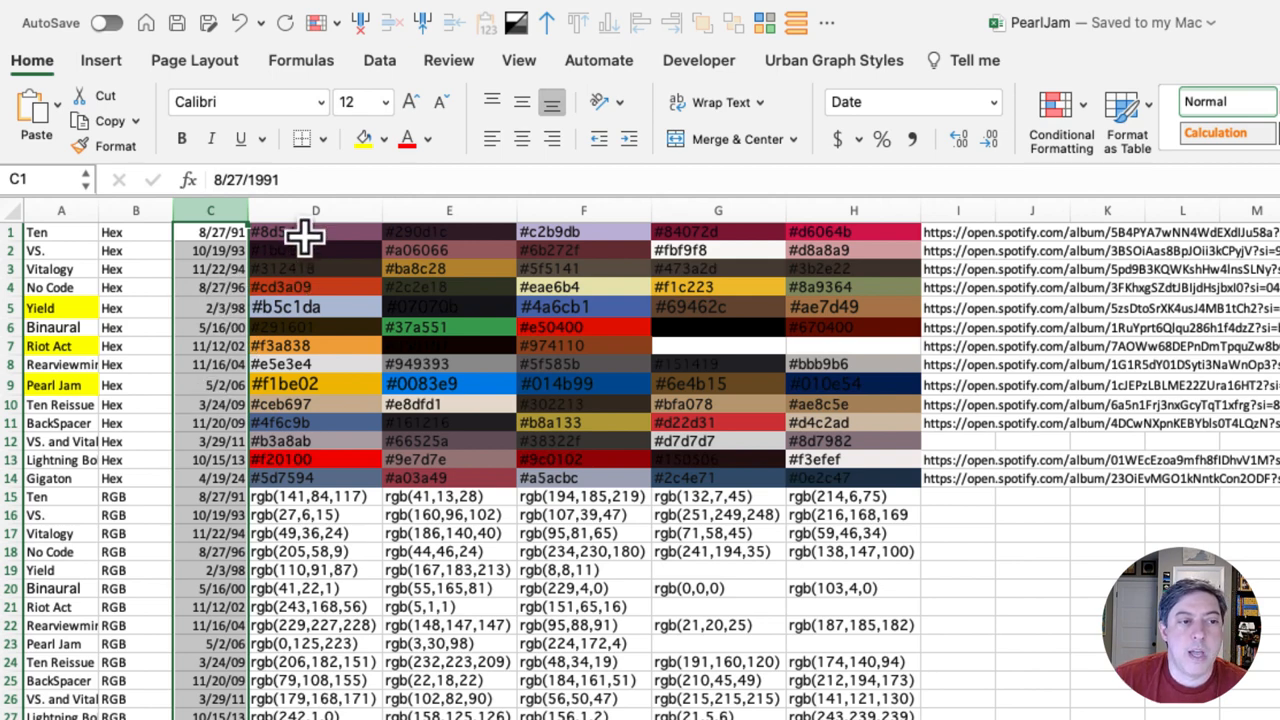
click(958, 232)
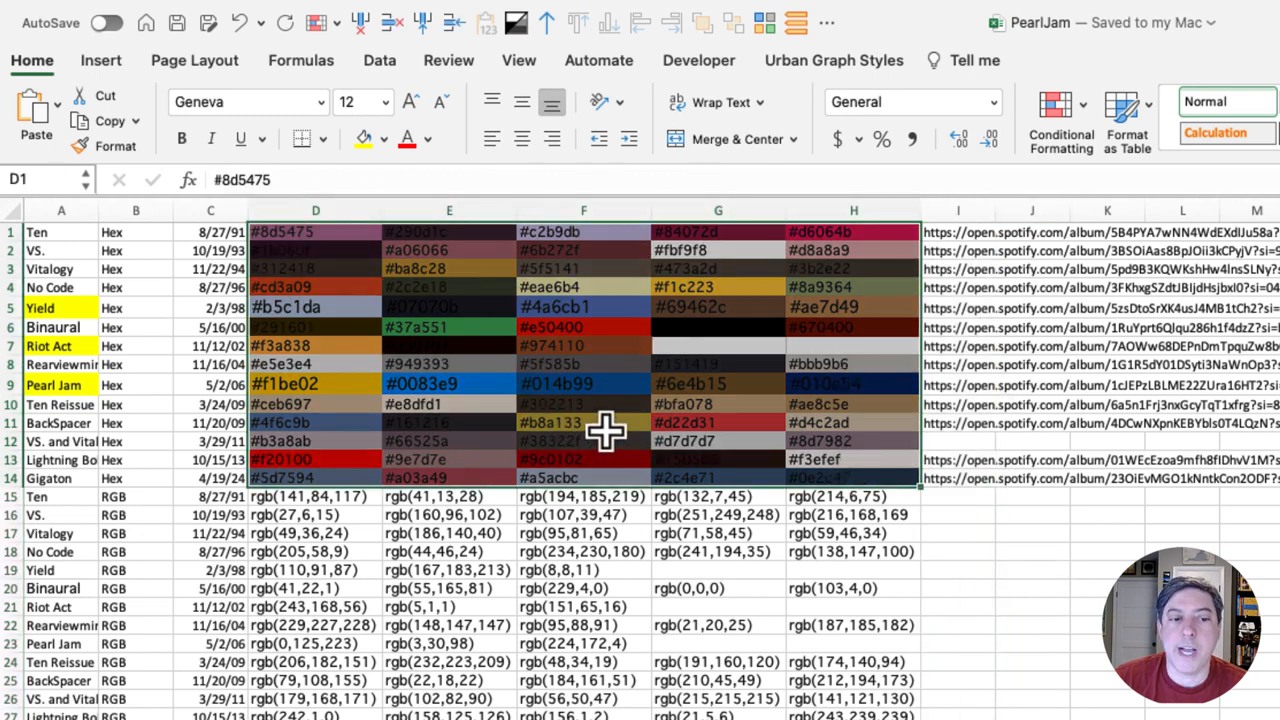
mouse_move(816, 460)
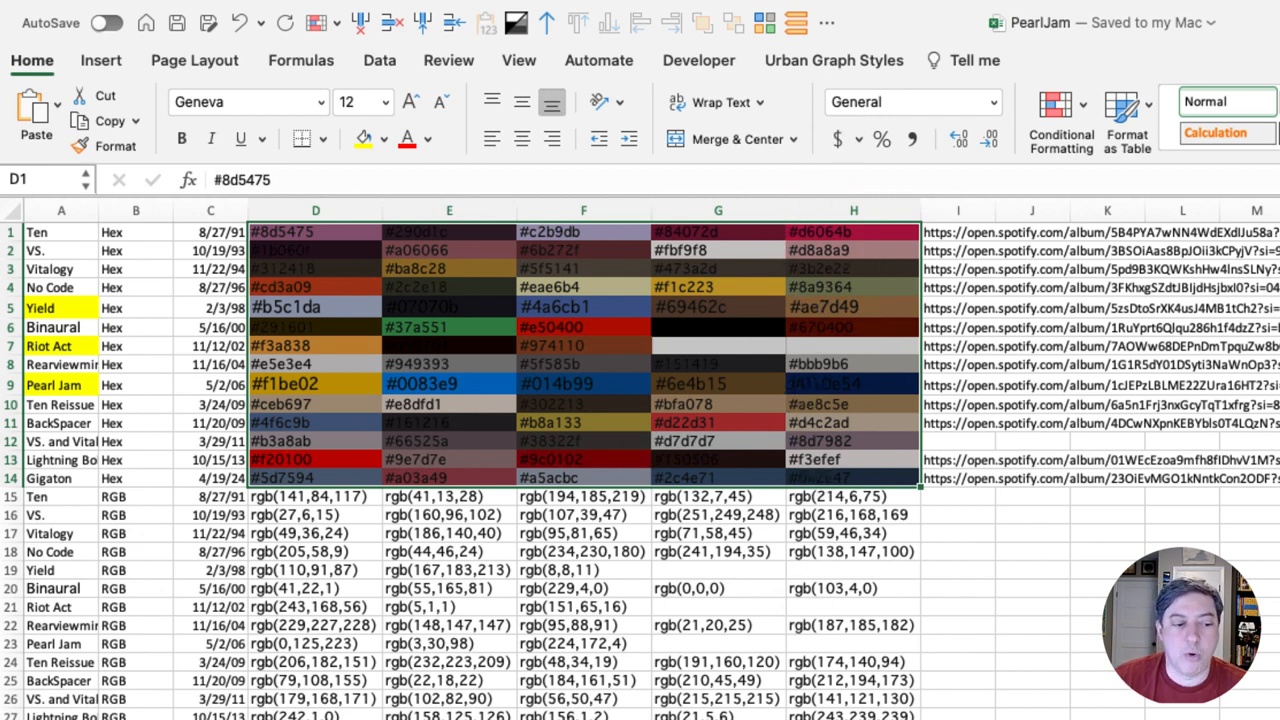
click(584, 344)
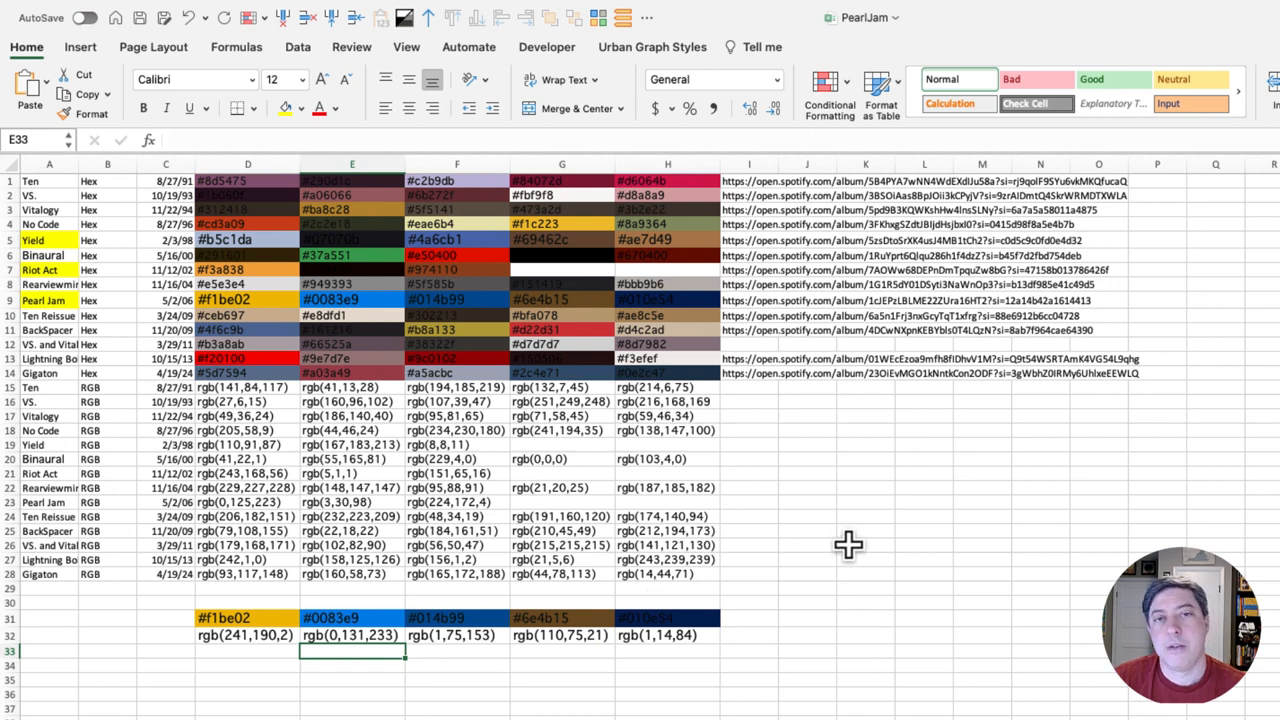
mouse_move(444, 438)
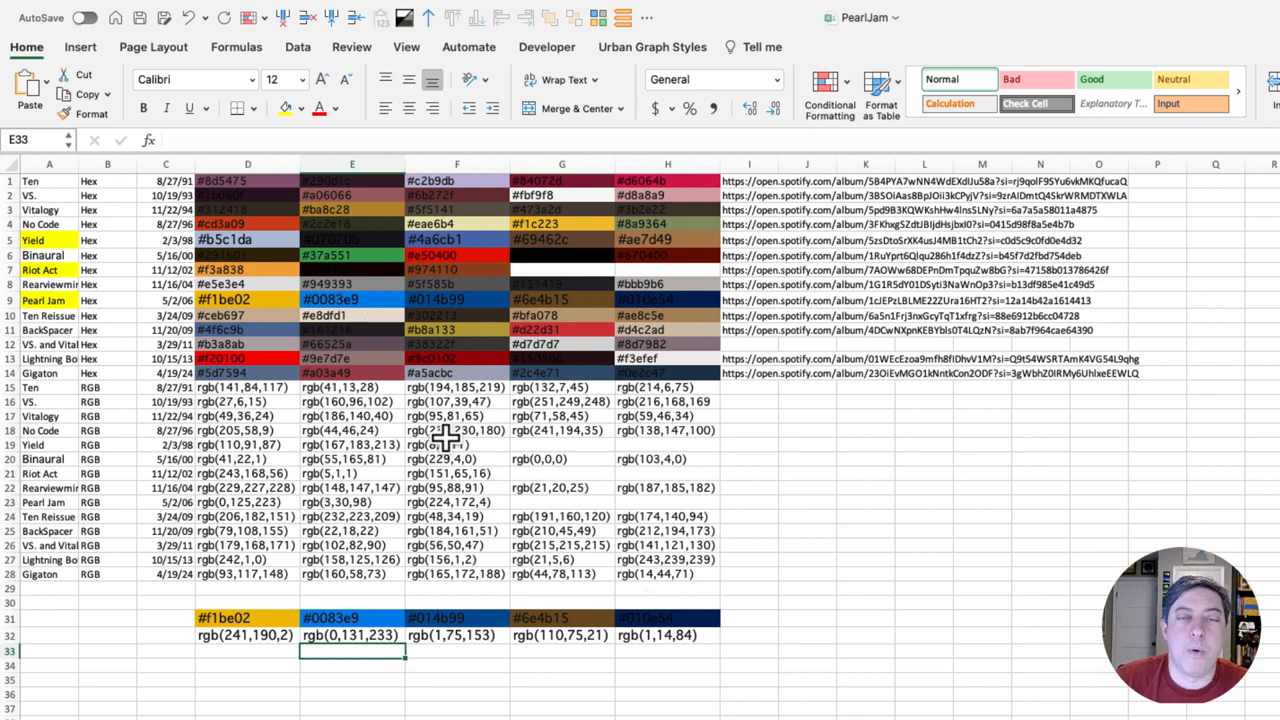
mouse_move(668, 468)
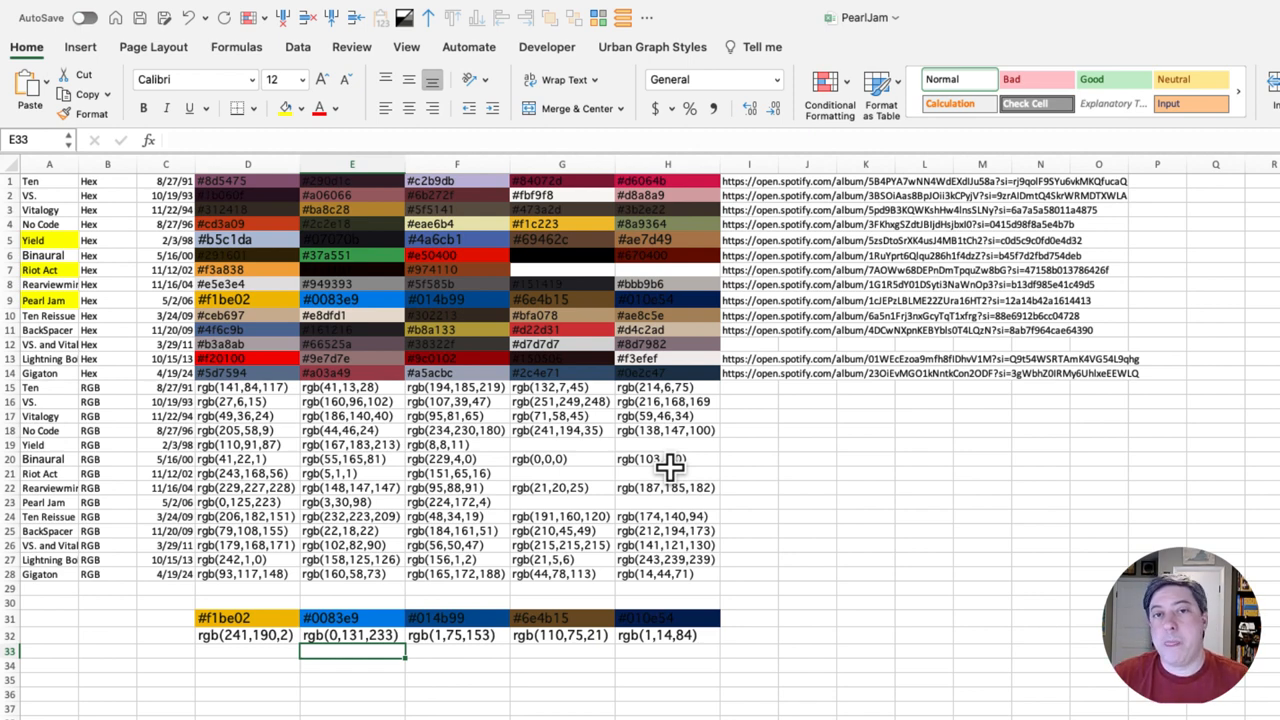
mouse_move(638, 460)
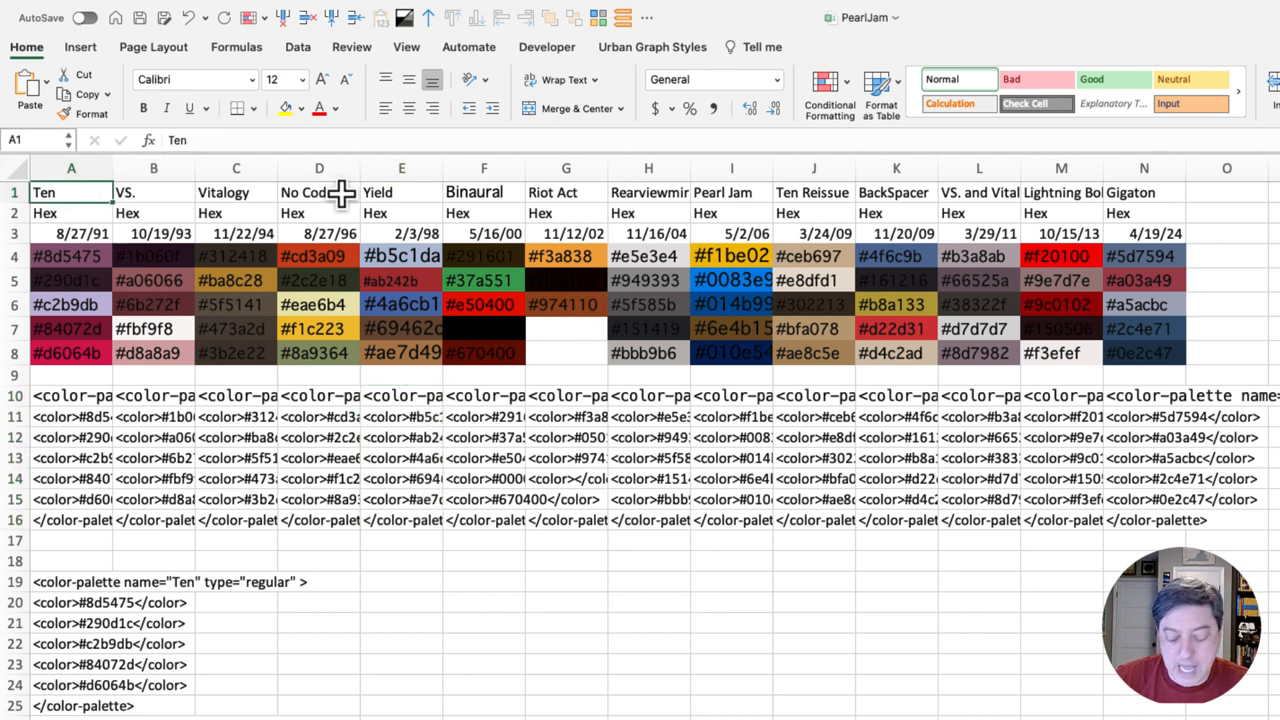
Edit and confirm the color-palette header formula built from Ten's name and hex codes
click(70, 256)
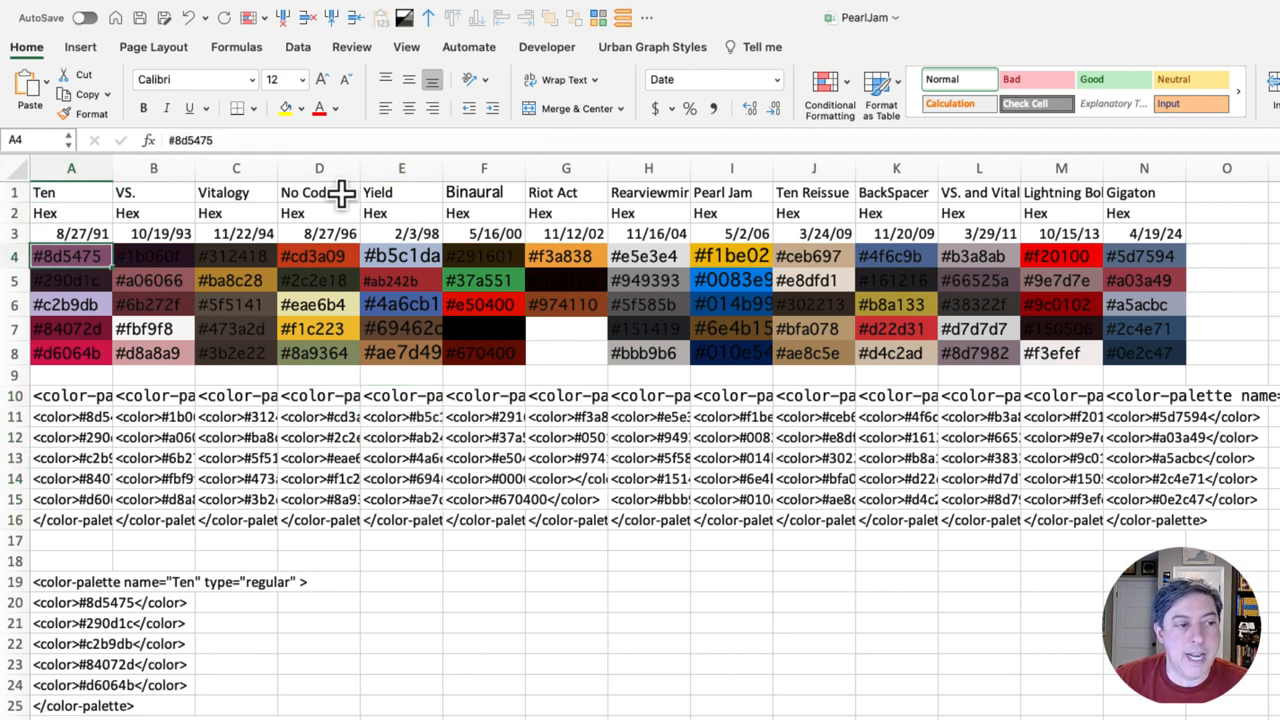
click(72, 396)
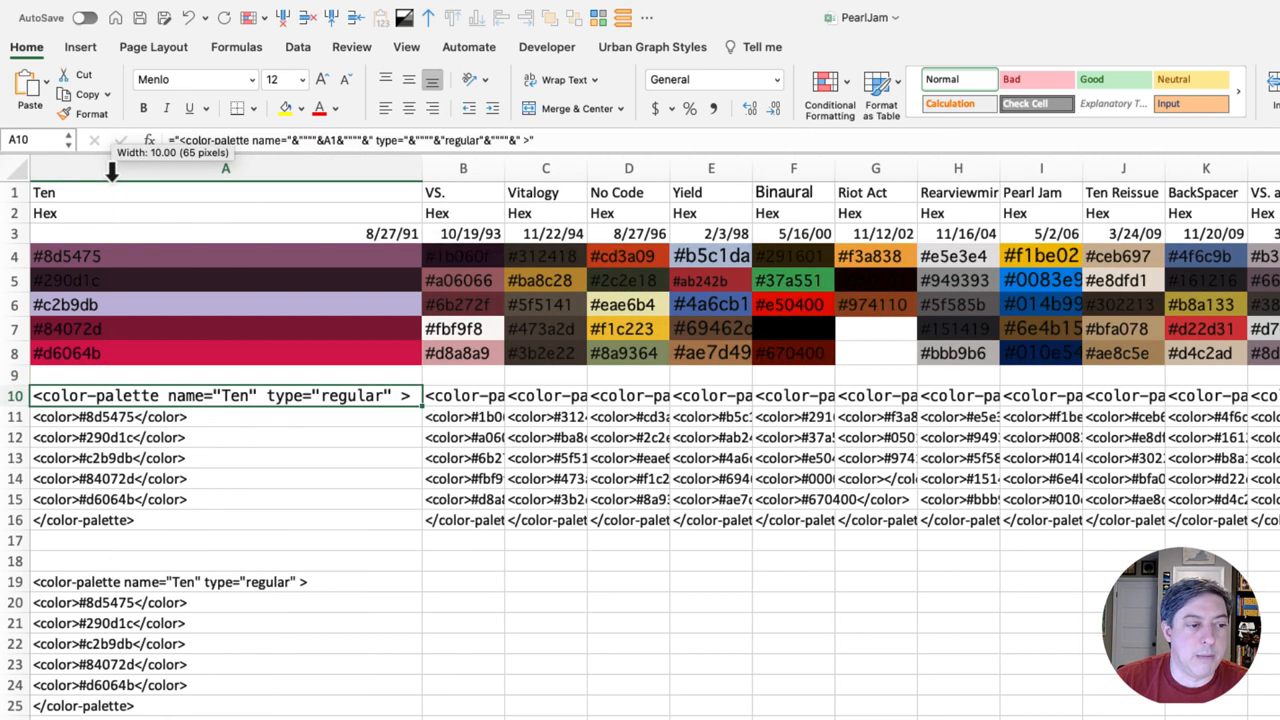
mouse_move(308, 400)
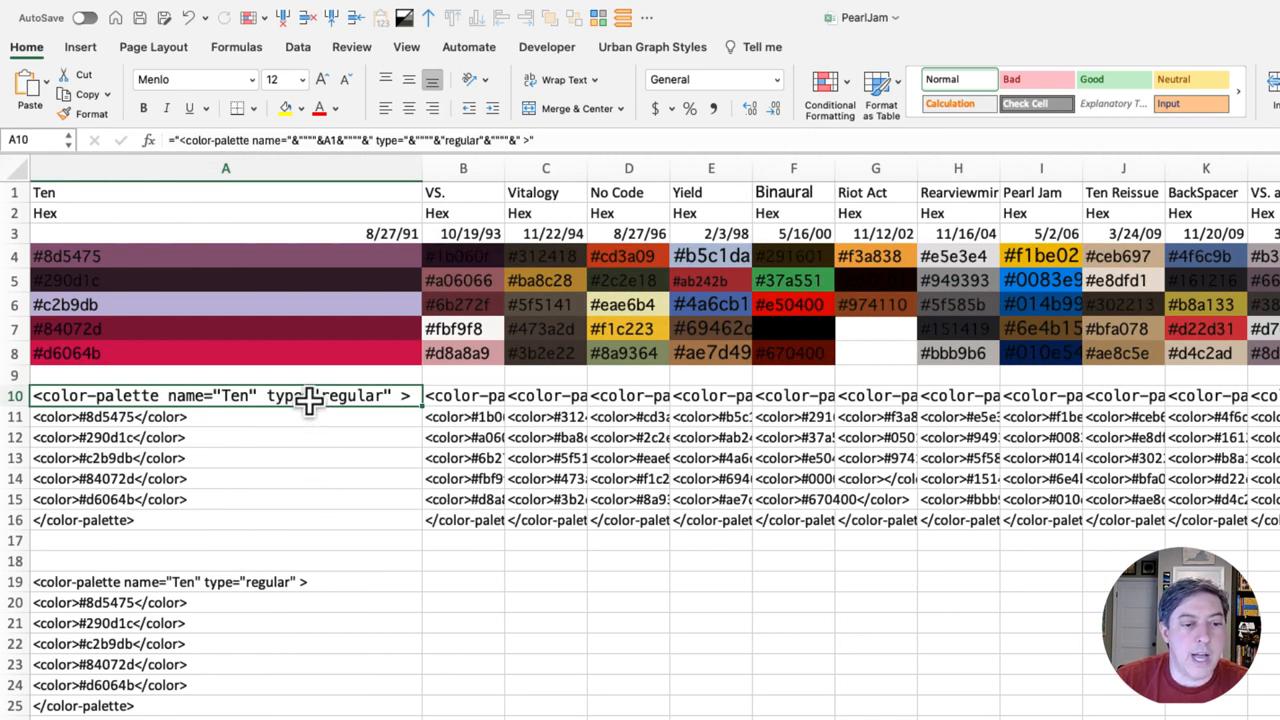
mouse_move(276, 404)
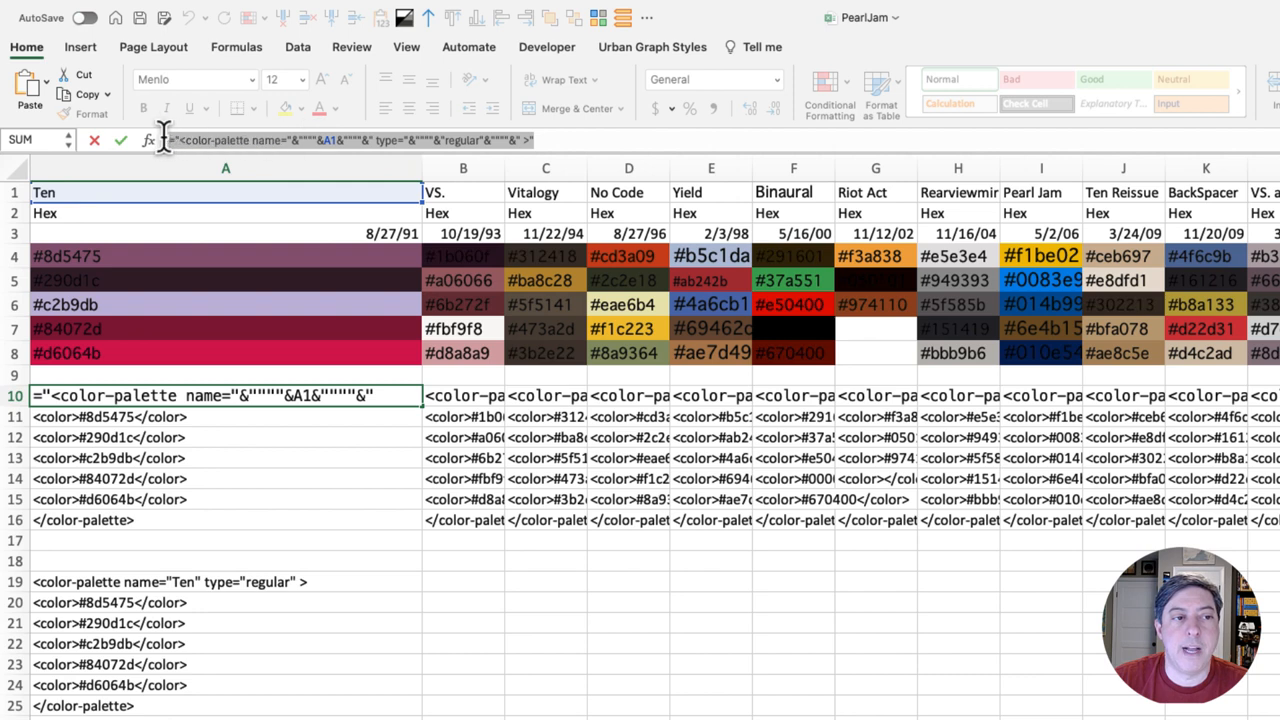
key(enter)
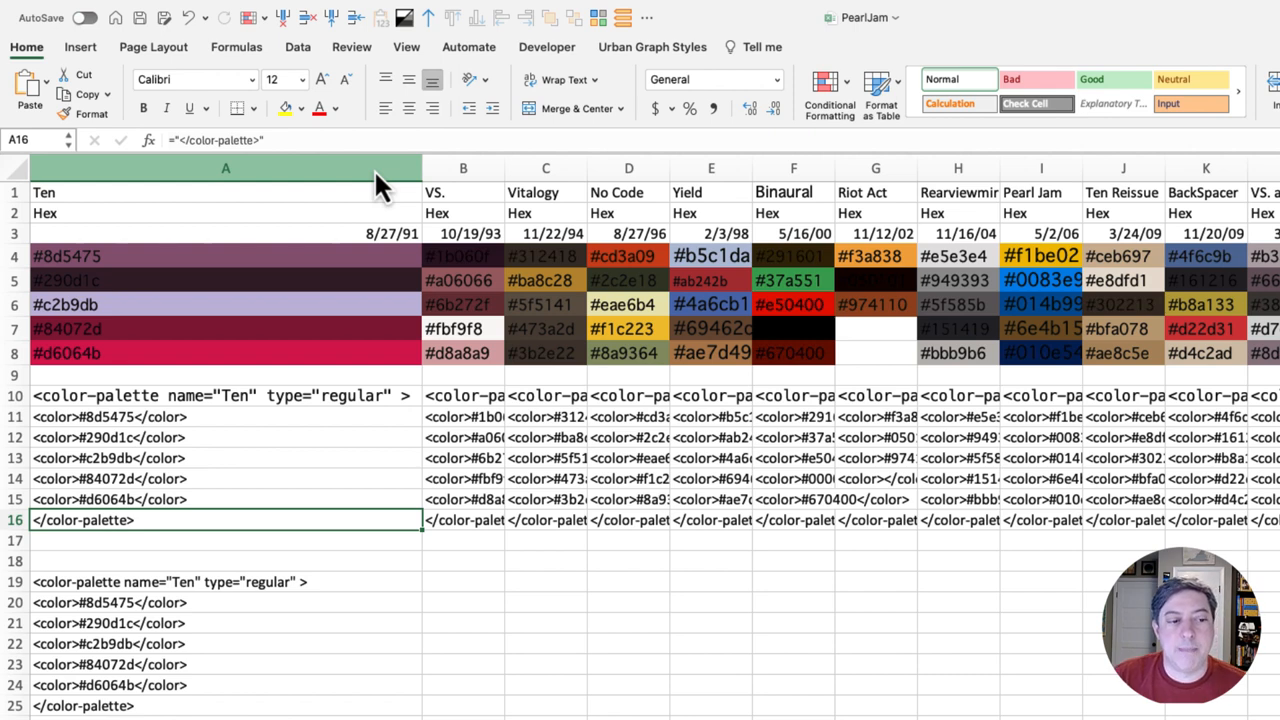
Inspect the colour tag formulas under Vitalogy, Rearviewmirror and another album
click(544, 418)
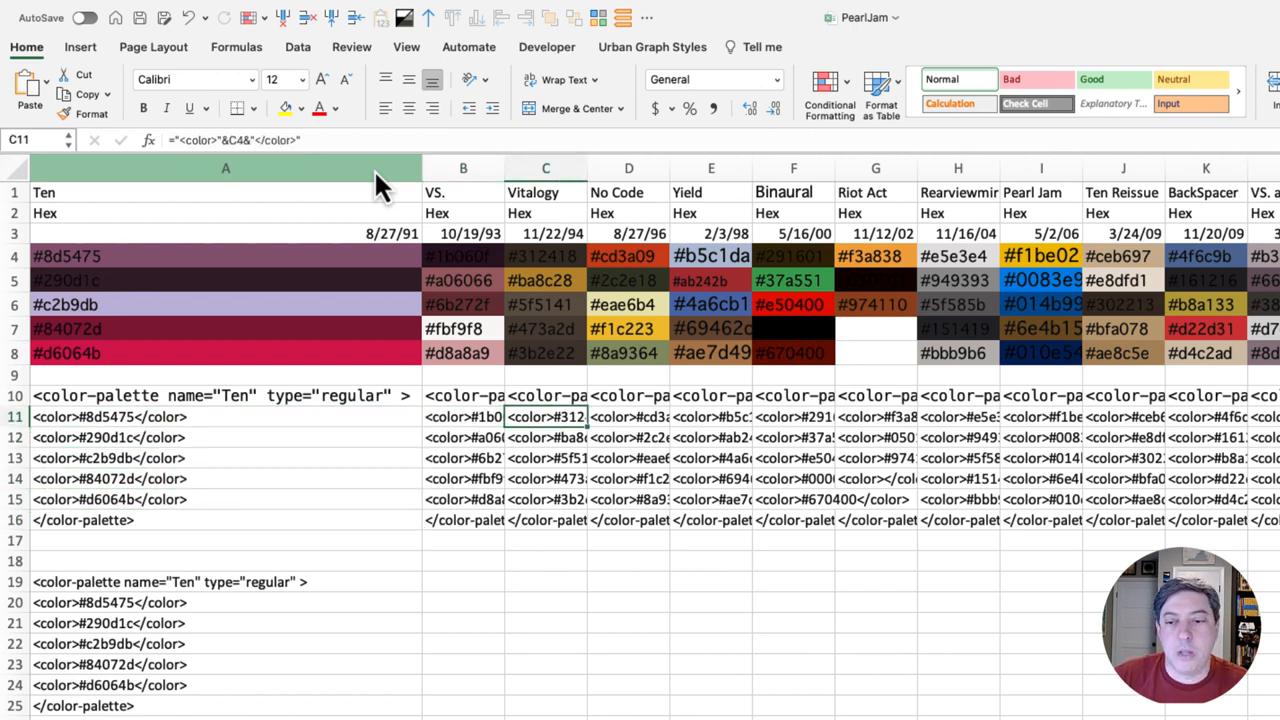
click(956, 458)
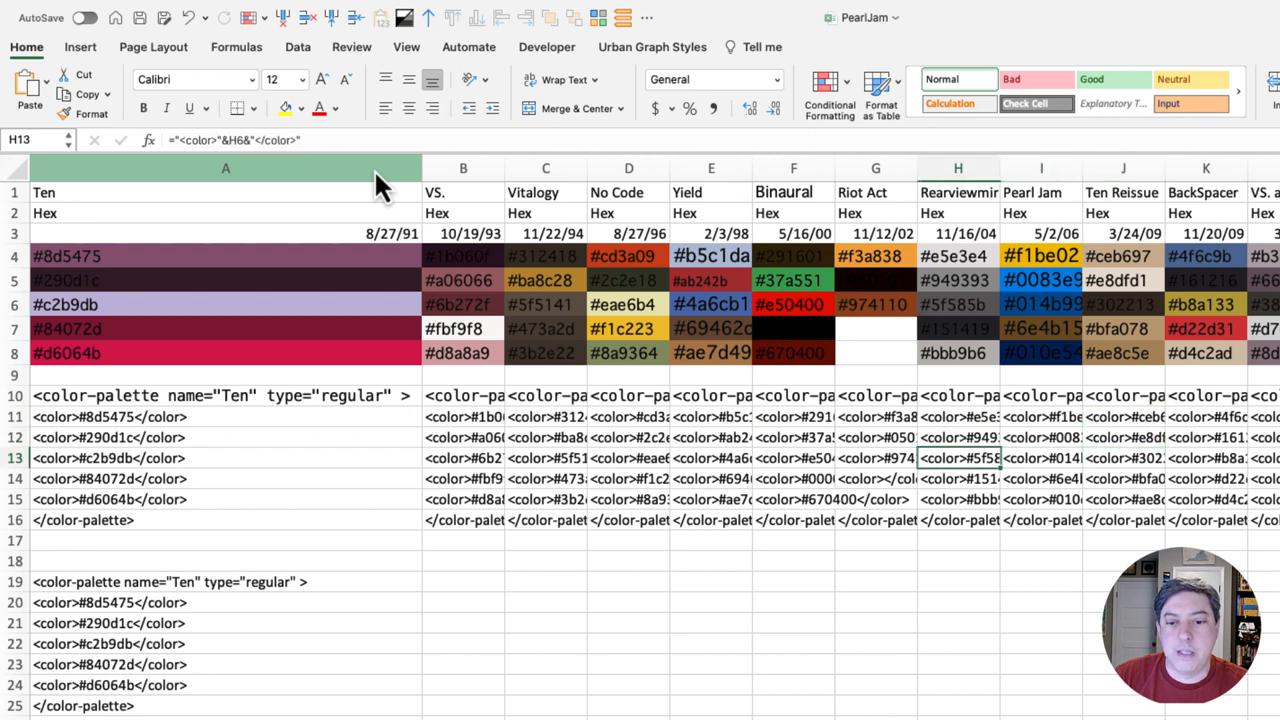
click(712, 456)
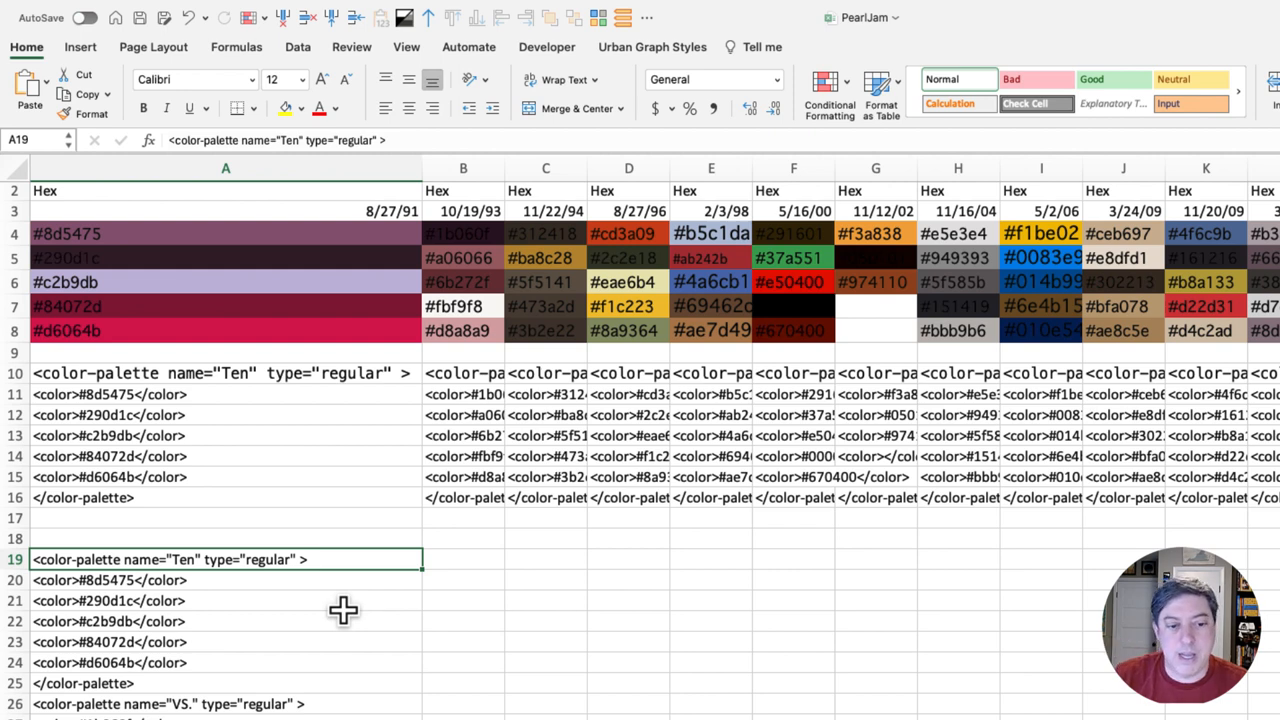
mouse_move(298, 568)
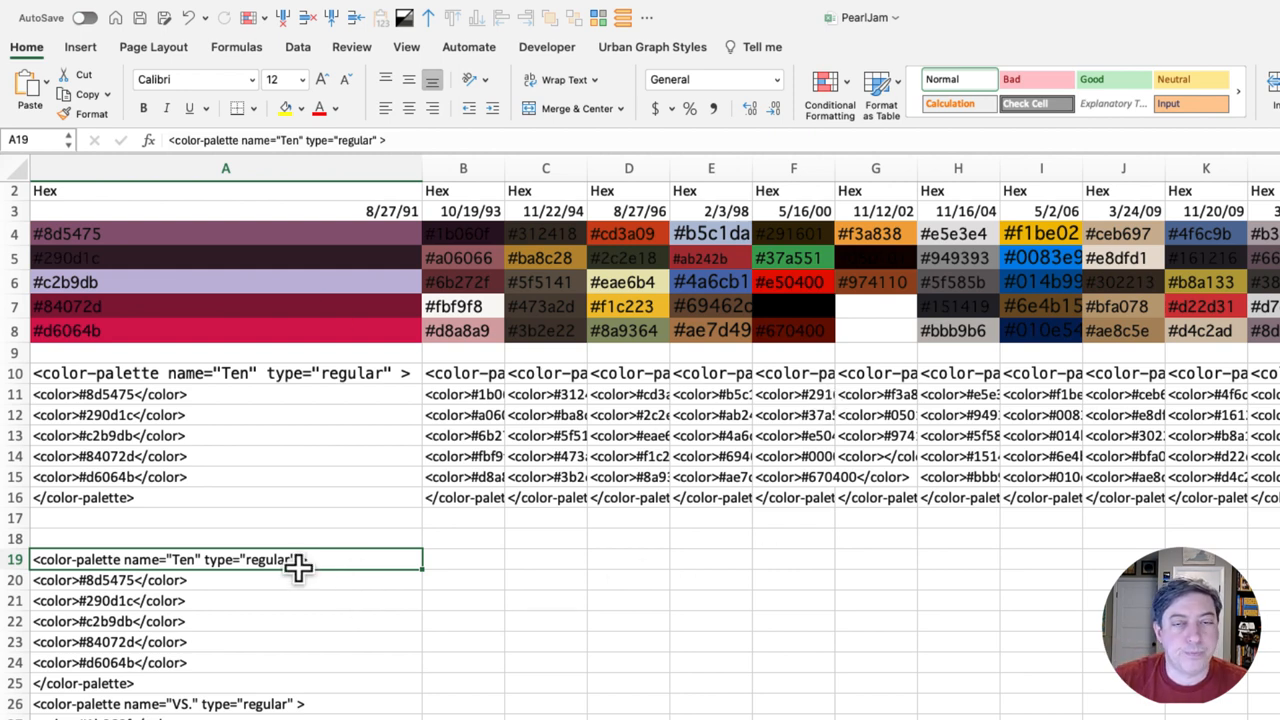
mouse_move(620, 532)
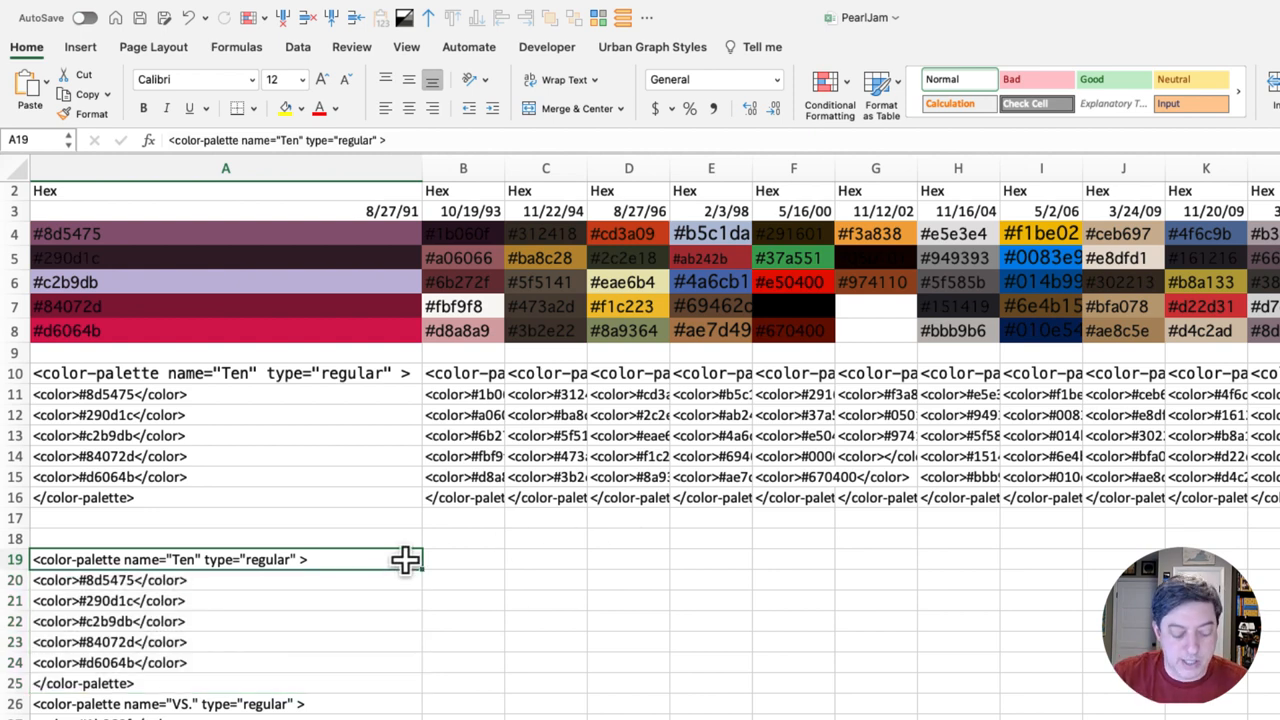
scroll(down, 3)
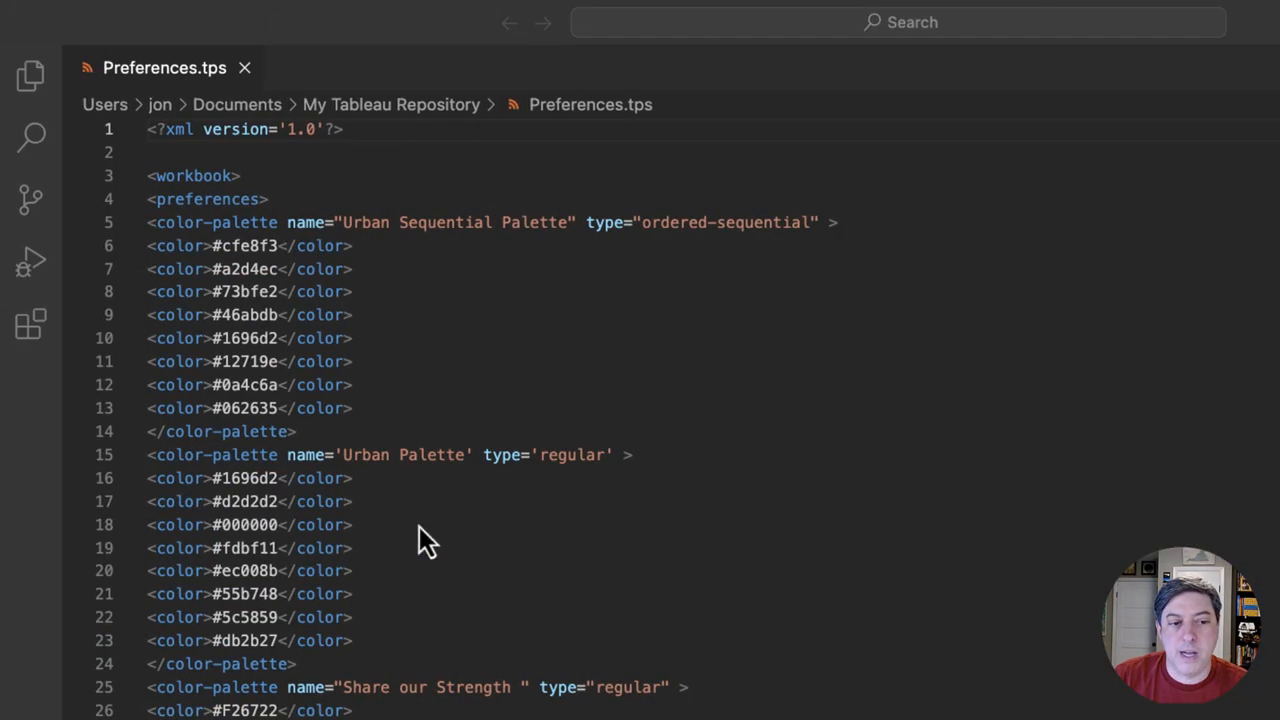
Scroll through the album colour-palette blocks from Ten down to Rearviewmirror in Preferences.tps
scroll(down, 3)
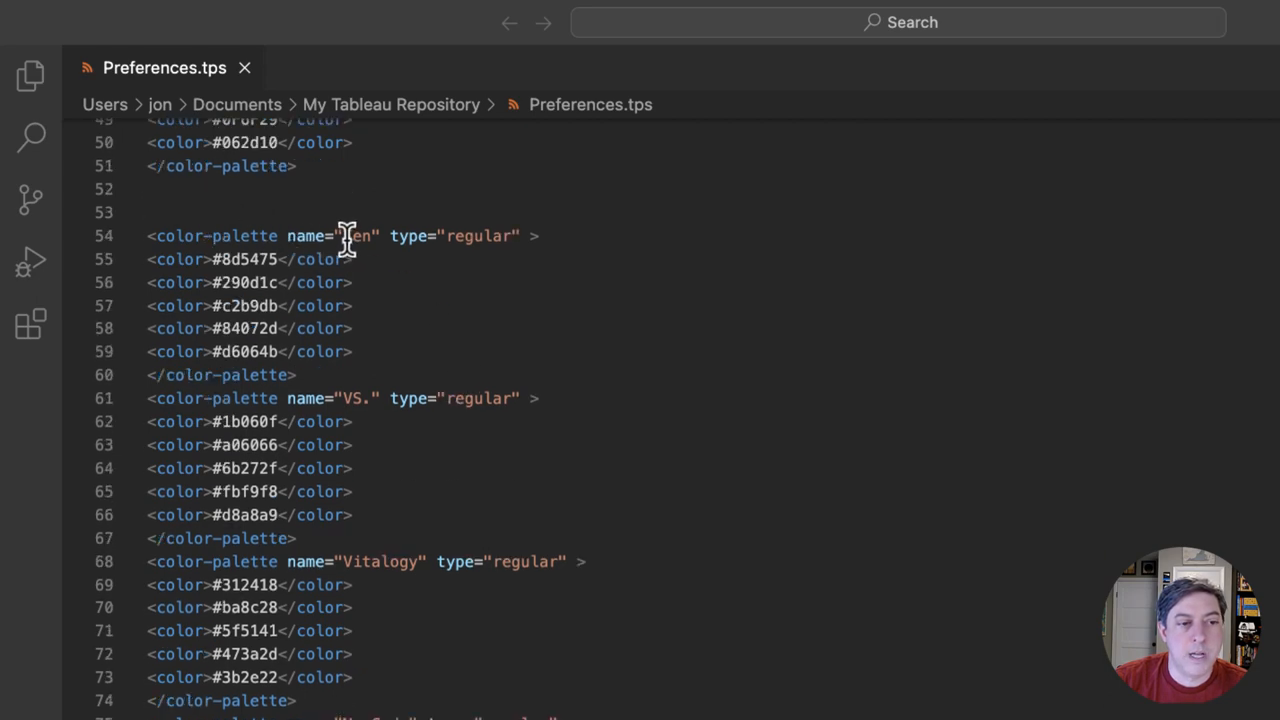
scroll(down, 3)
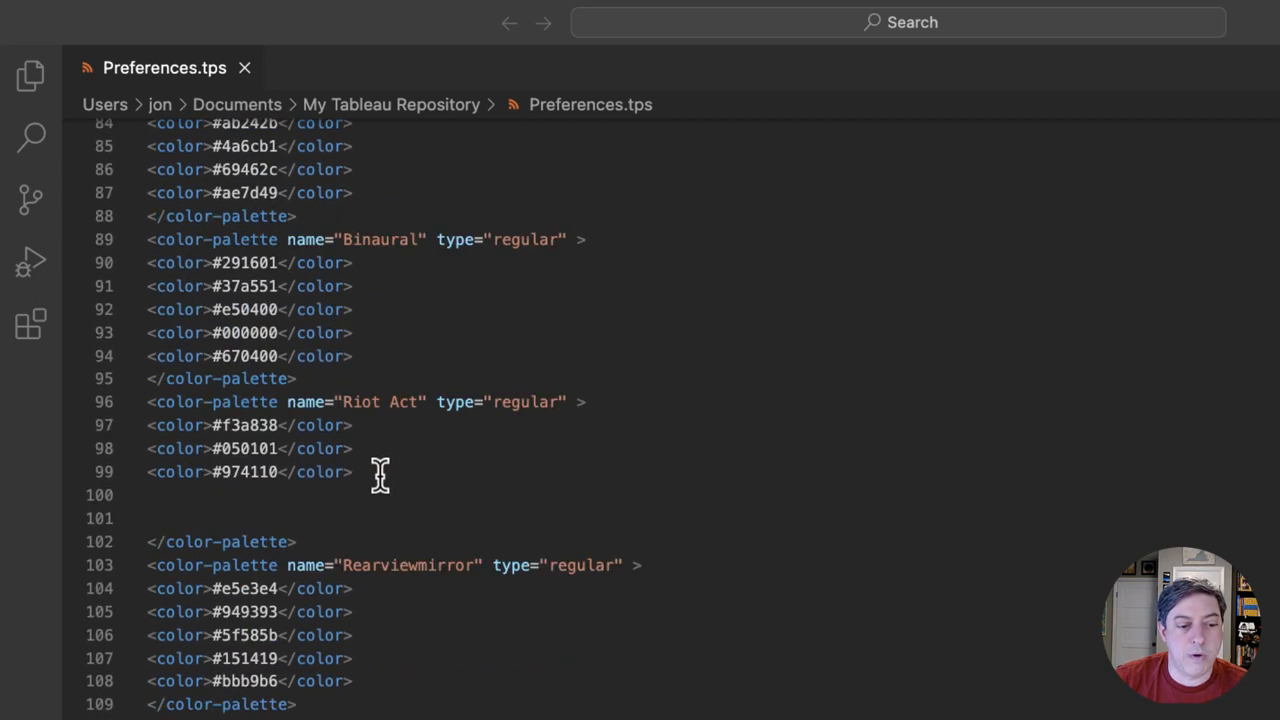
scroll(down, 3)
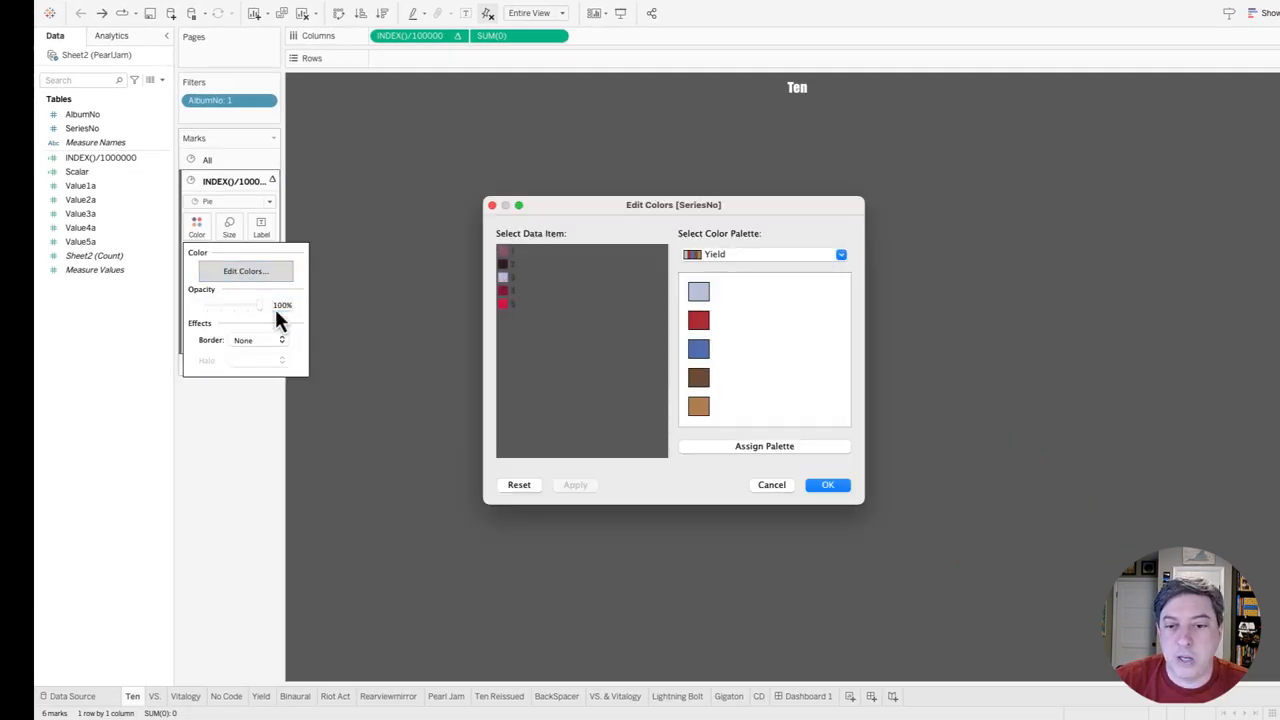
click(840, 252)
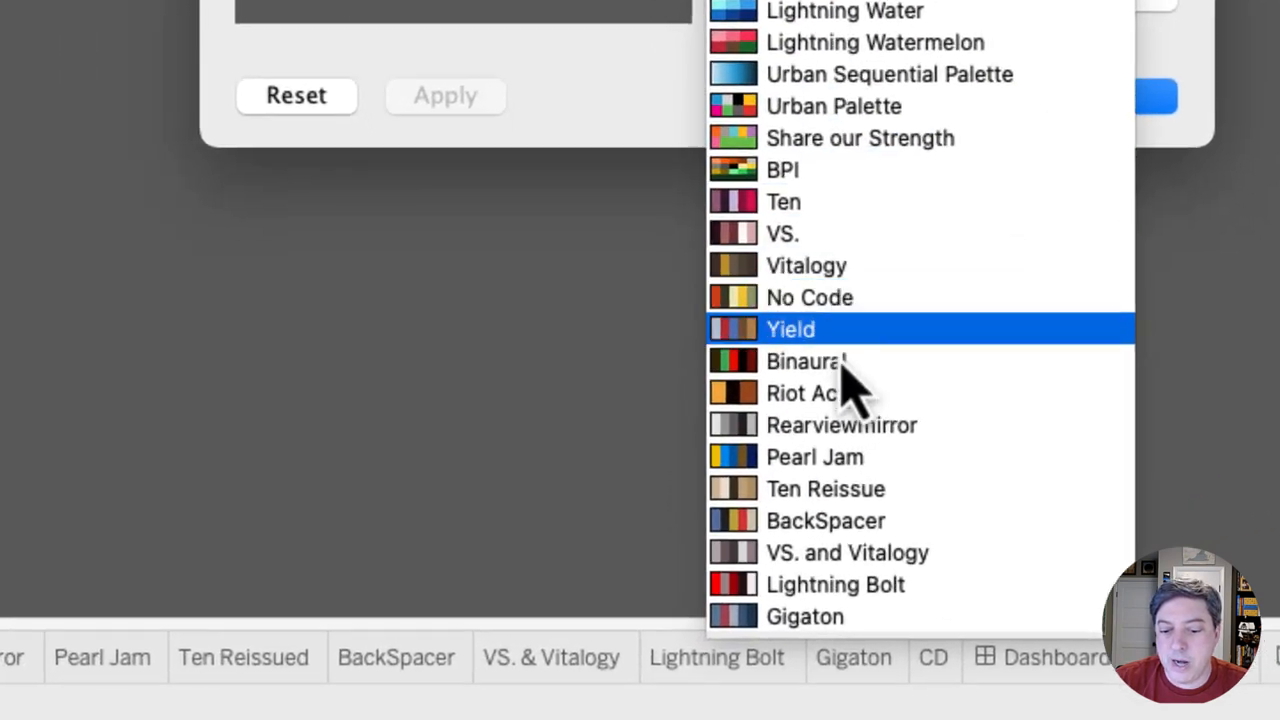
mouse_move(806, 360)
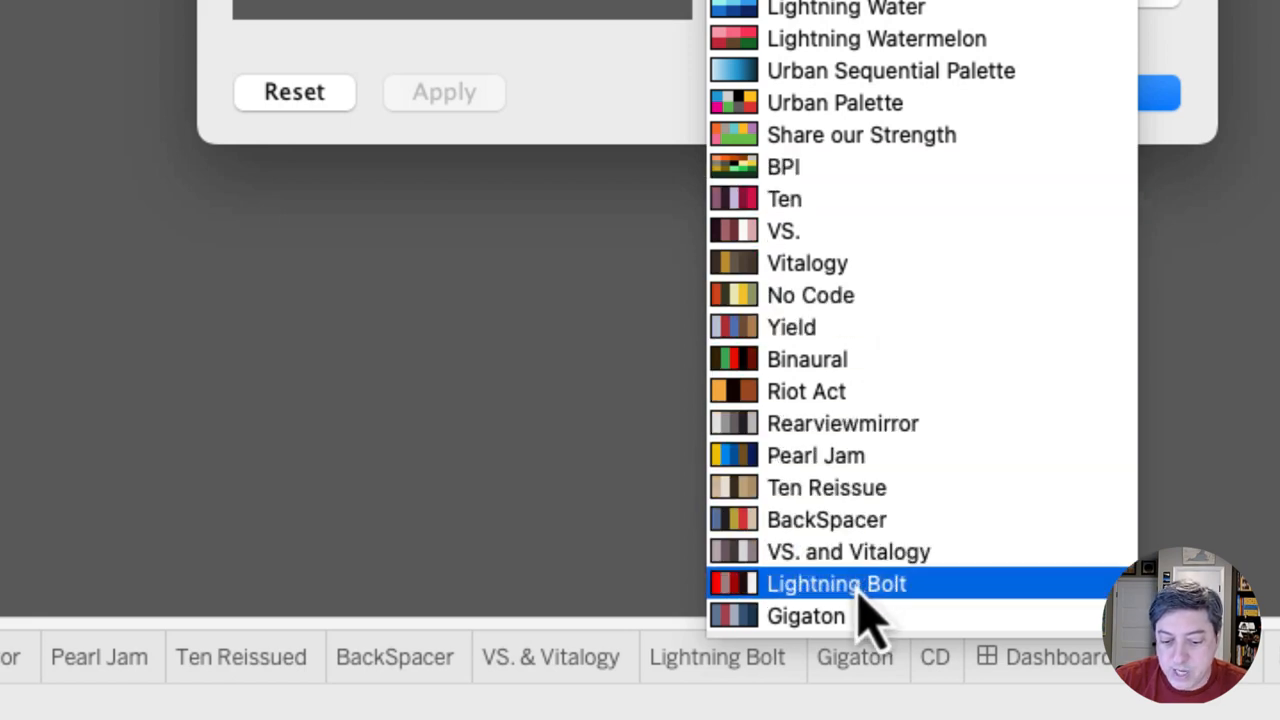
click(836, 584)
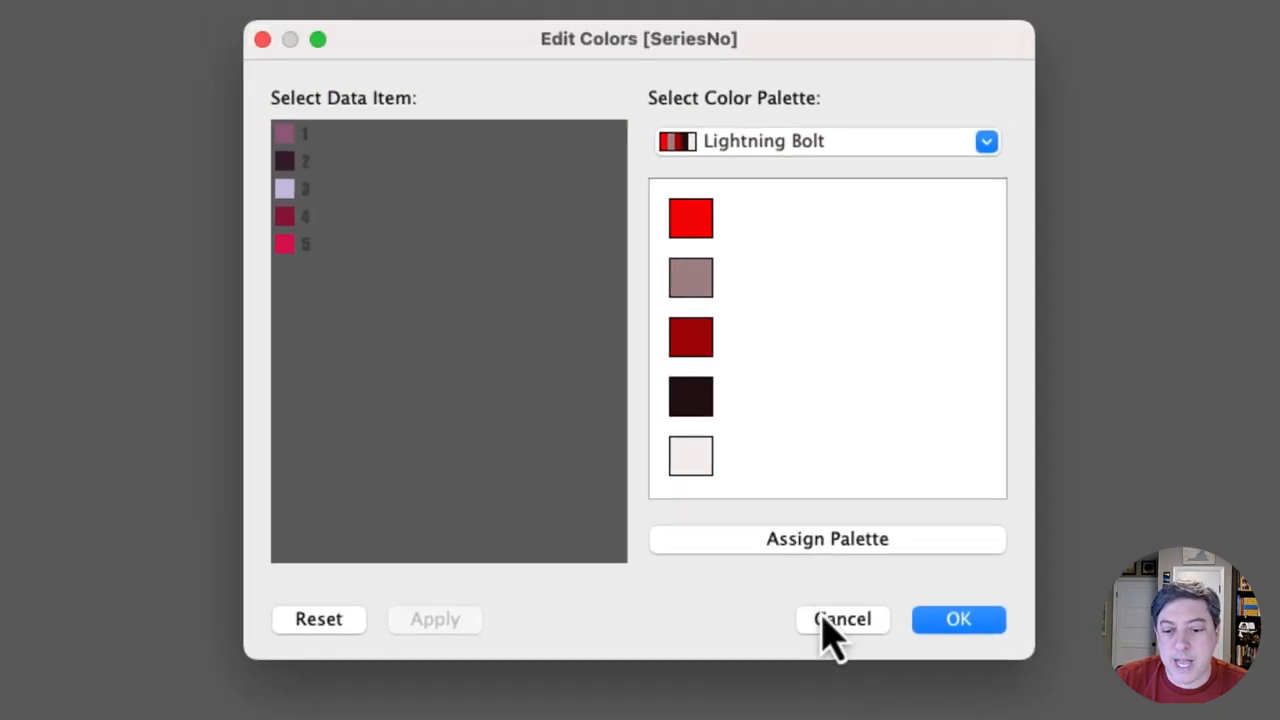
click(828, 538)
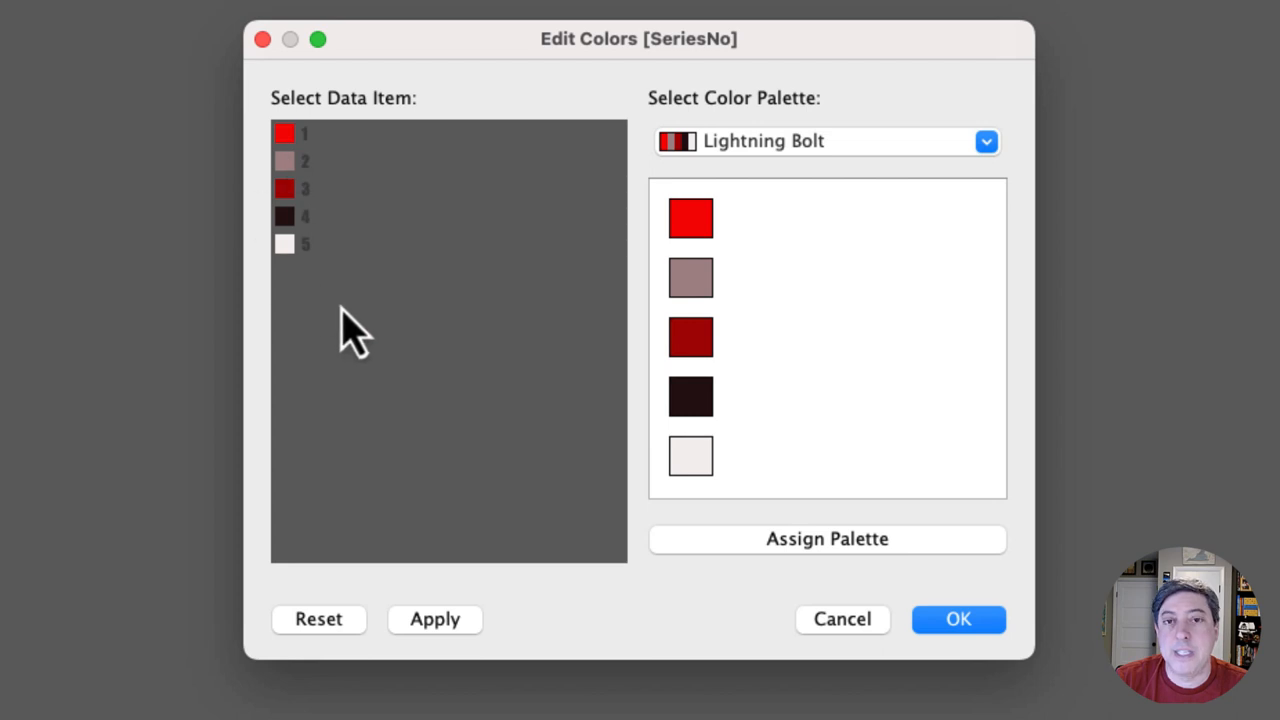
click(956, 618)
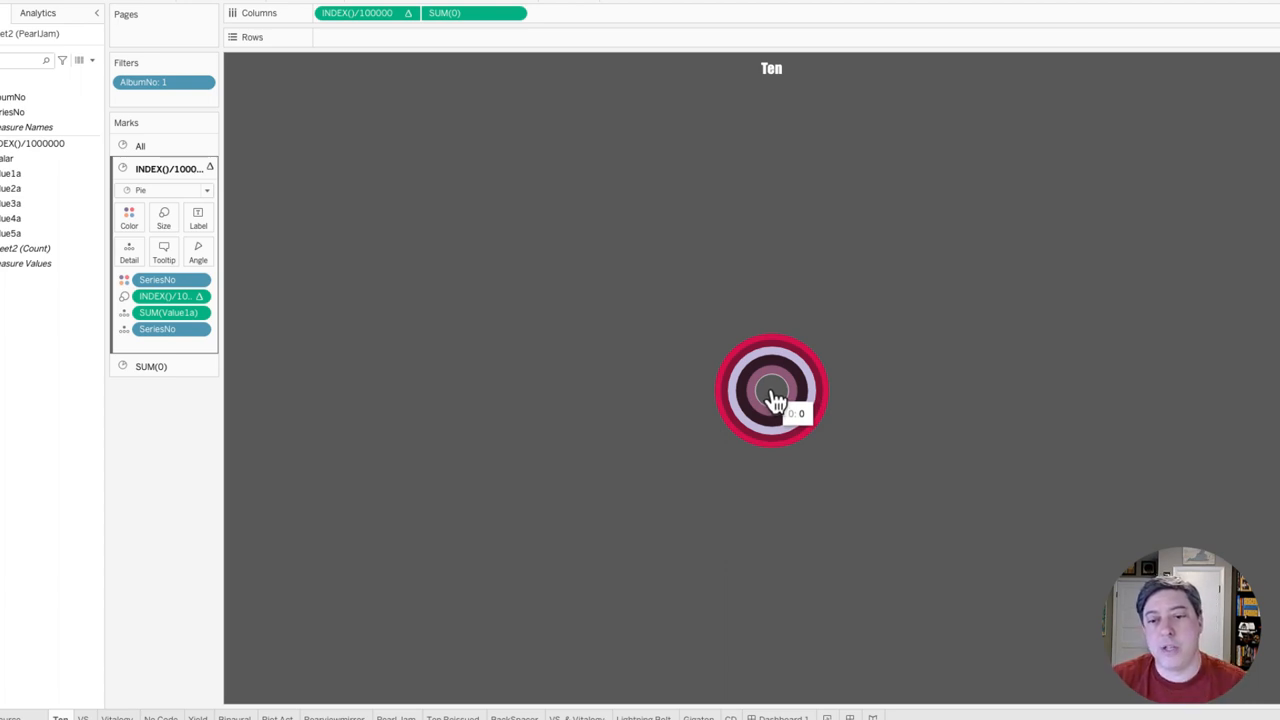
Inspect the Ten sheet's Format settings and its <Sheet Name> title in Impact, then move to the Vitalogy sheet
right_click(772, 390)
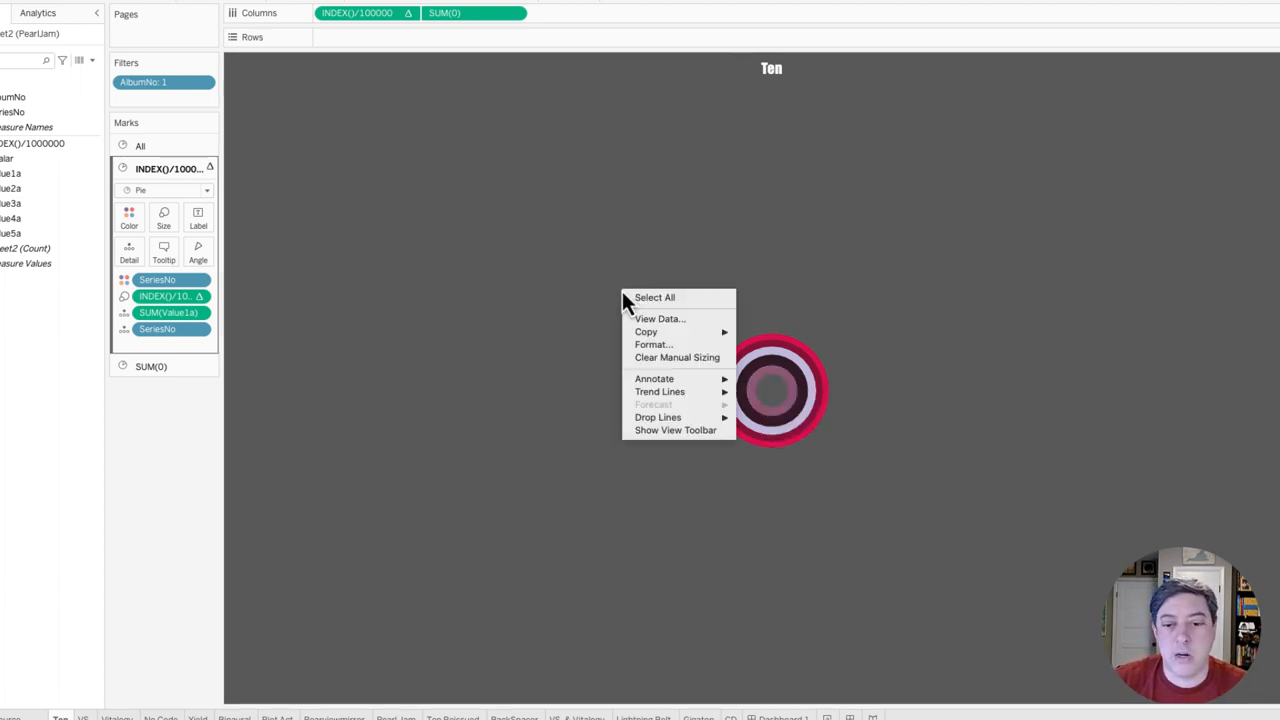
click(652, 344)
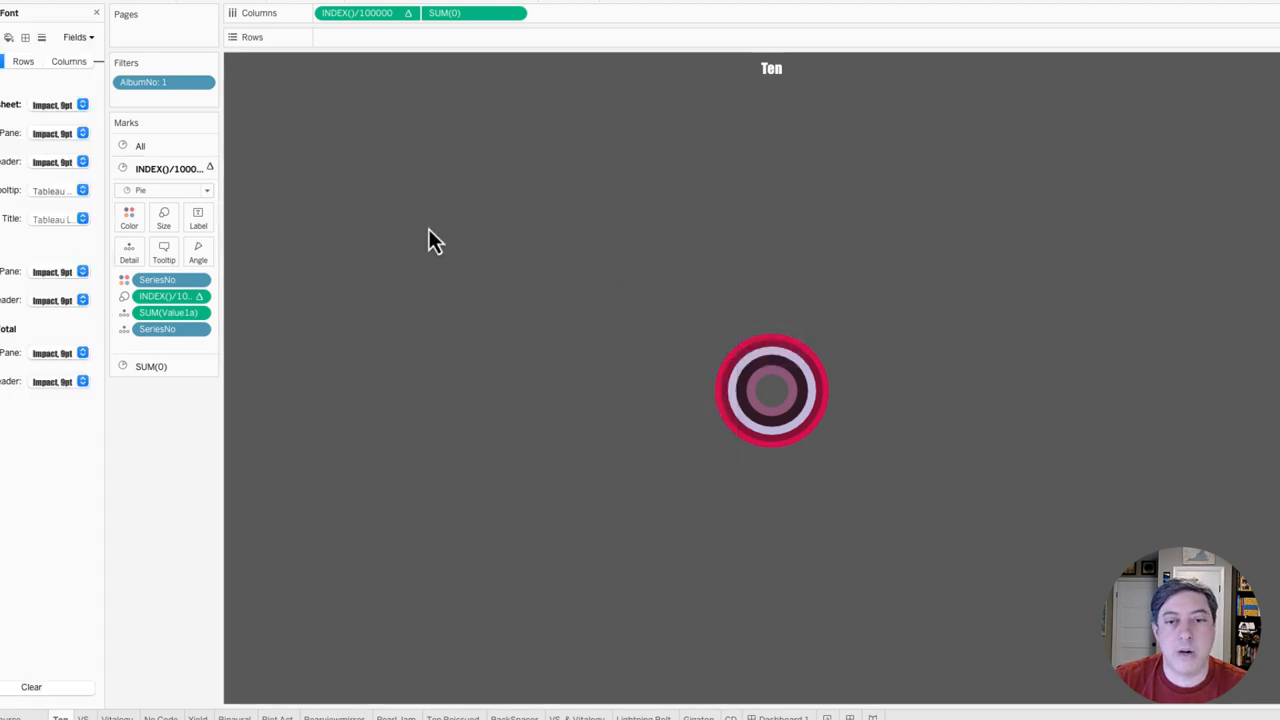
right_click(772, 68)
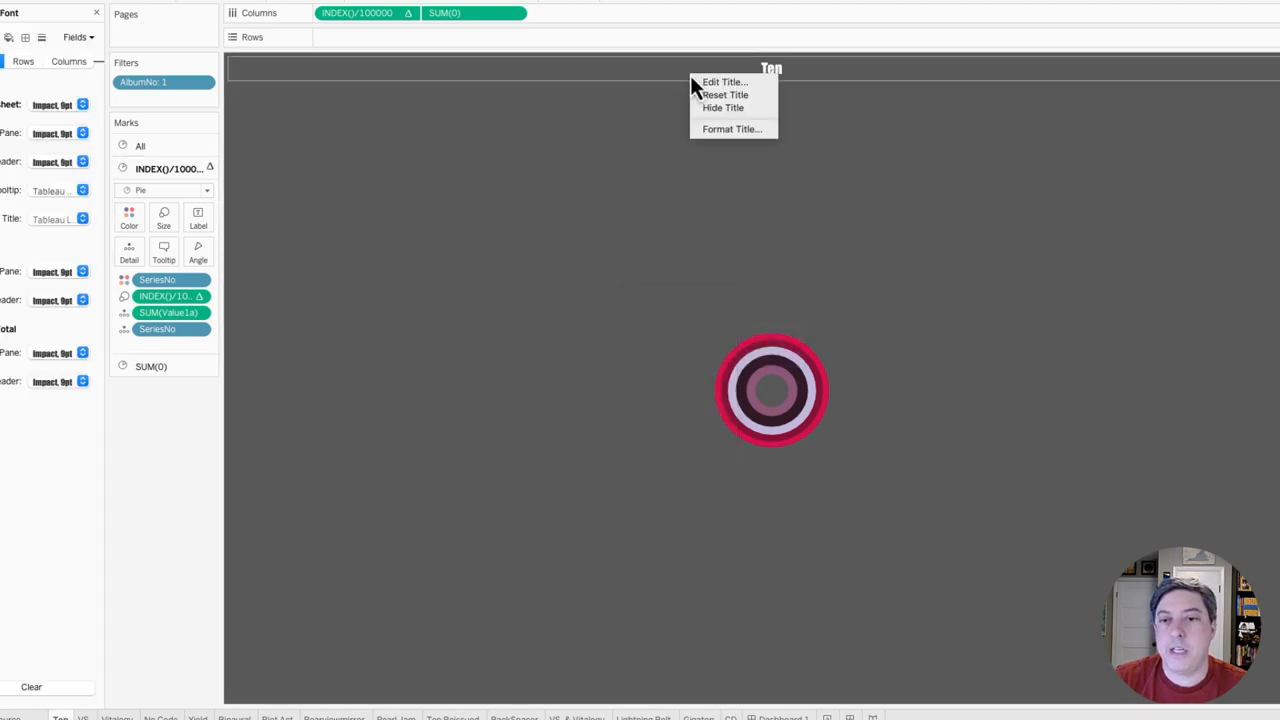
click(724, 80)
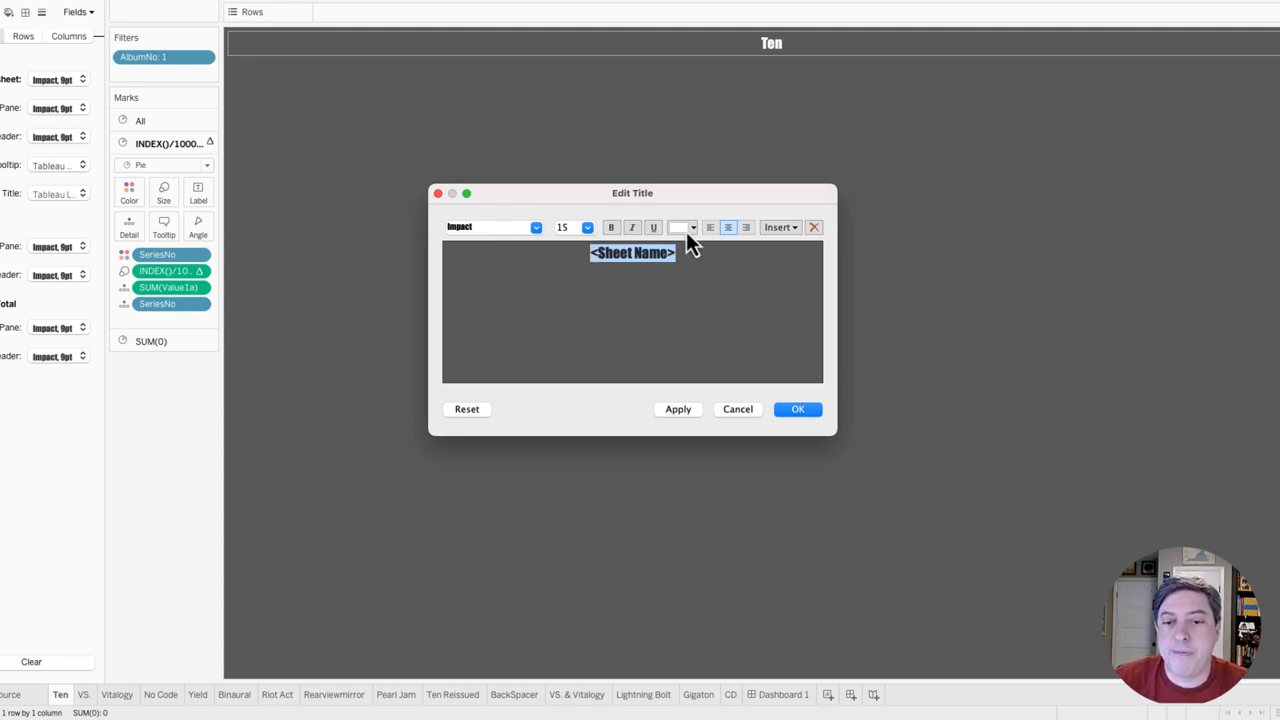
mouse_move(716, 380)
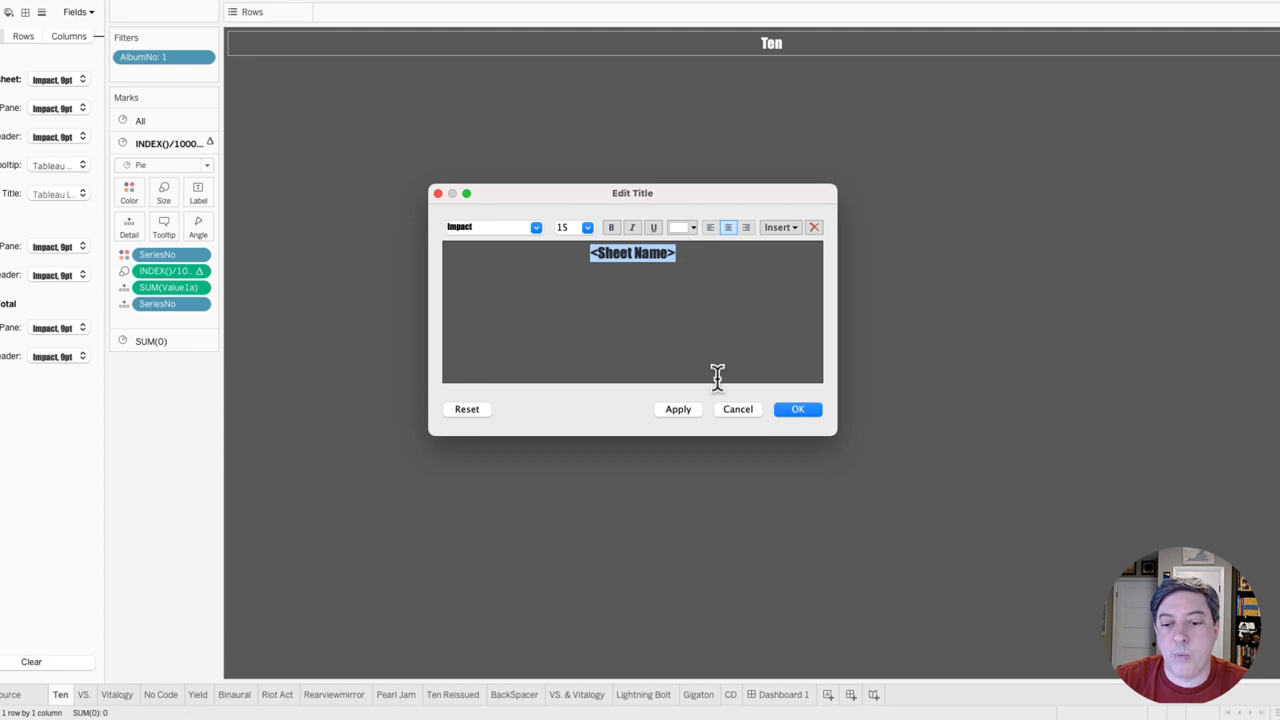
click(796, 408)
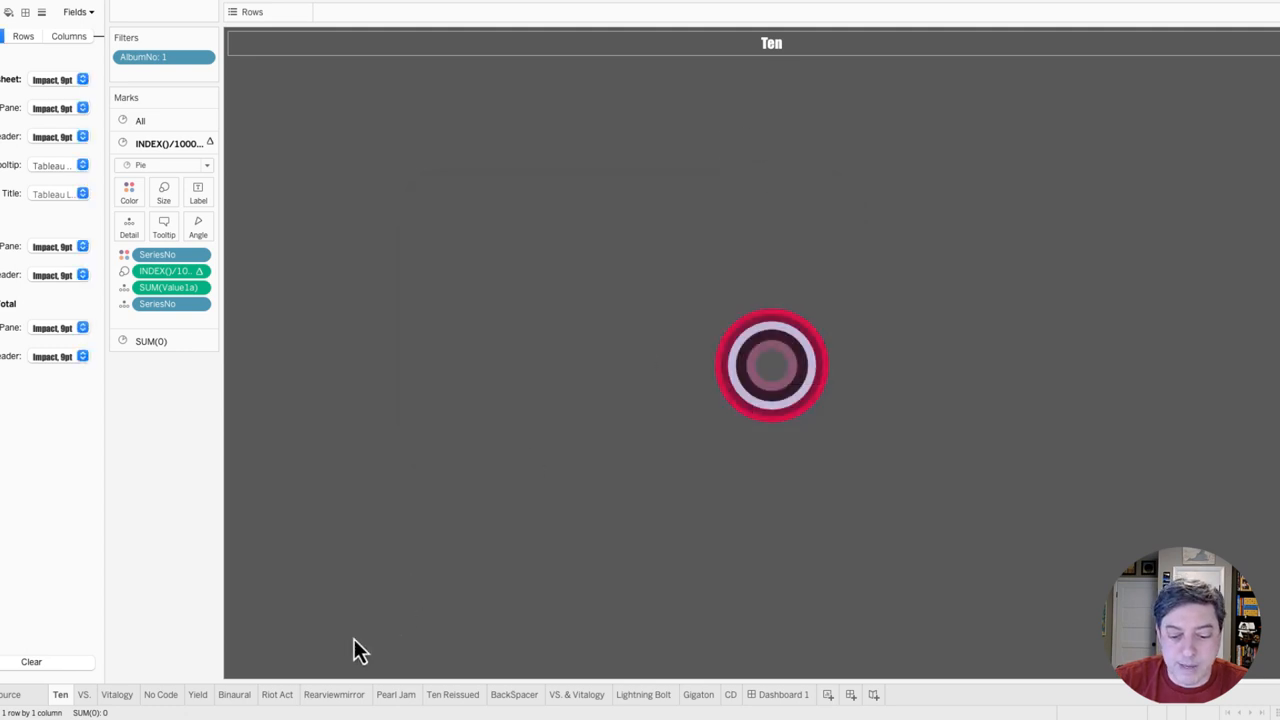
click(116, 694)
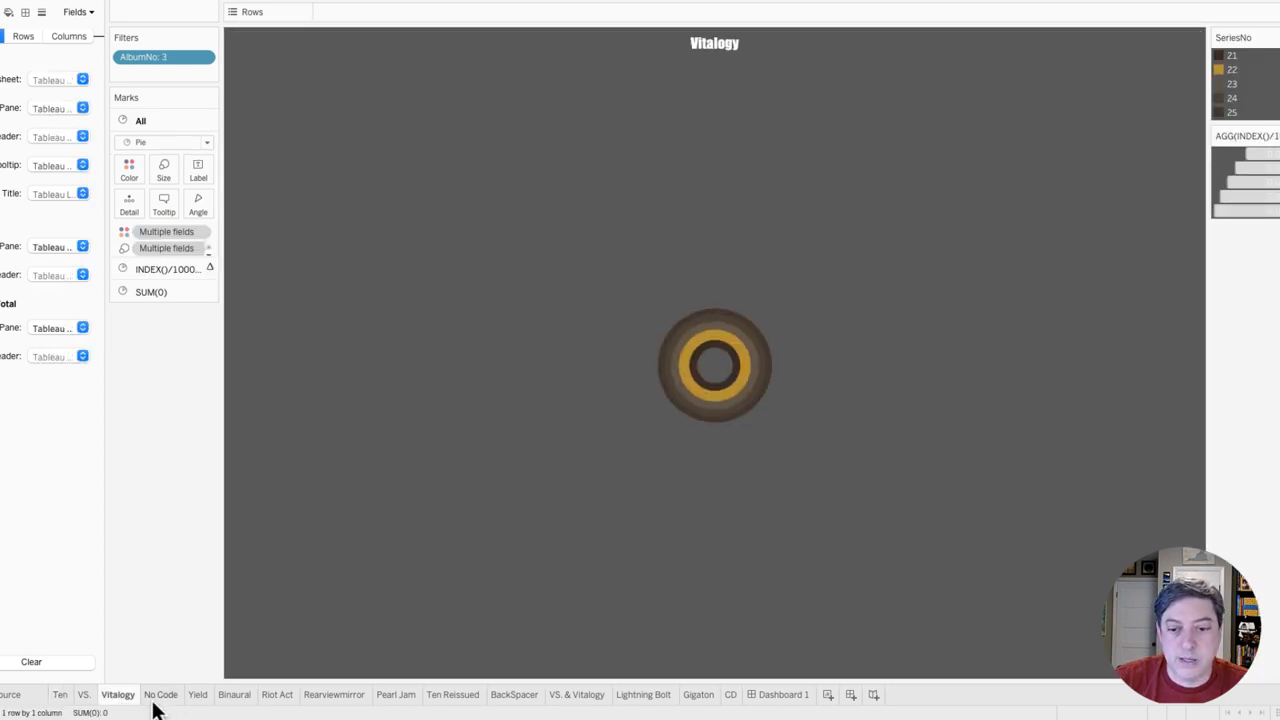
Visit the Riot Act and Pearl Jam album sheets and dismiss the AlbumNo filter showing album 9
click(278, 694)
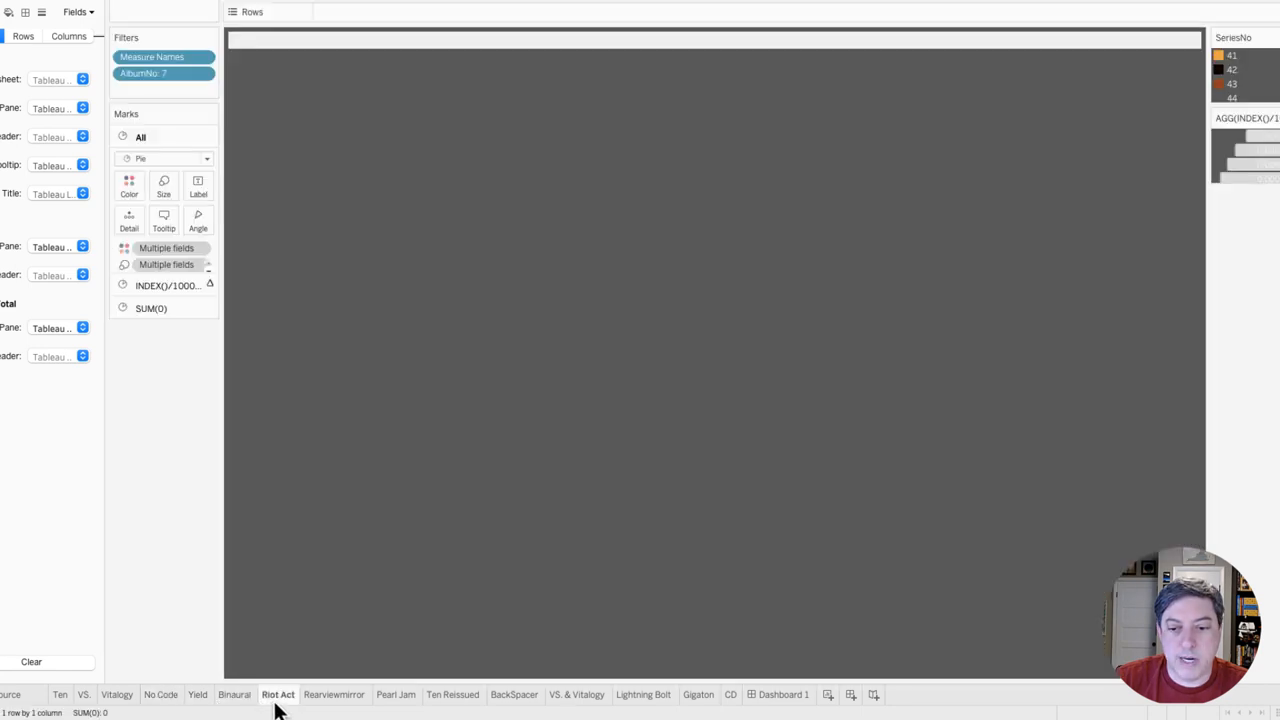
click(396, 694)
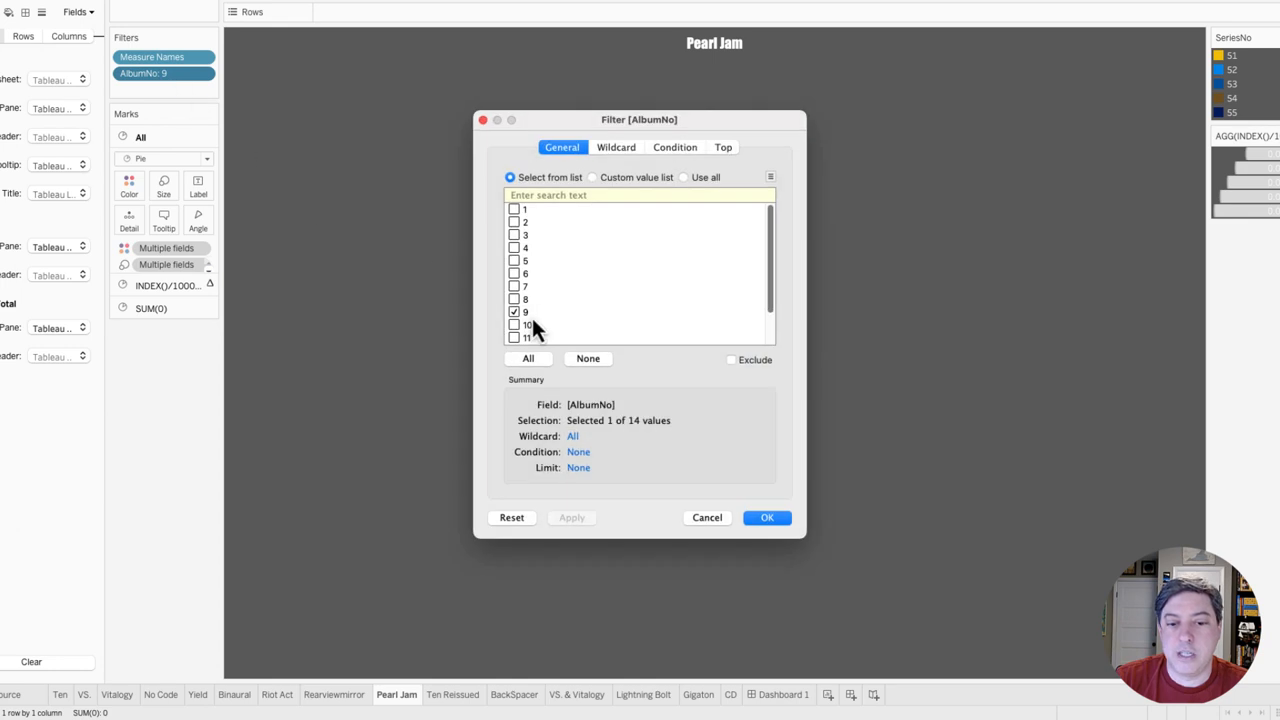
mouse_move(708, 516)
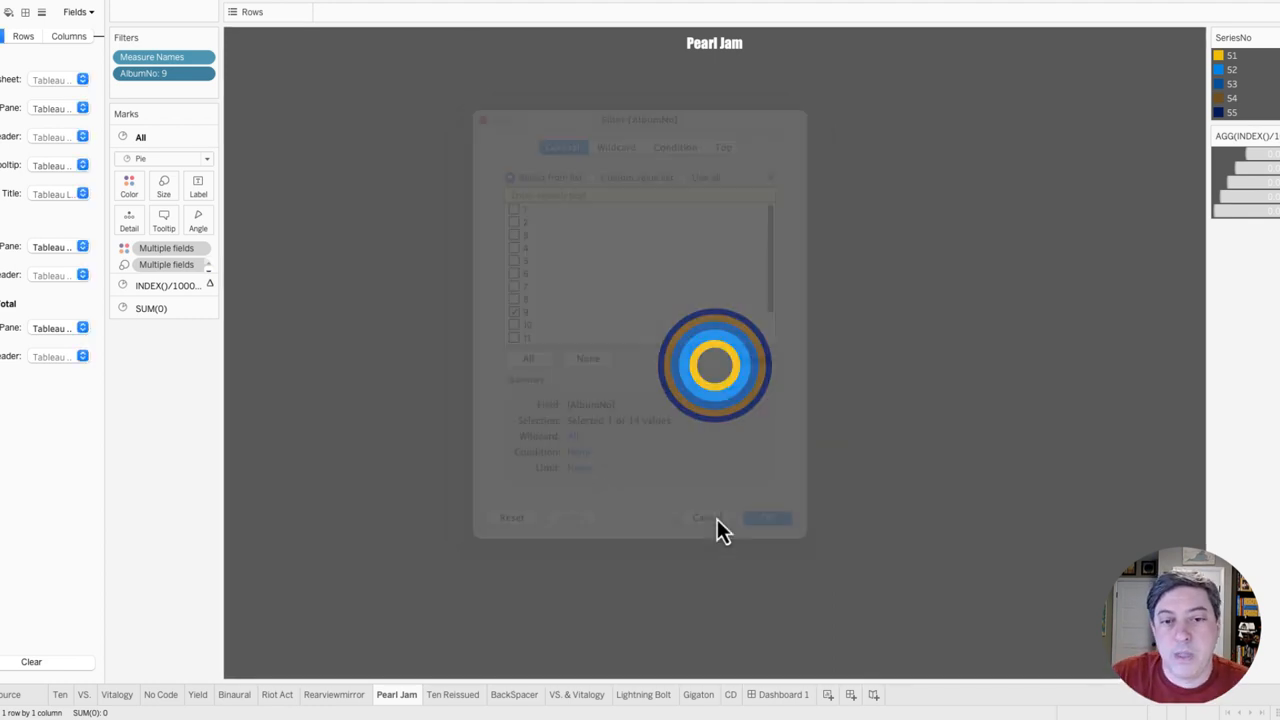
click(768, 516)
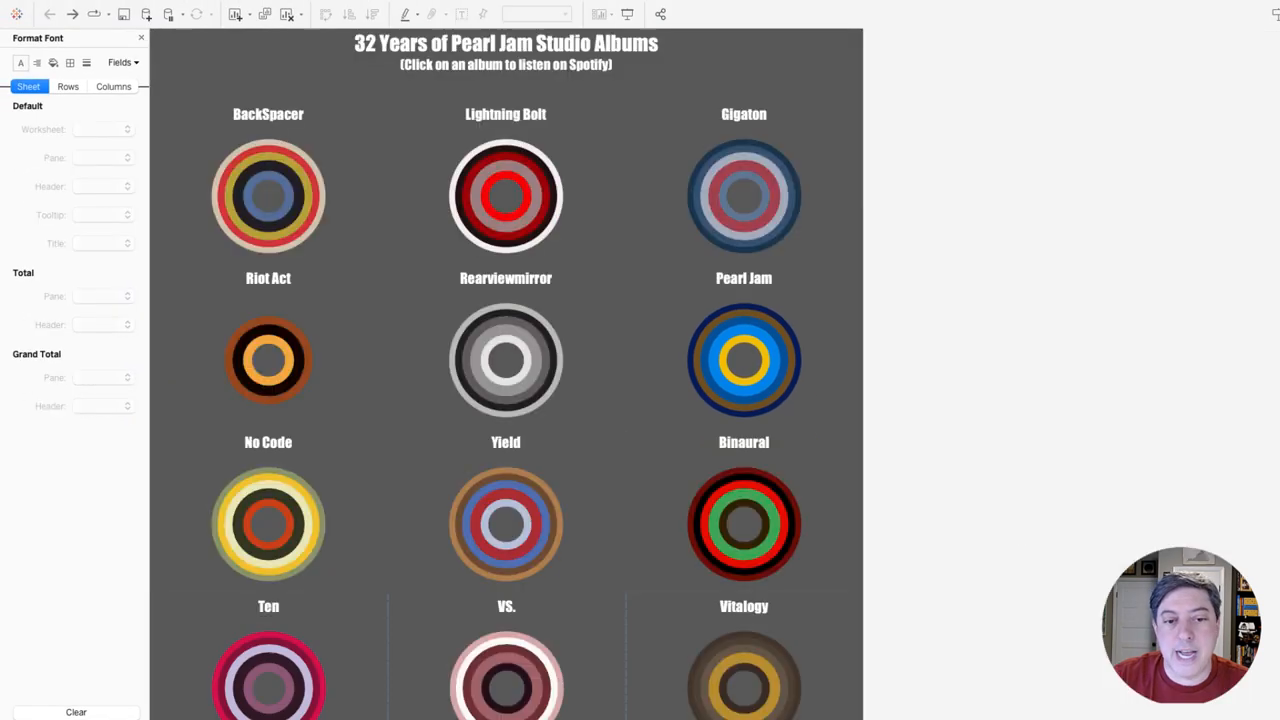
mouse_move(996, 428)
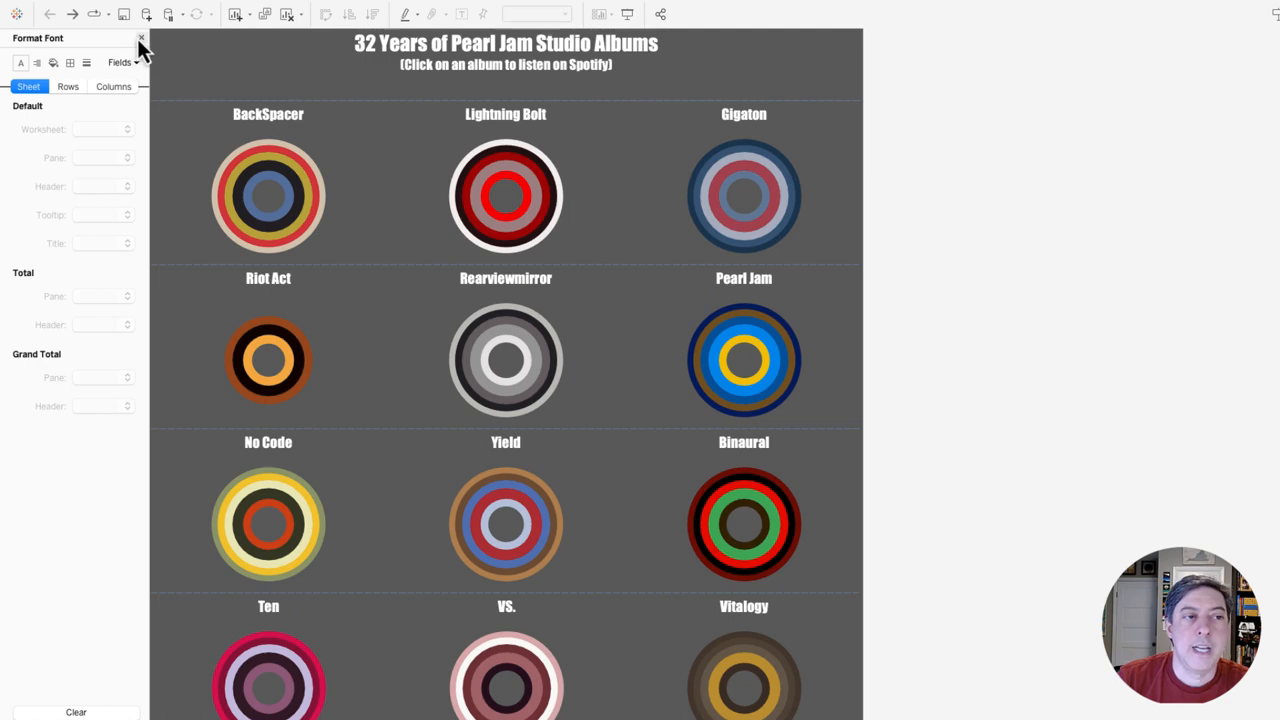
Close the Format Font pane to return to the dashboard's Layout settings
click(140, 38)
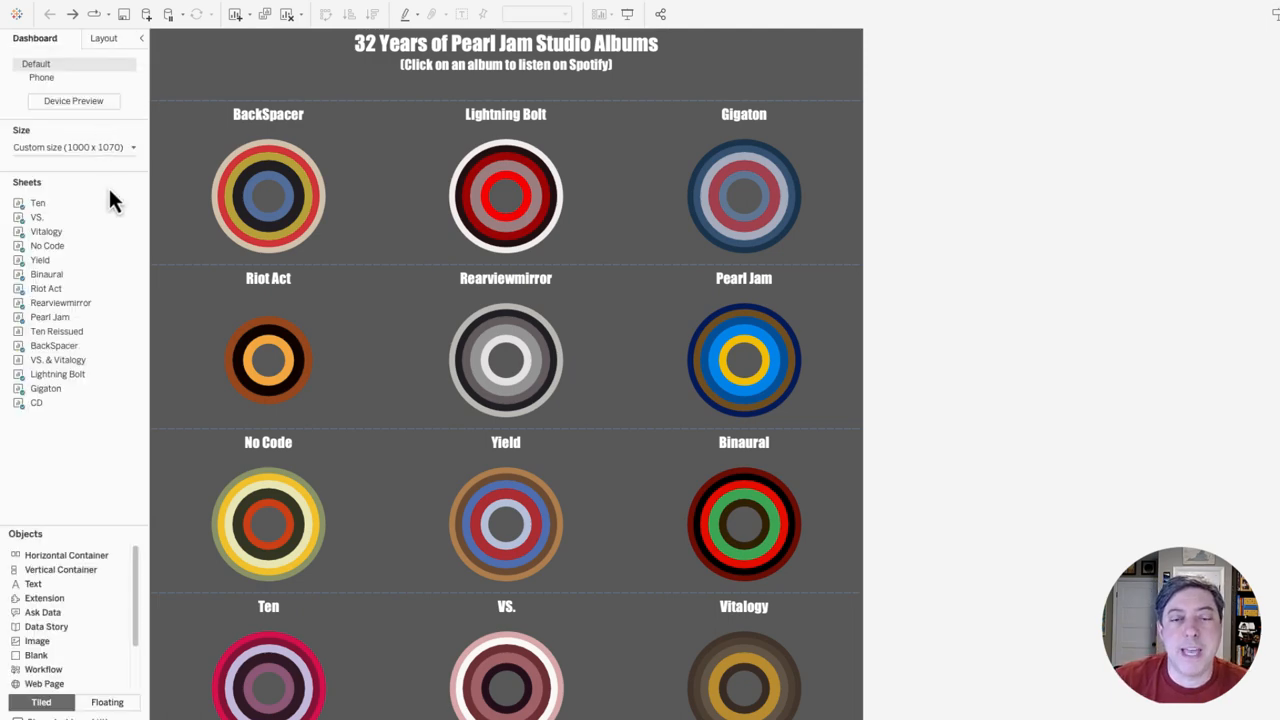
mouse_move(36, 402)
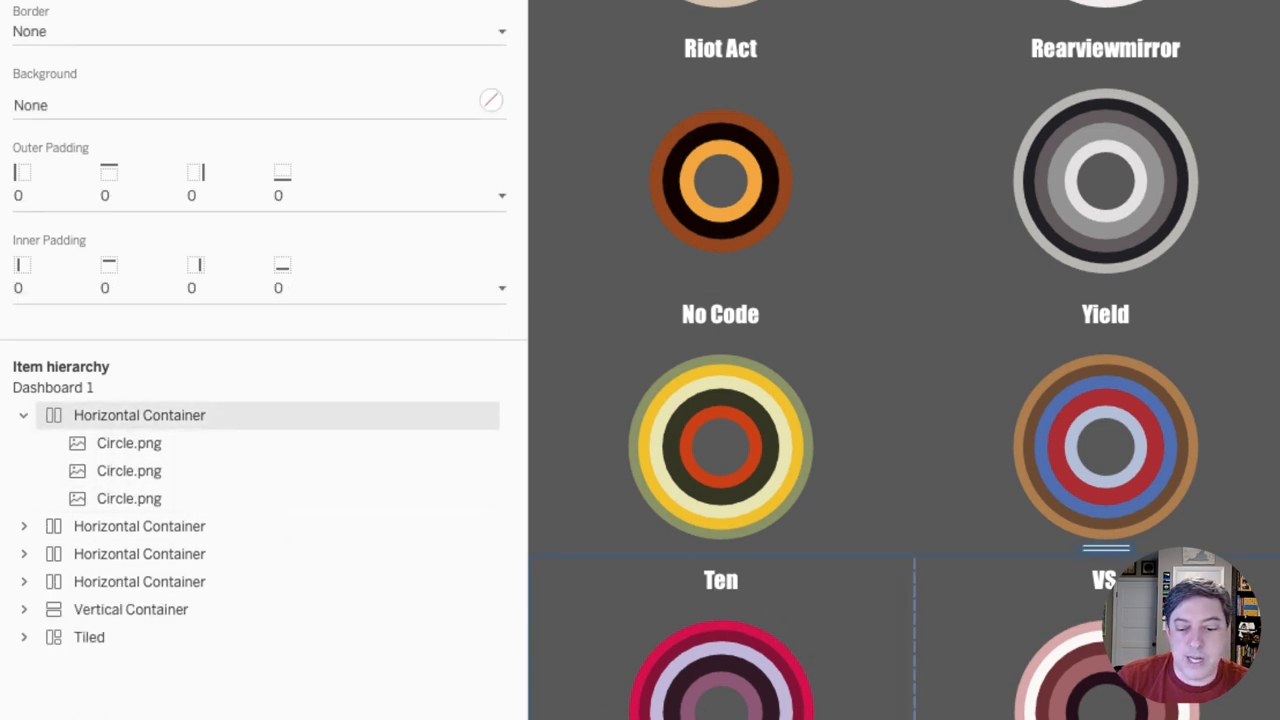
scroll(down, 3)
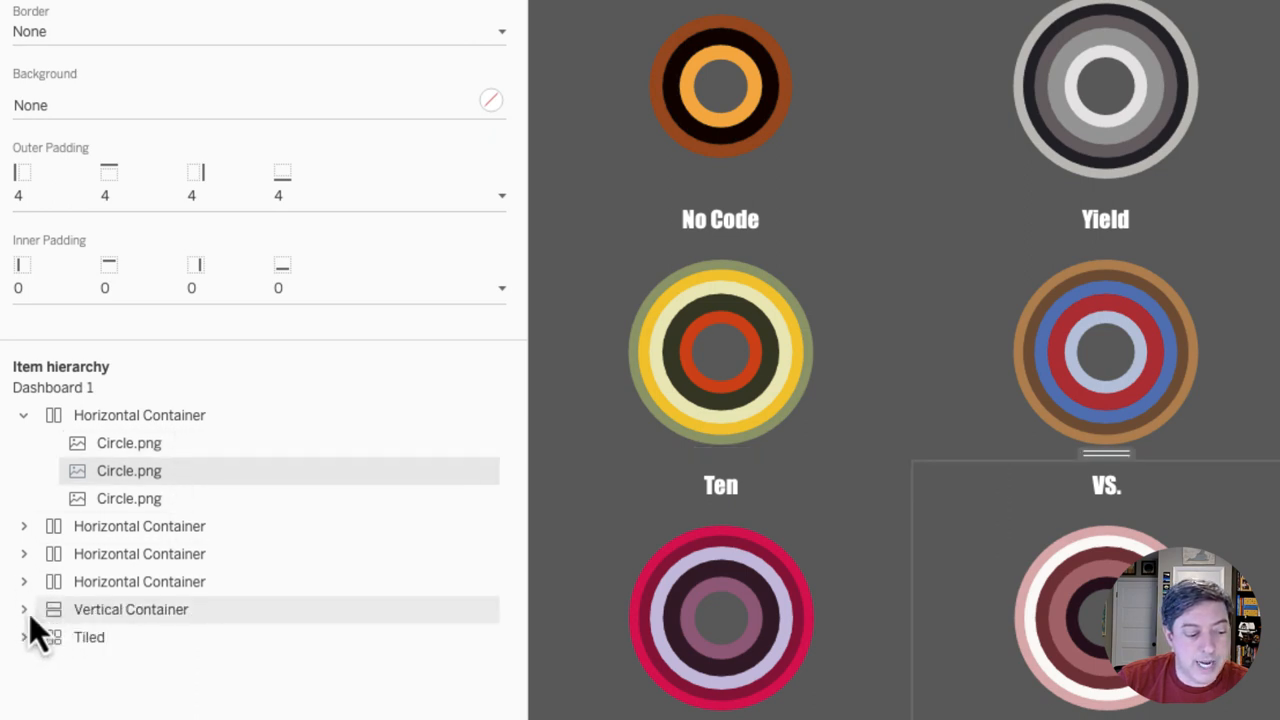
click(24, 608)
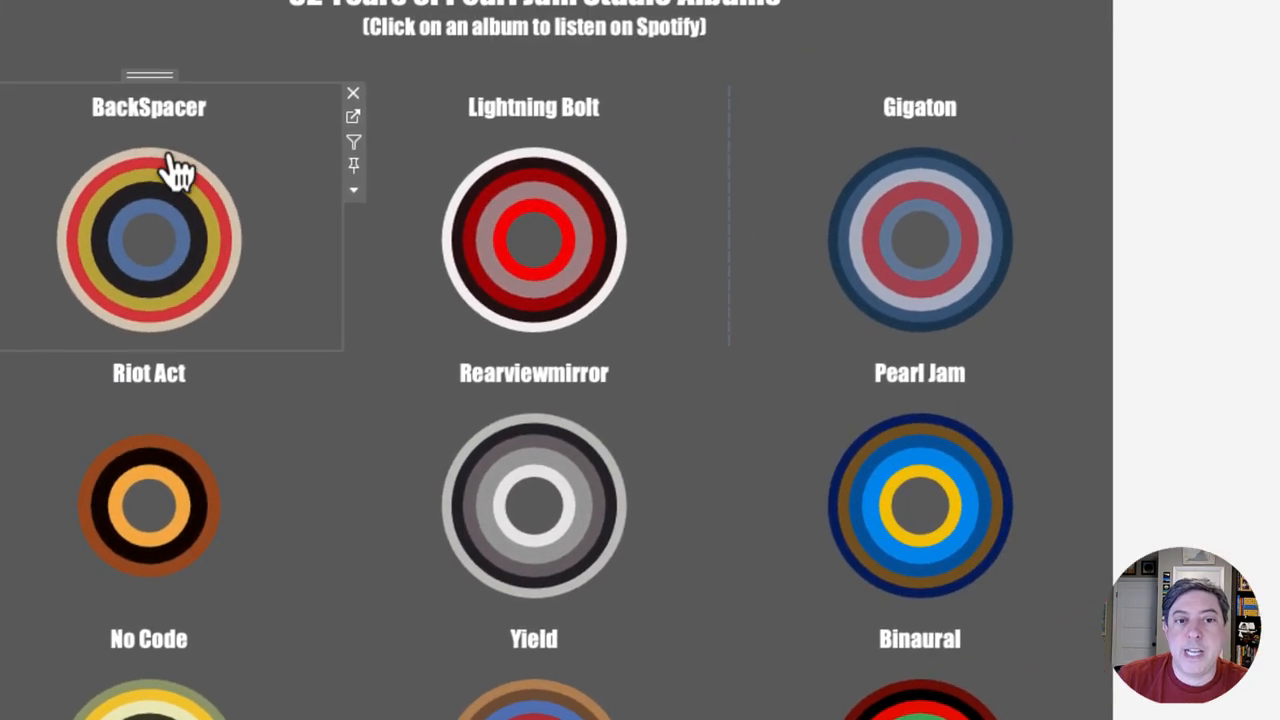
mouse_move(204, 276)
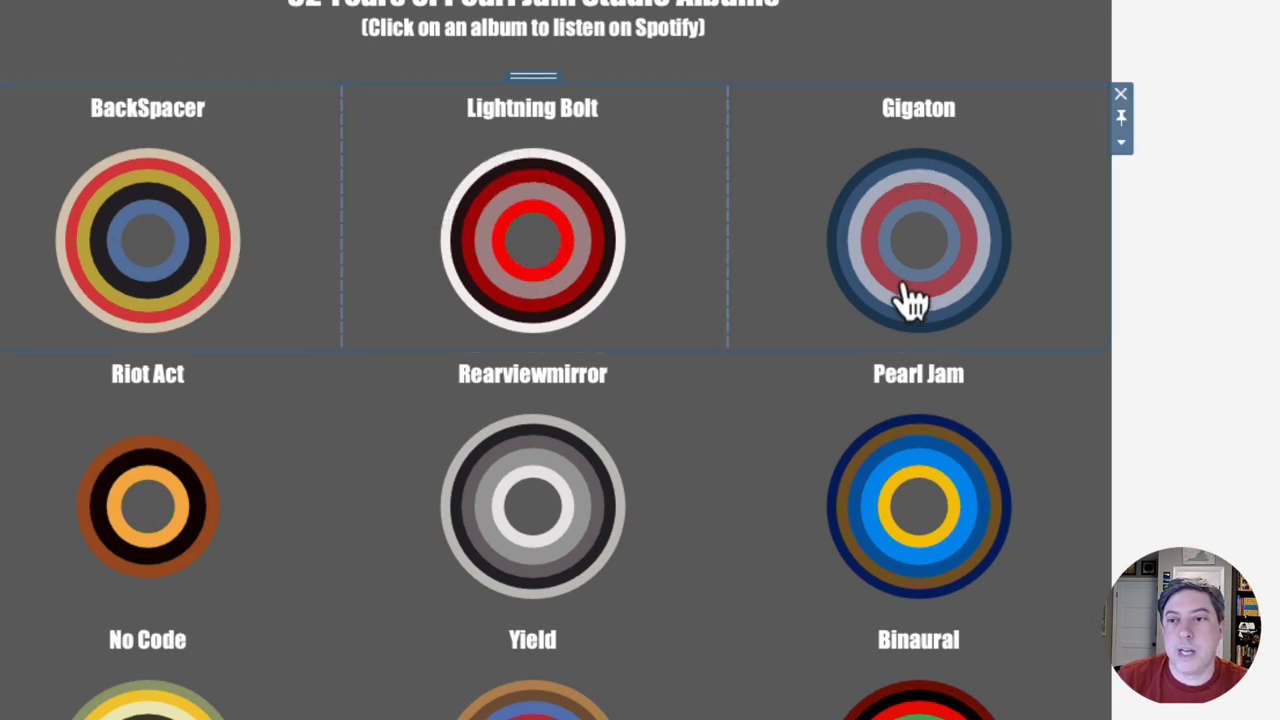
click(1120, 142)
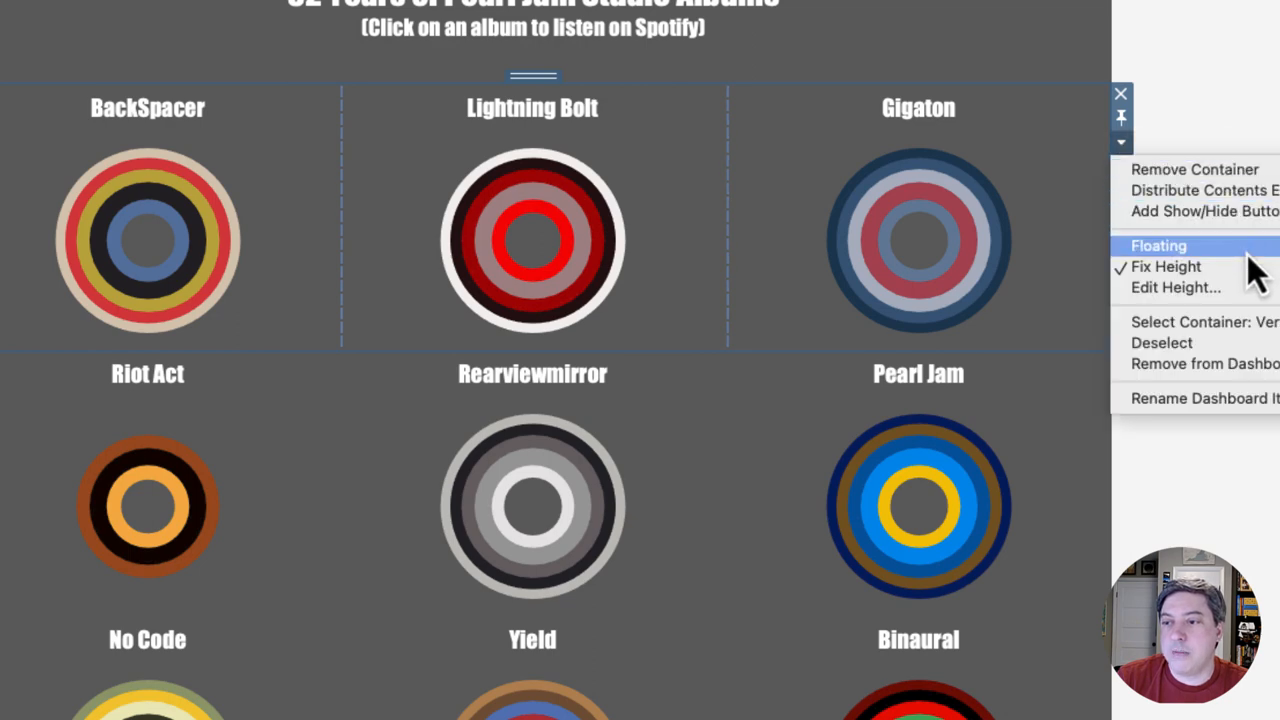
mouse_move(1240, 190)
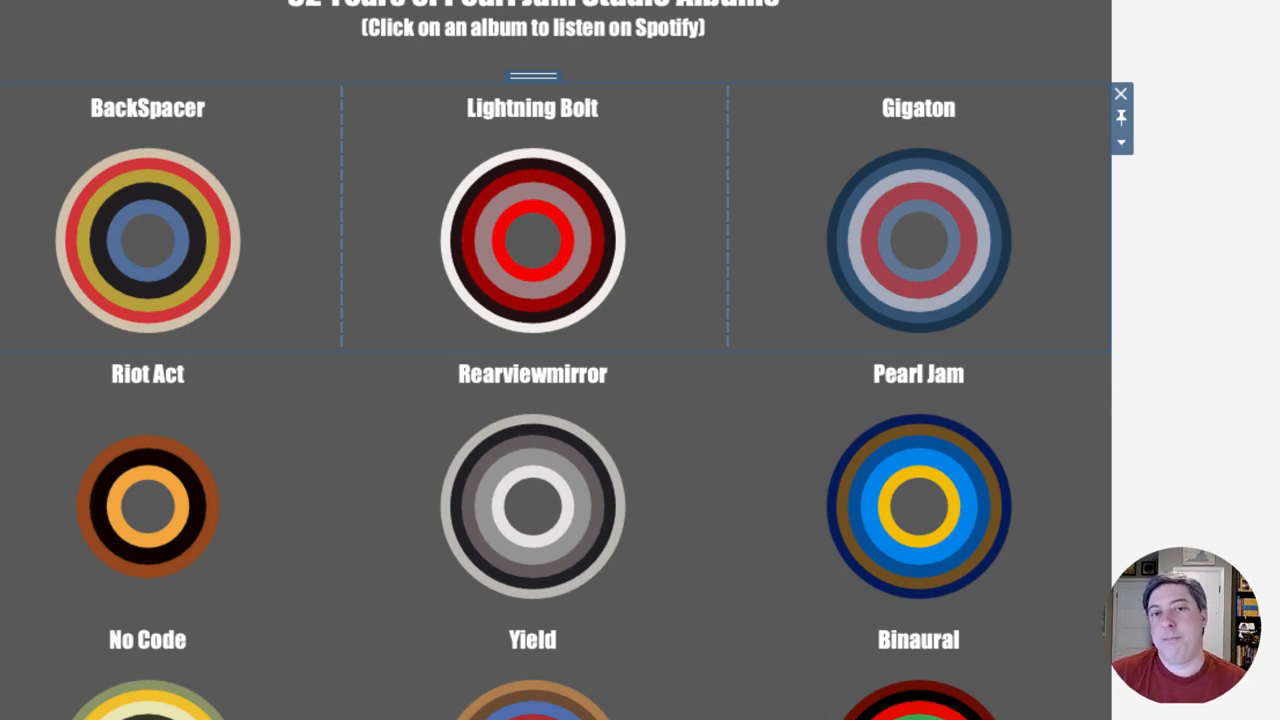
mouse_move(684, 496)
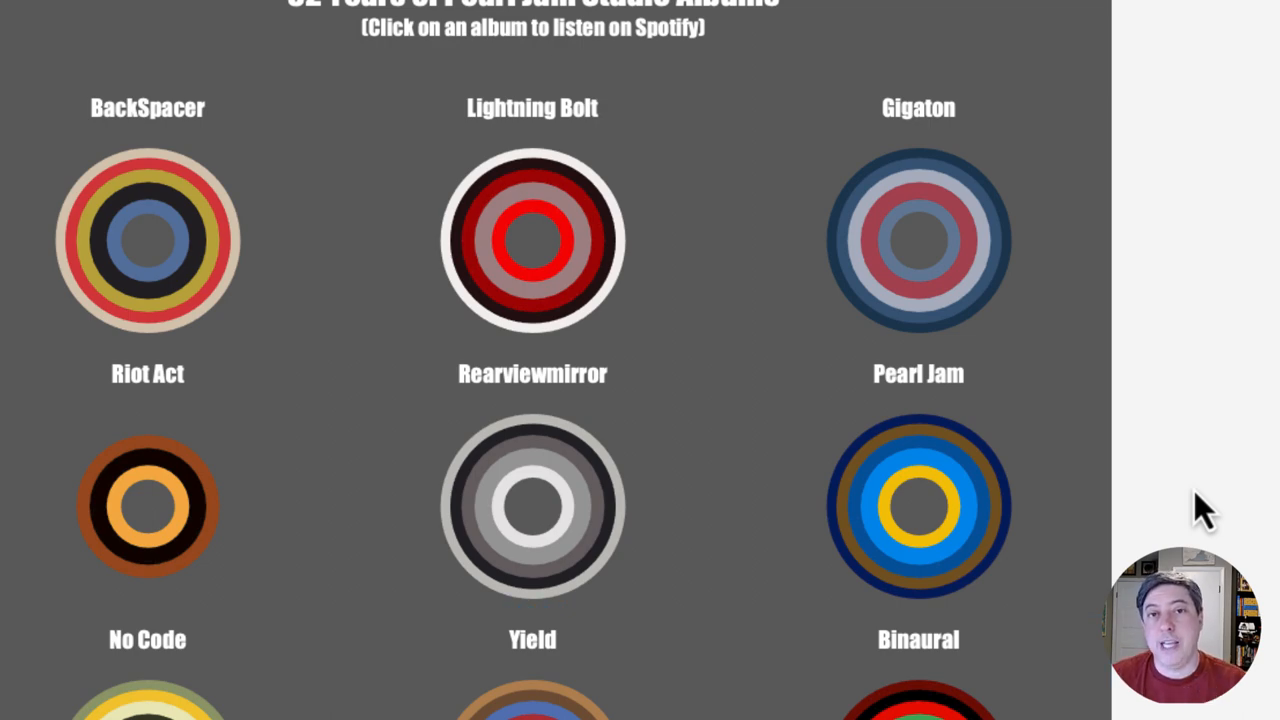
mouse_move(1156, 500)
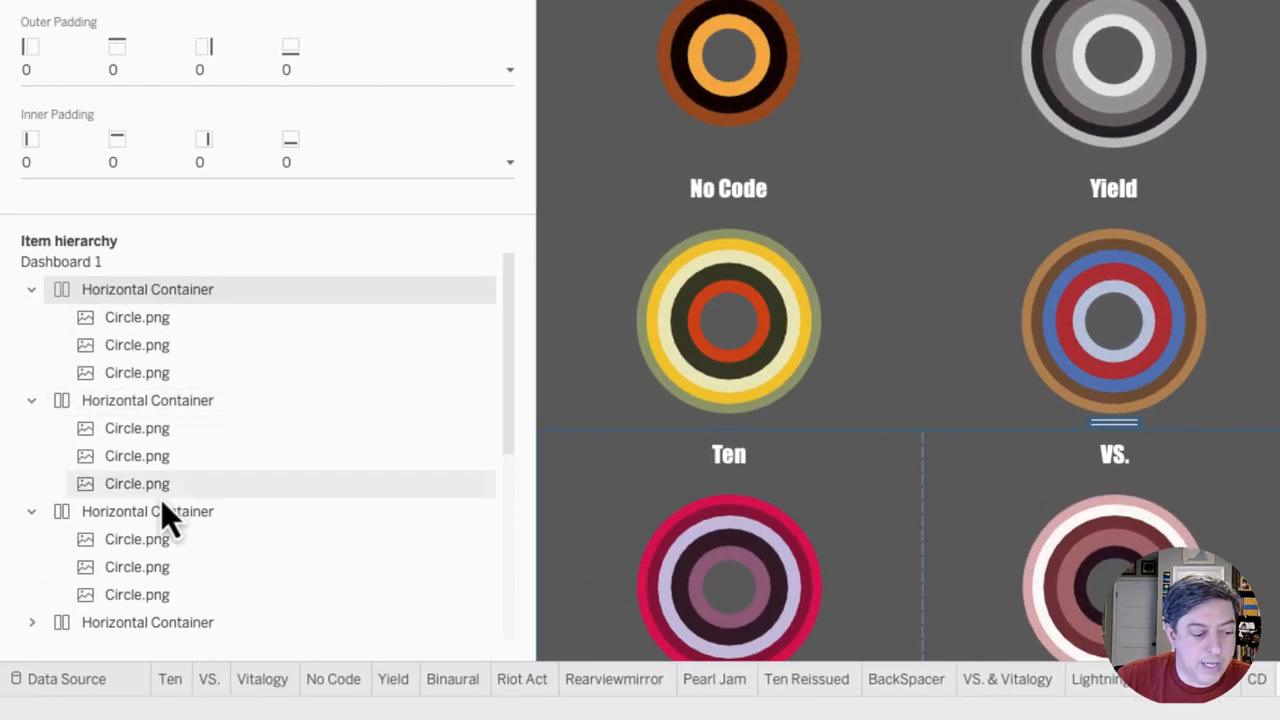
scroll(down, 3)
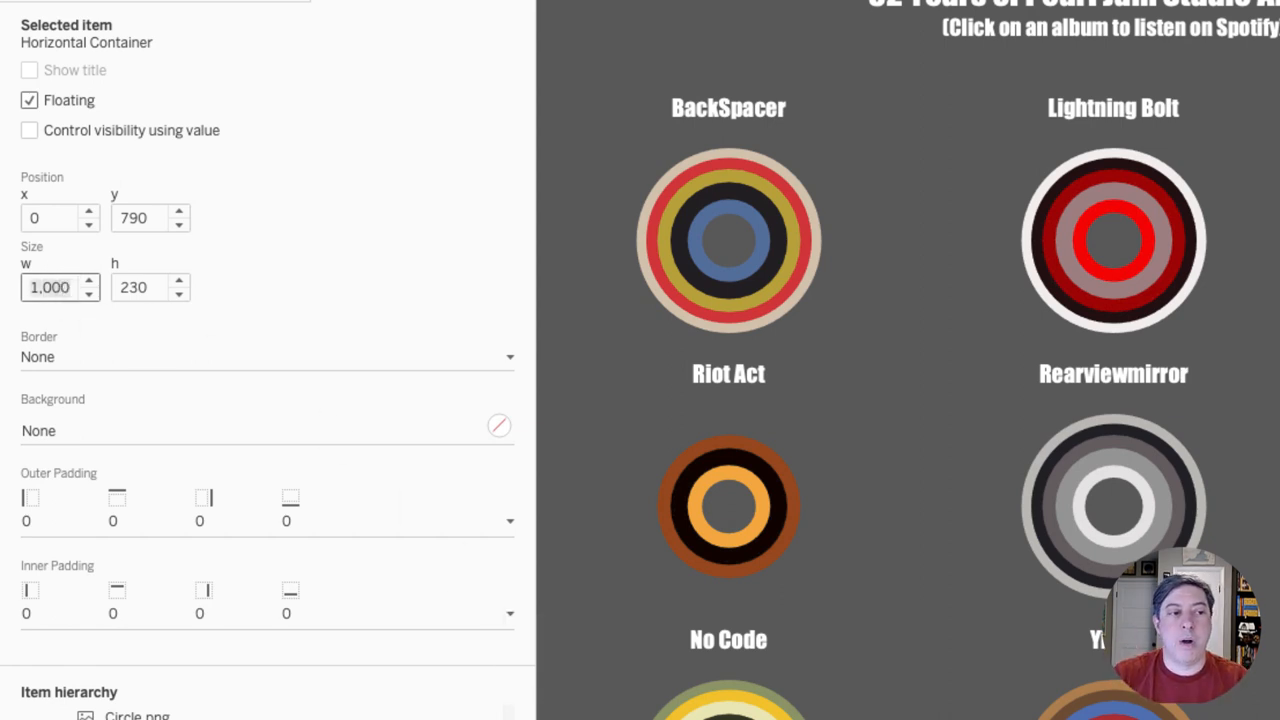
click(144, 288)
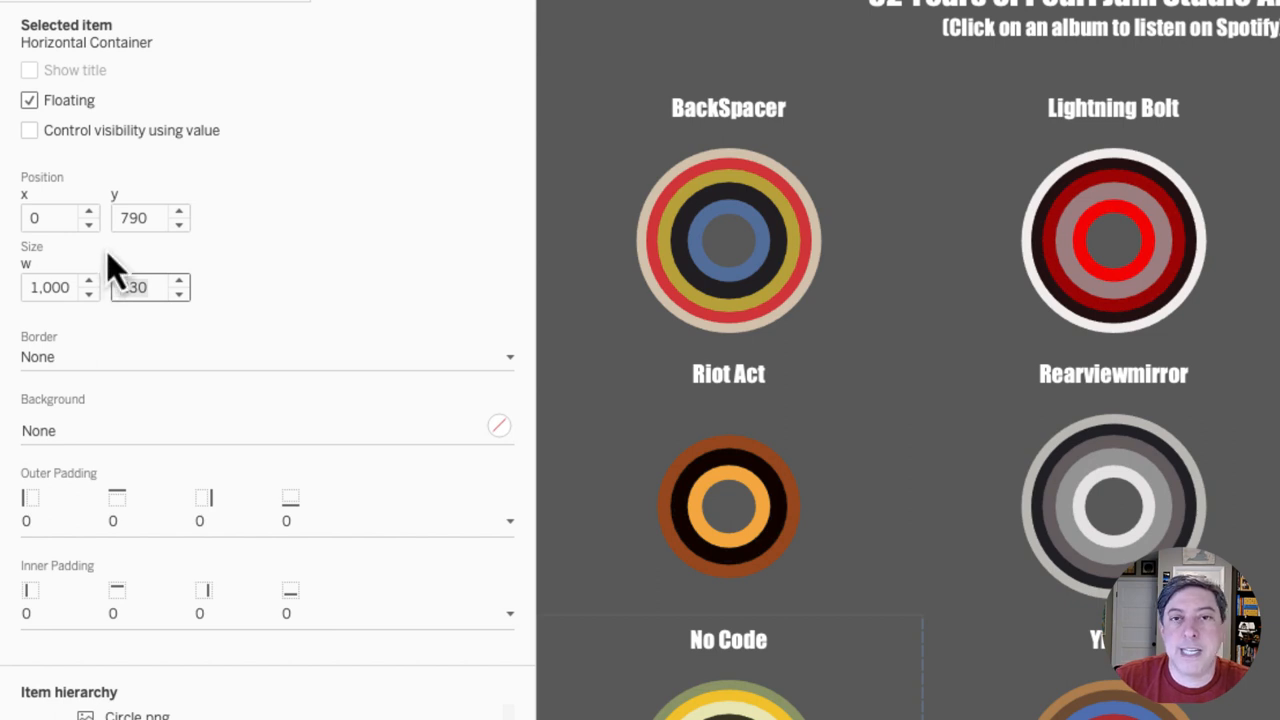
click(48, 218)
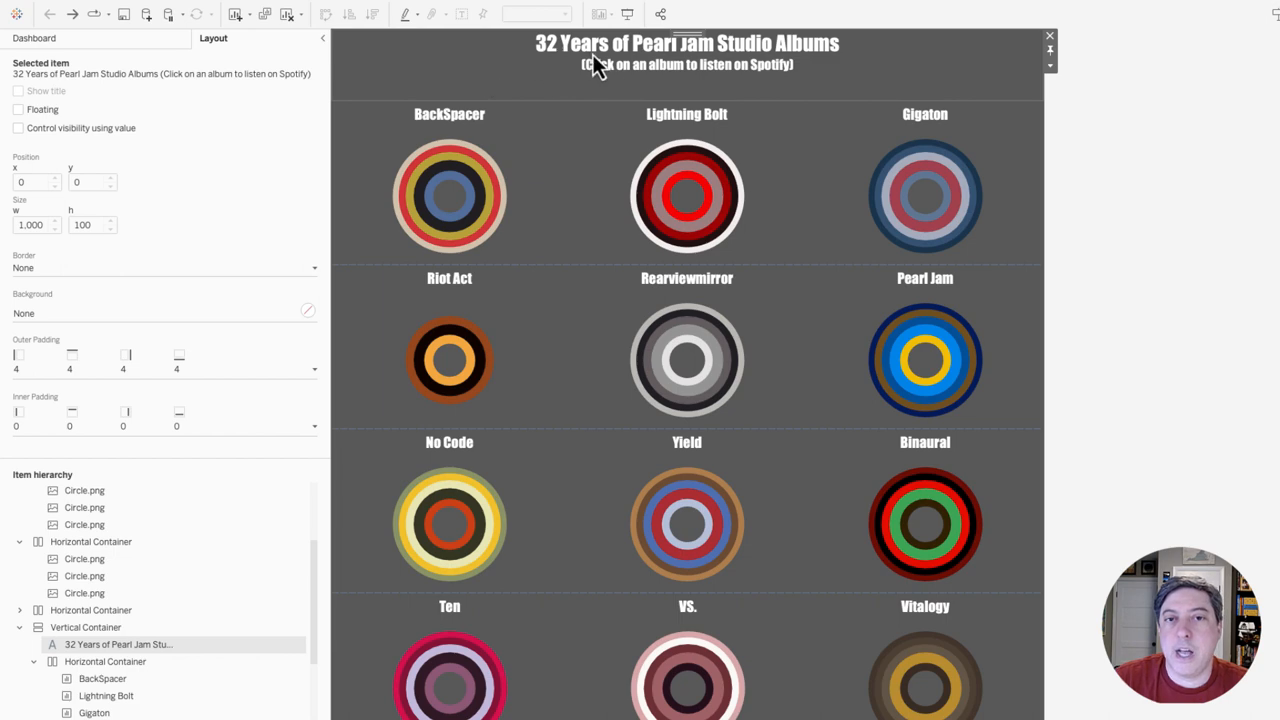
click(1048, 68)
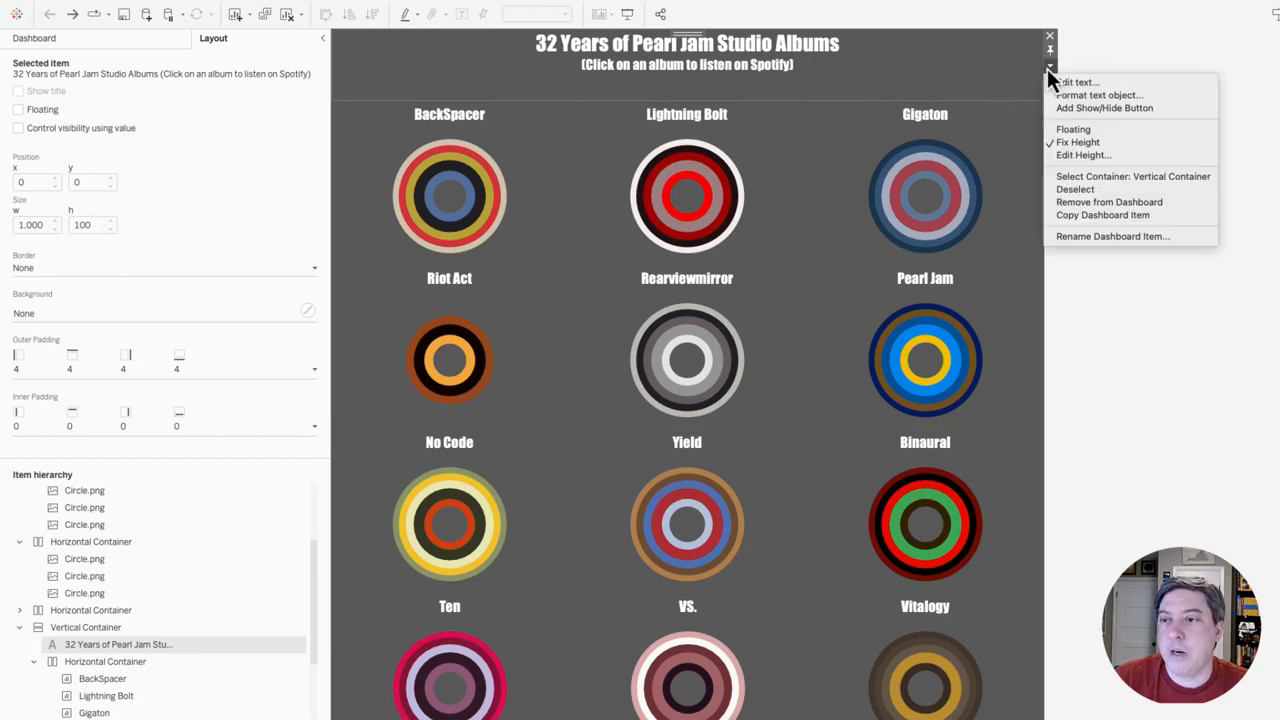
click(1084, 156)
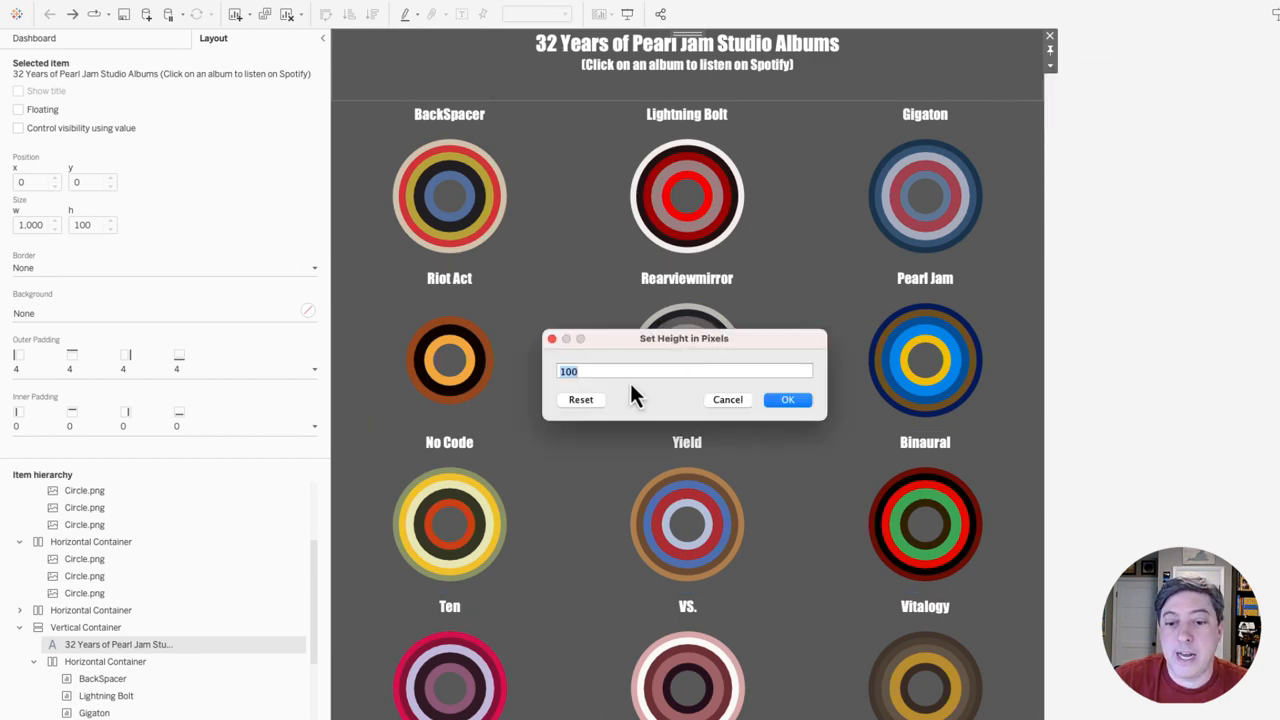
click(788, 400)
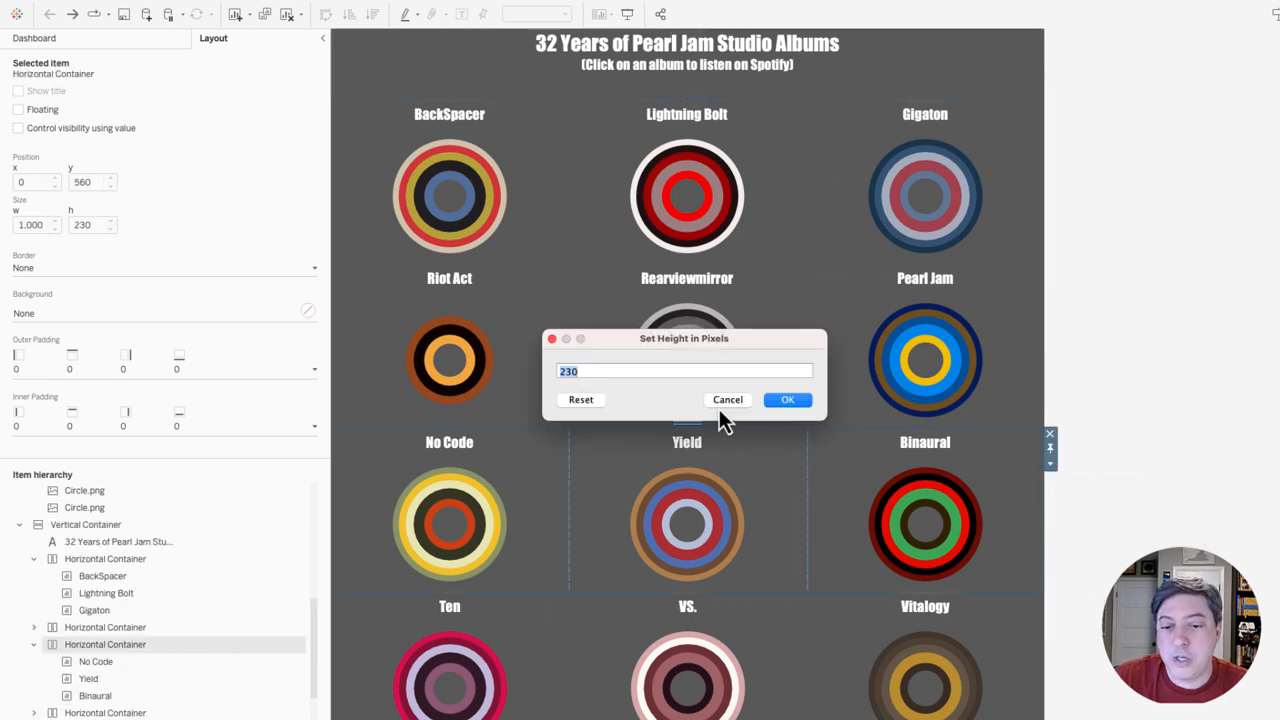
click(788, 400)
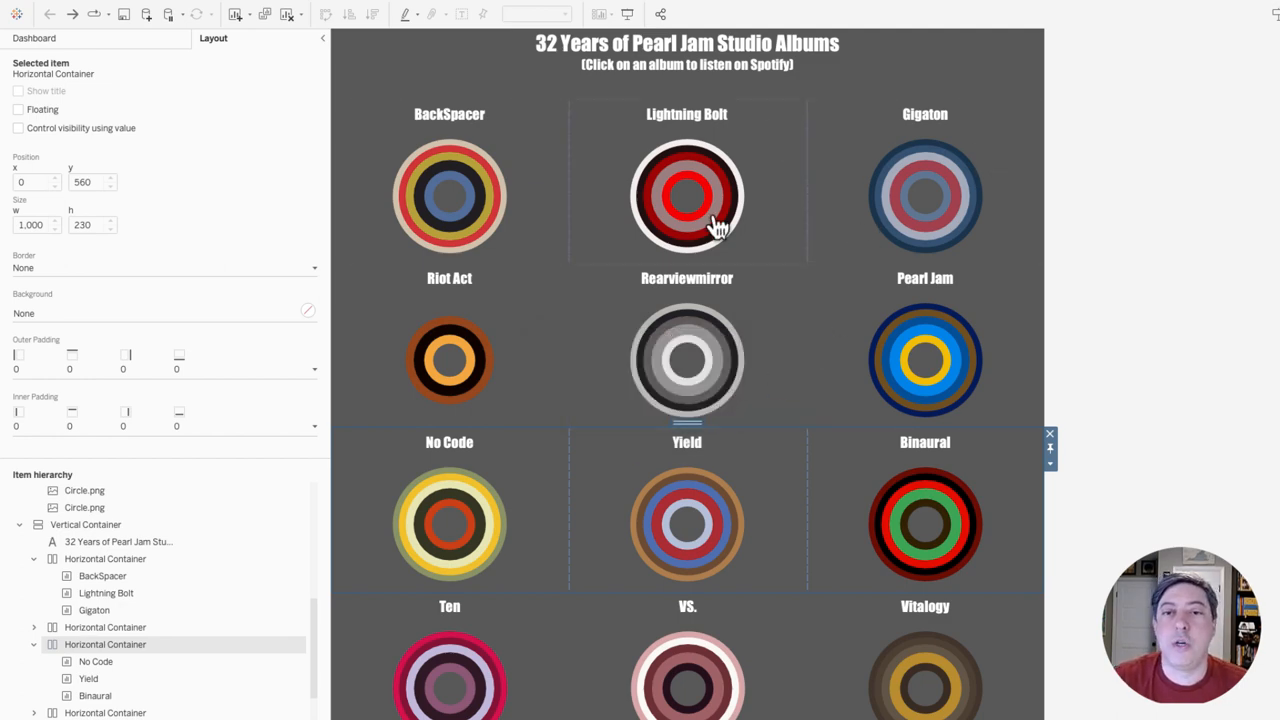
mouse_move(884, 168)
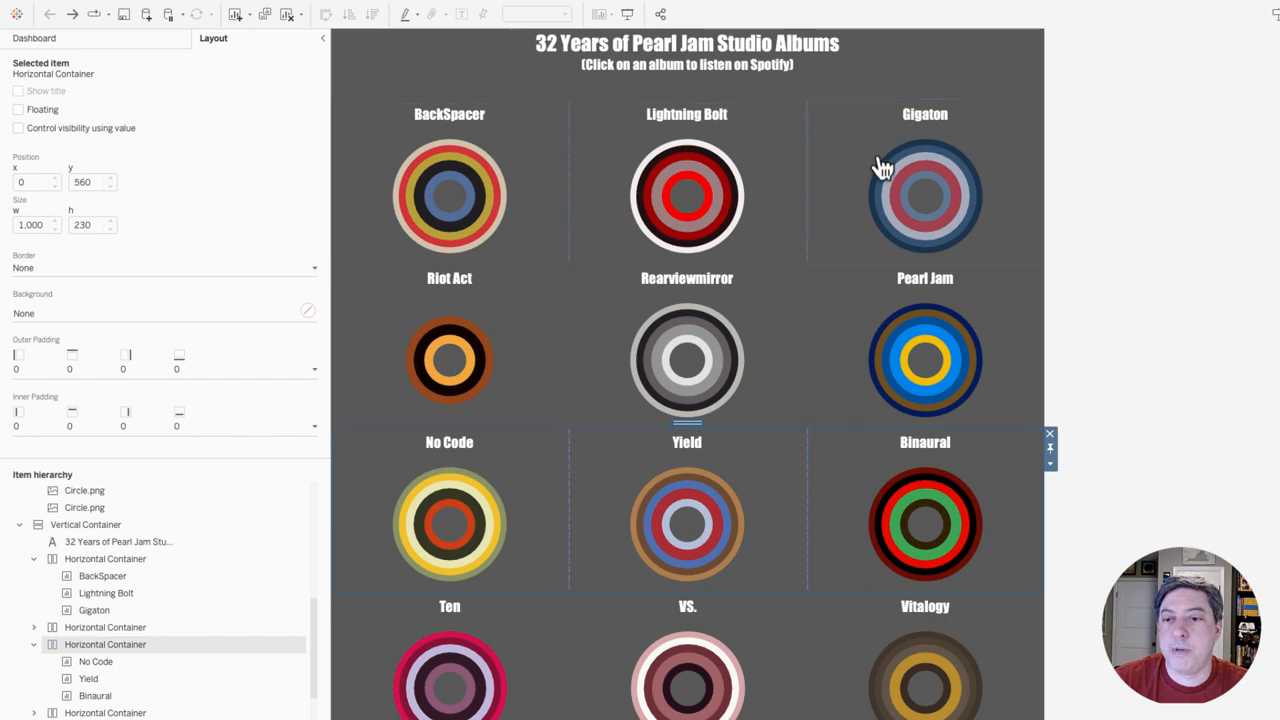
mouse_move(780, 656)
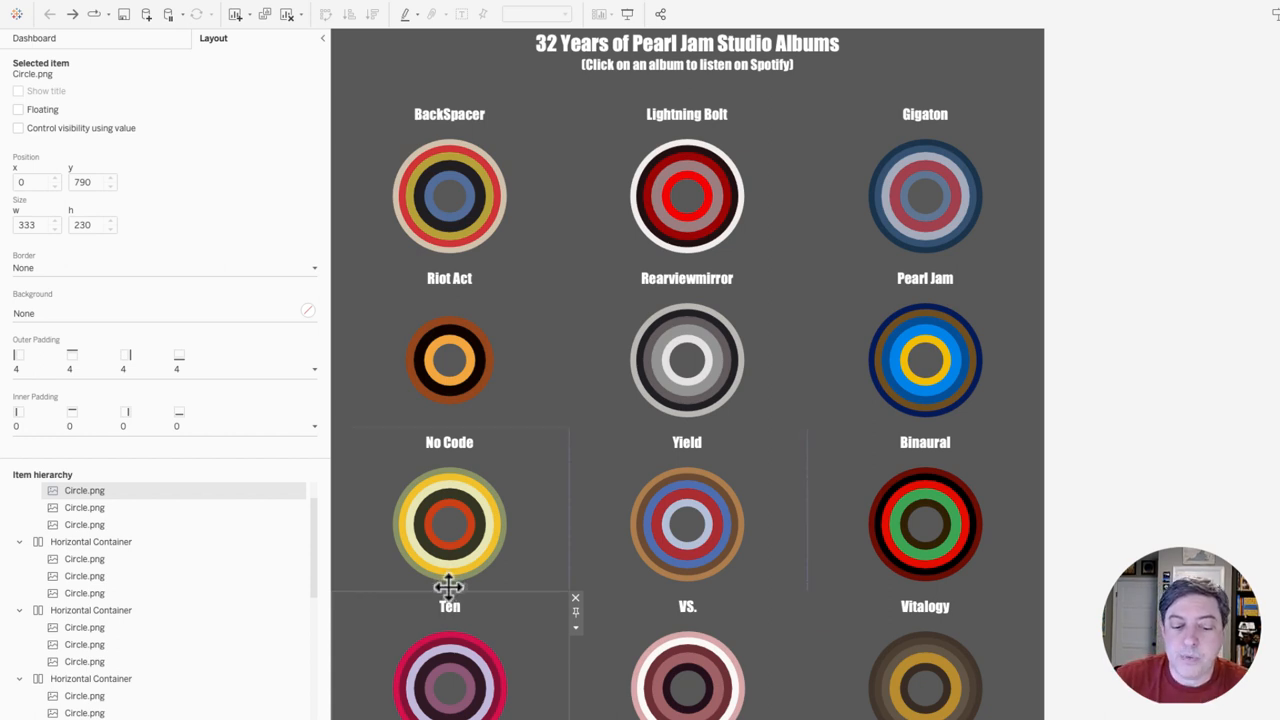
scroll(down, 3)
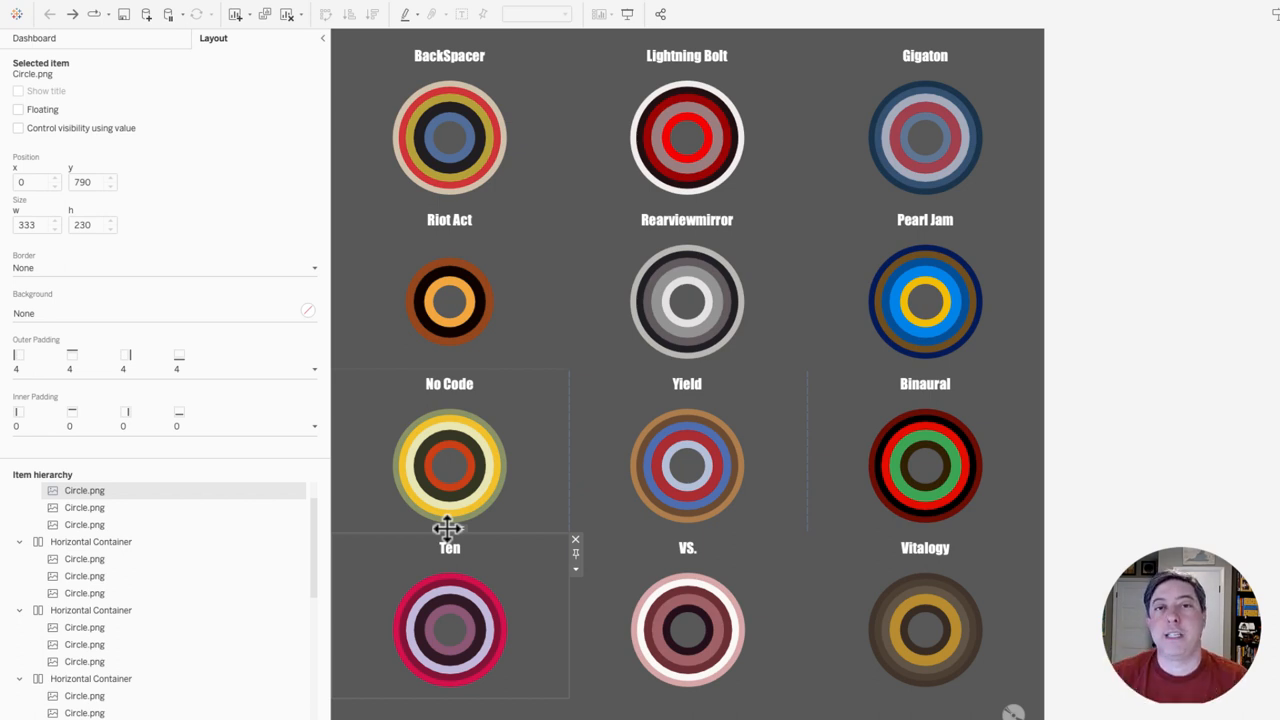
mouse_move(504, 590)
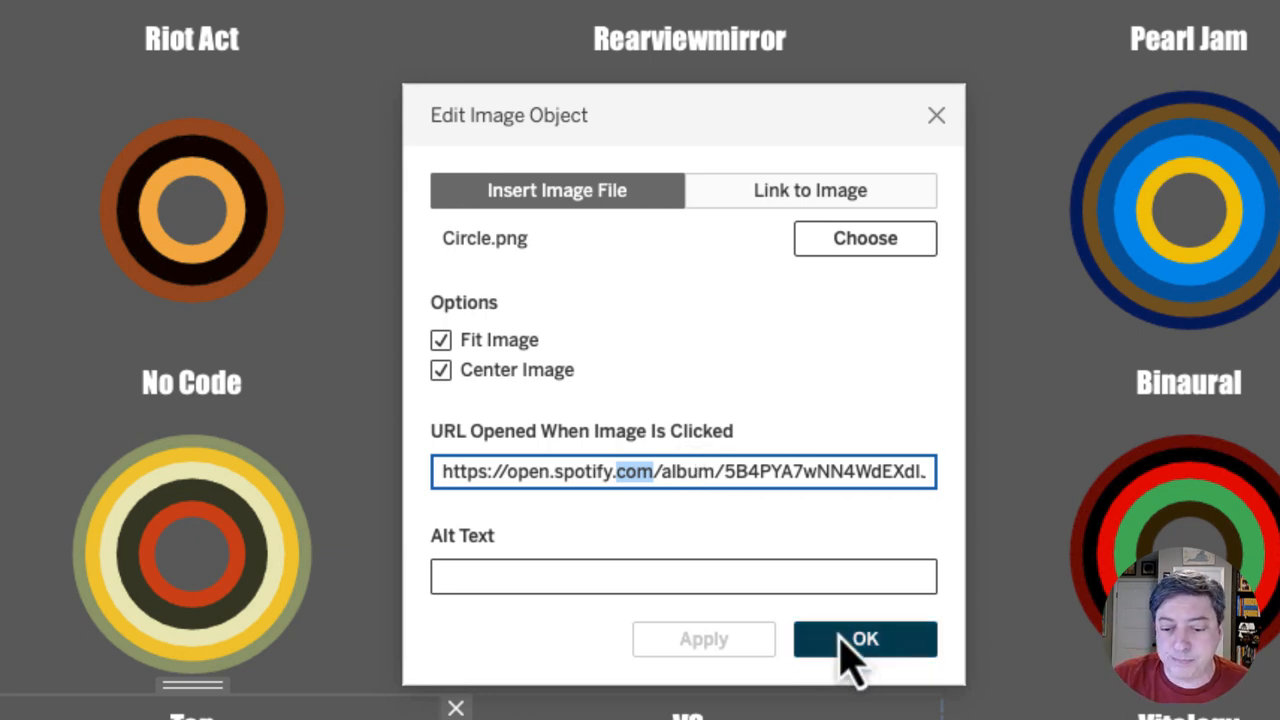
click(864, 640)
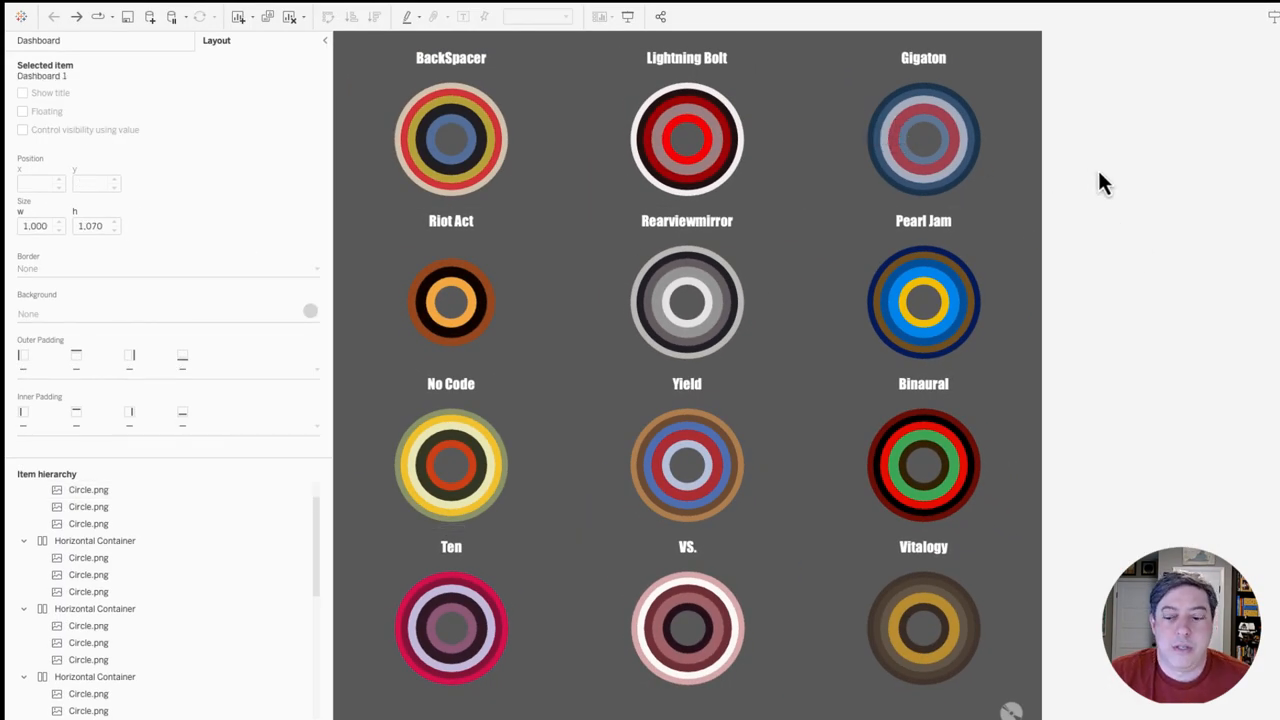
mouse_move(1088, 222)
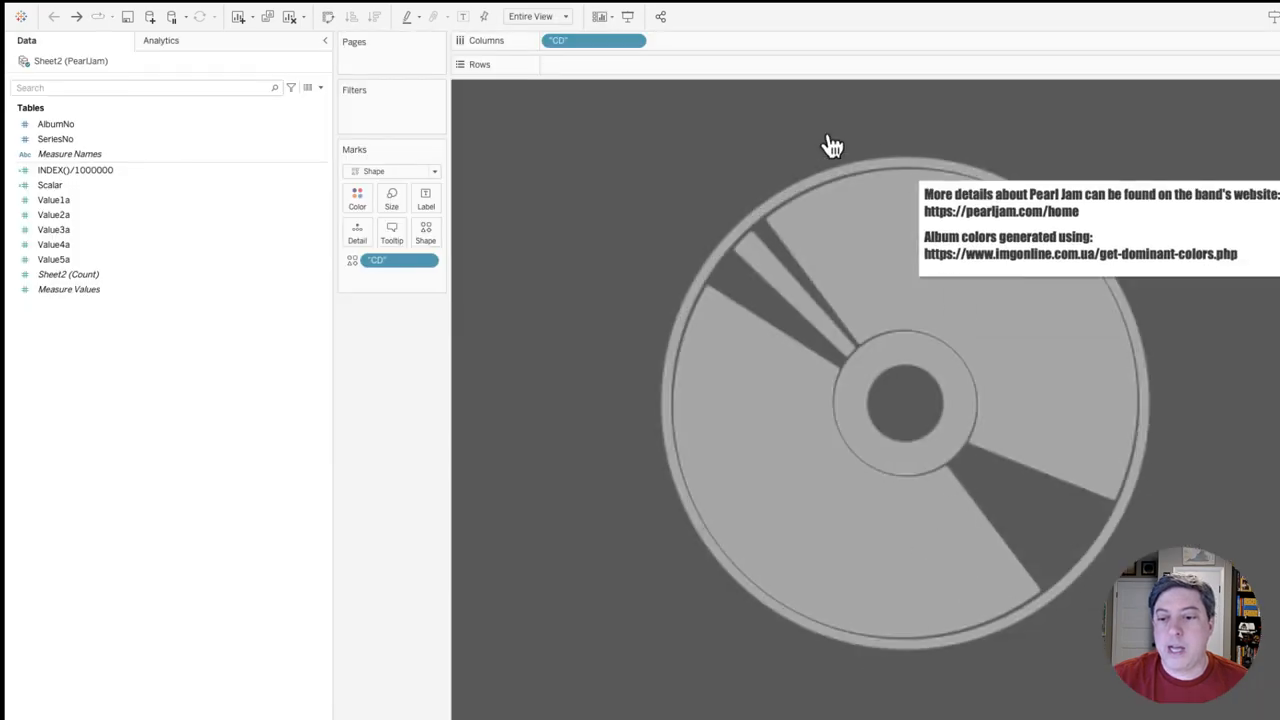
mouse_move(544, 312)
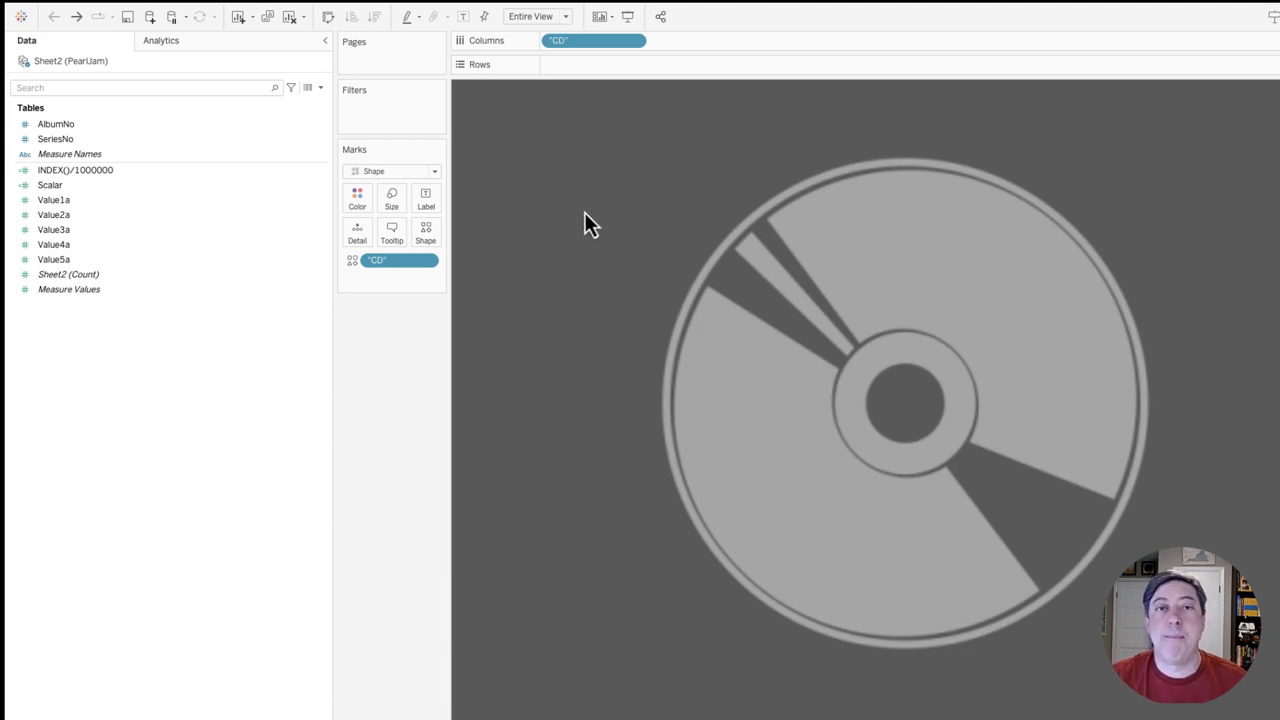
mouse_move(556, 250)
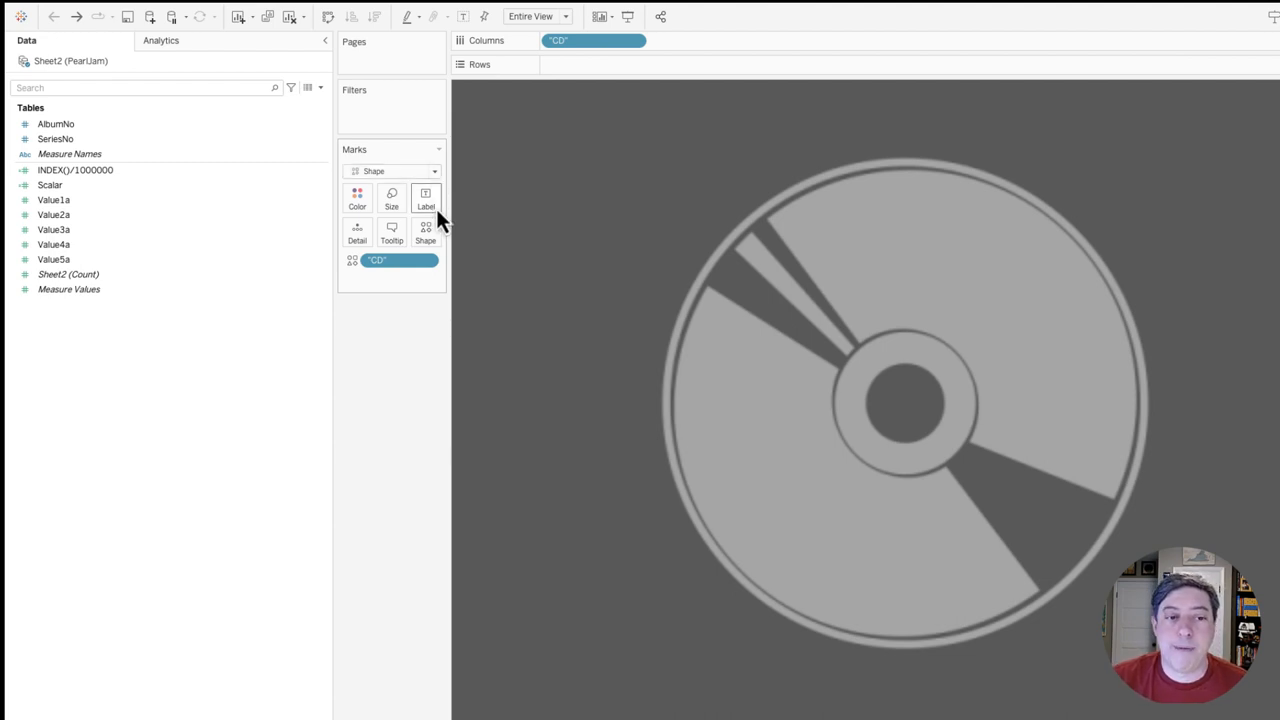
click(424, 232)
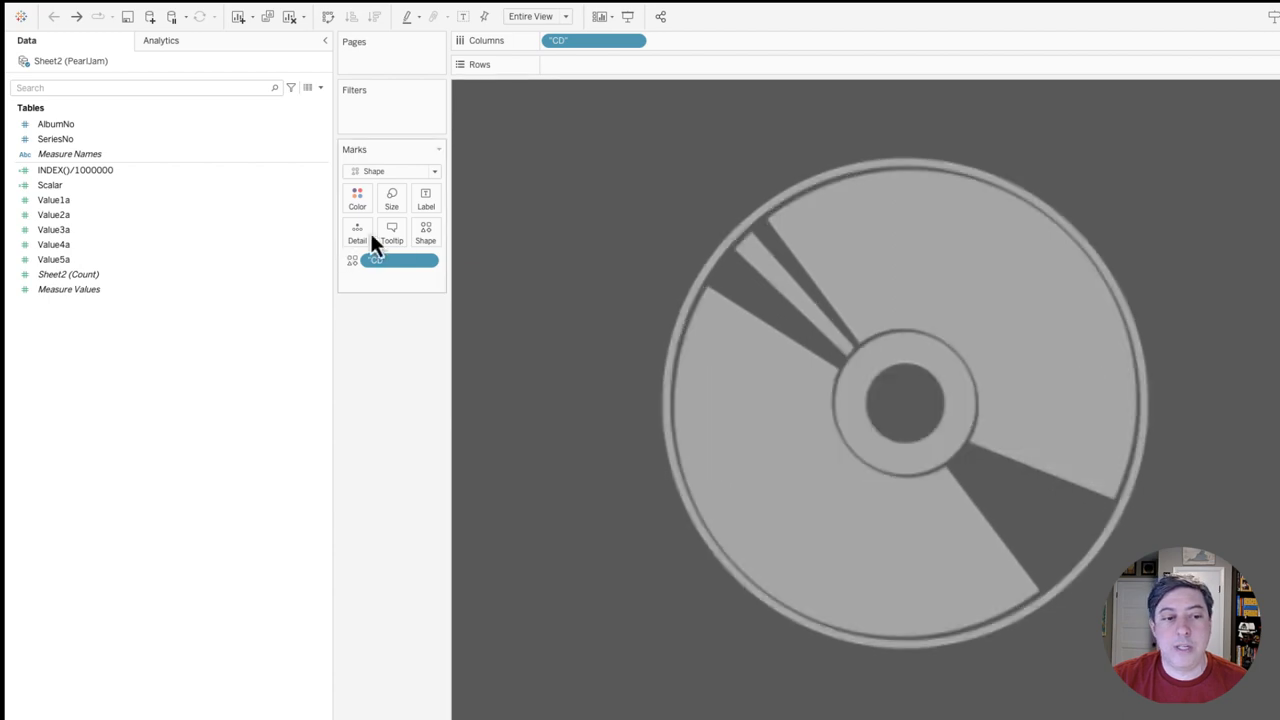
click(392, 232)
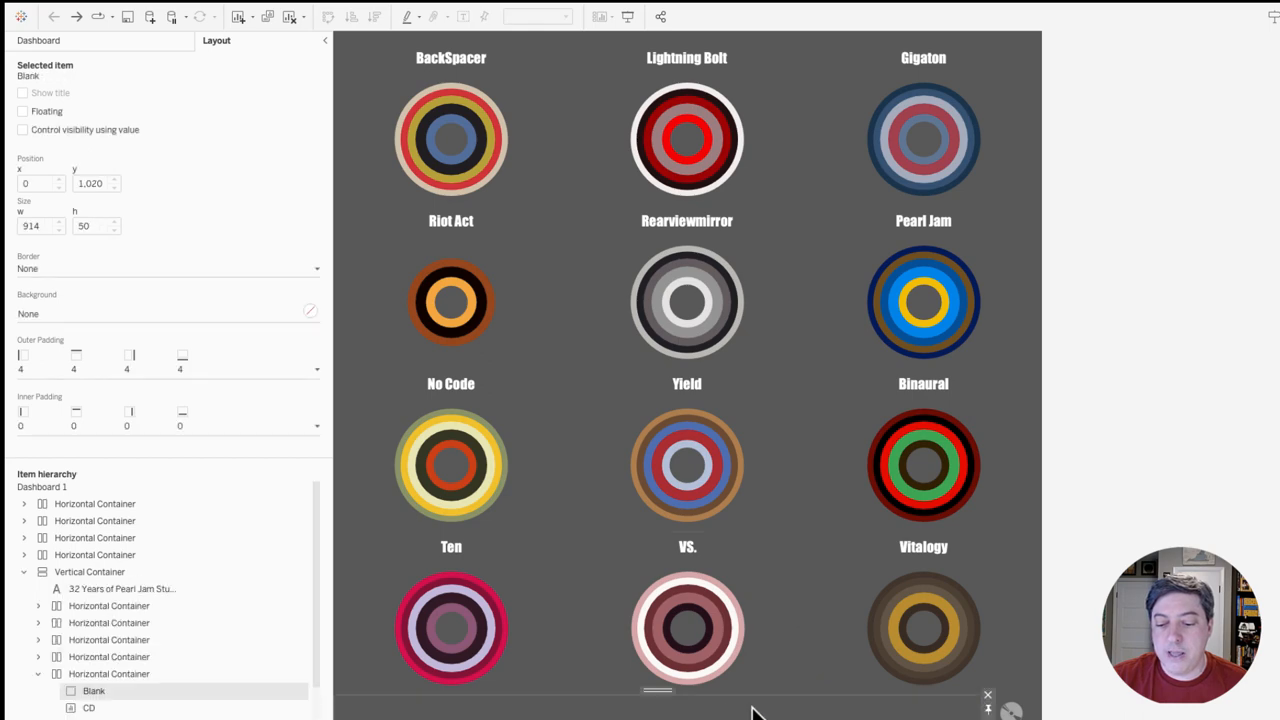
click(88, 708)
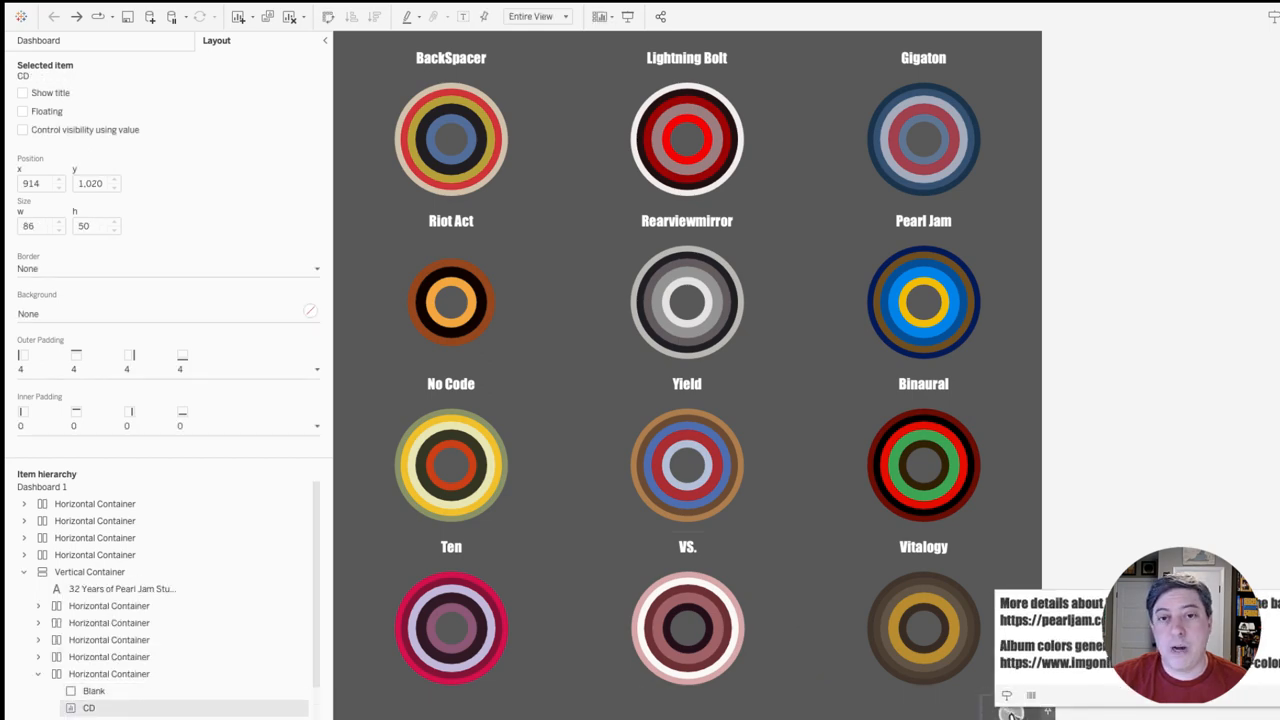